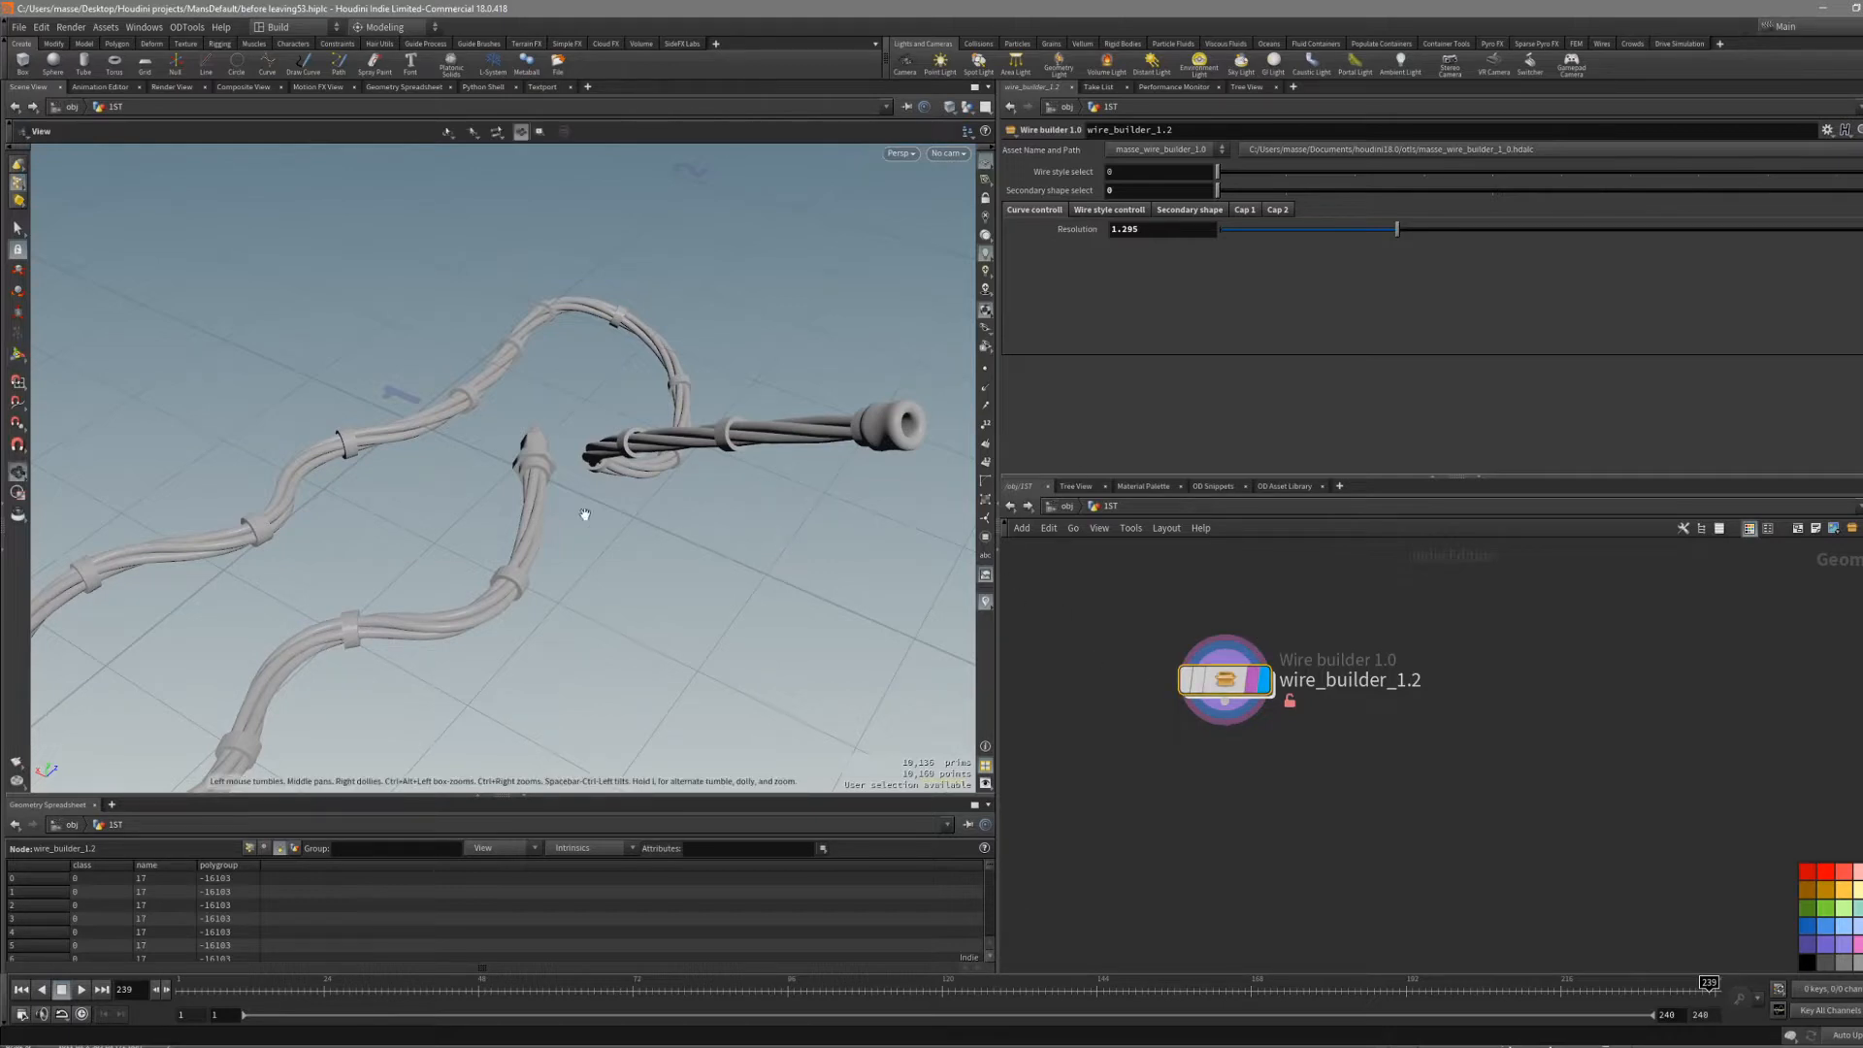
- Lower the wire's curve resolution so the braided cable rebuilds with fewer polygons
click(1188, 210)
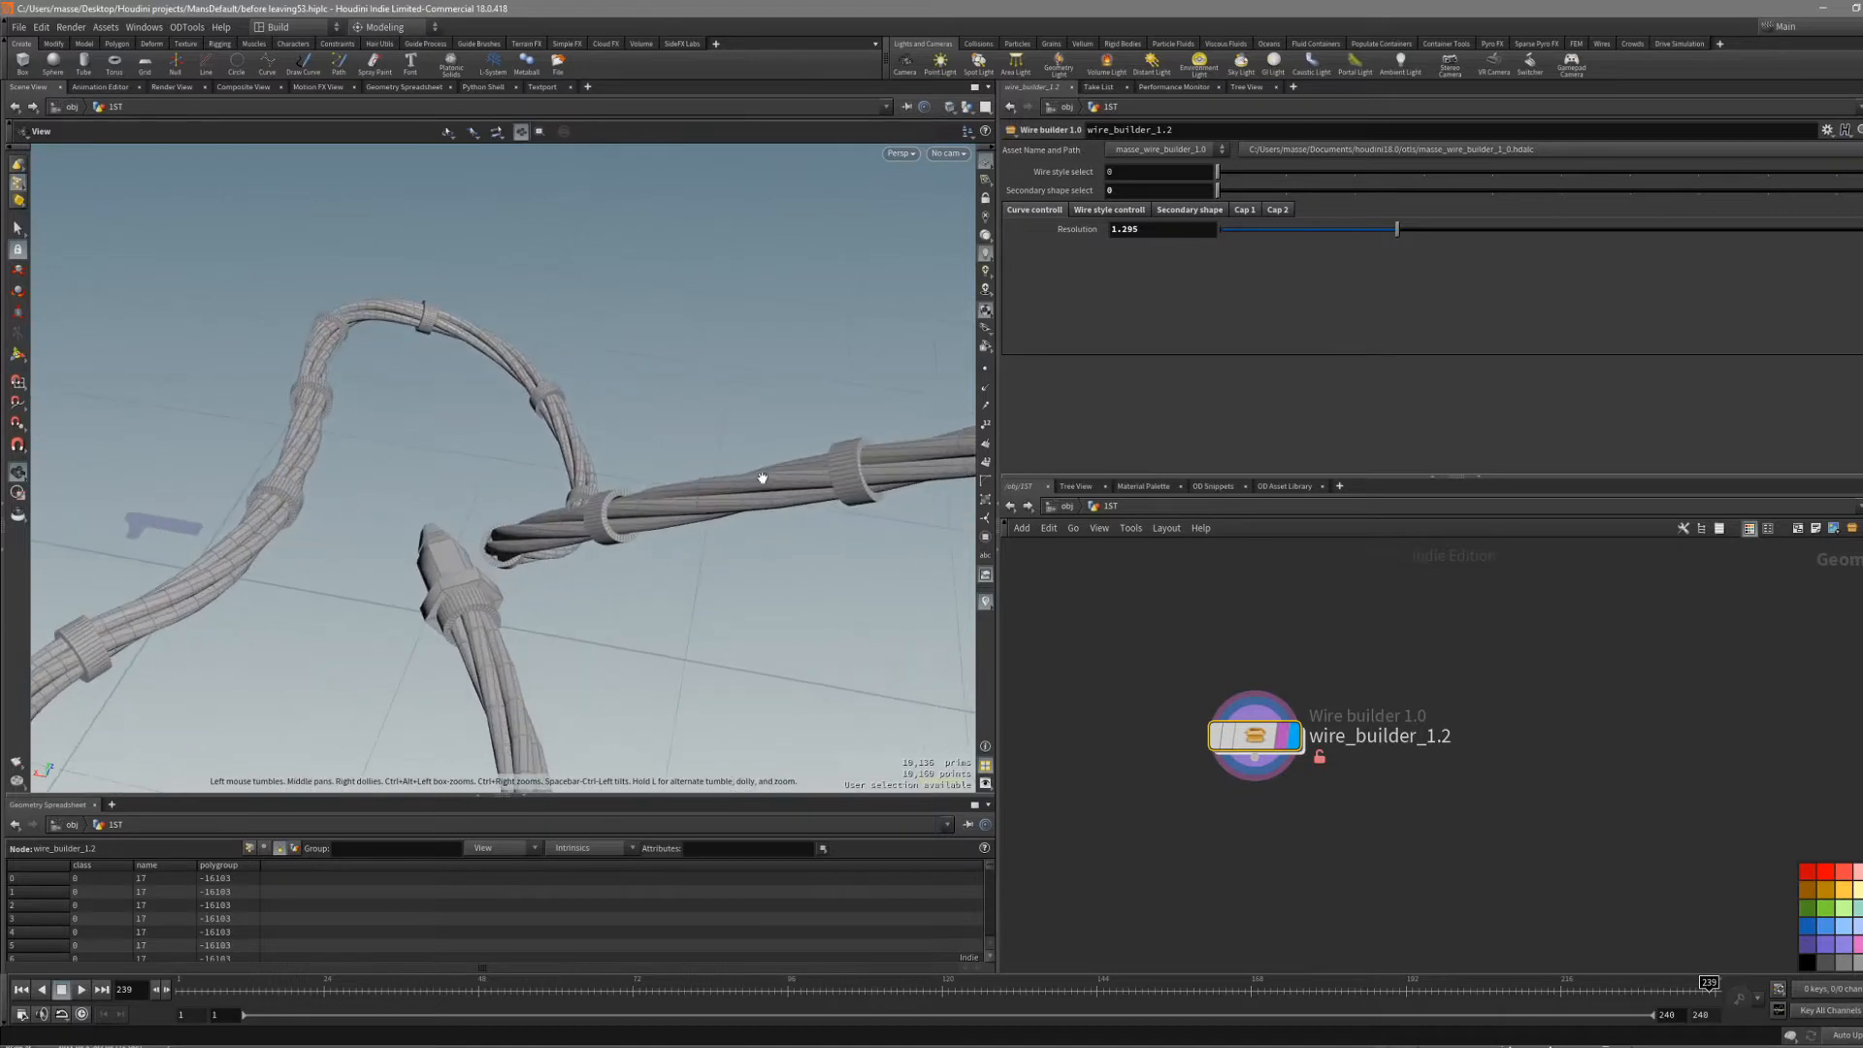
drag(1395, 229, 1426, 229)
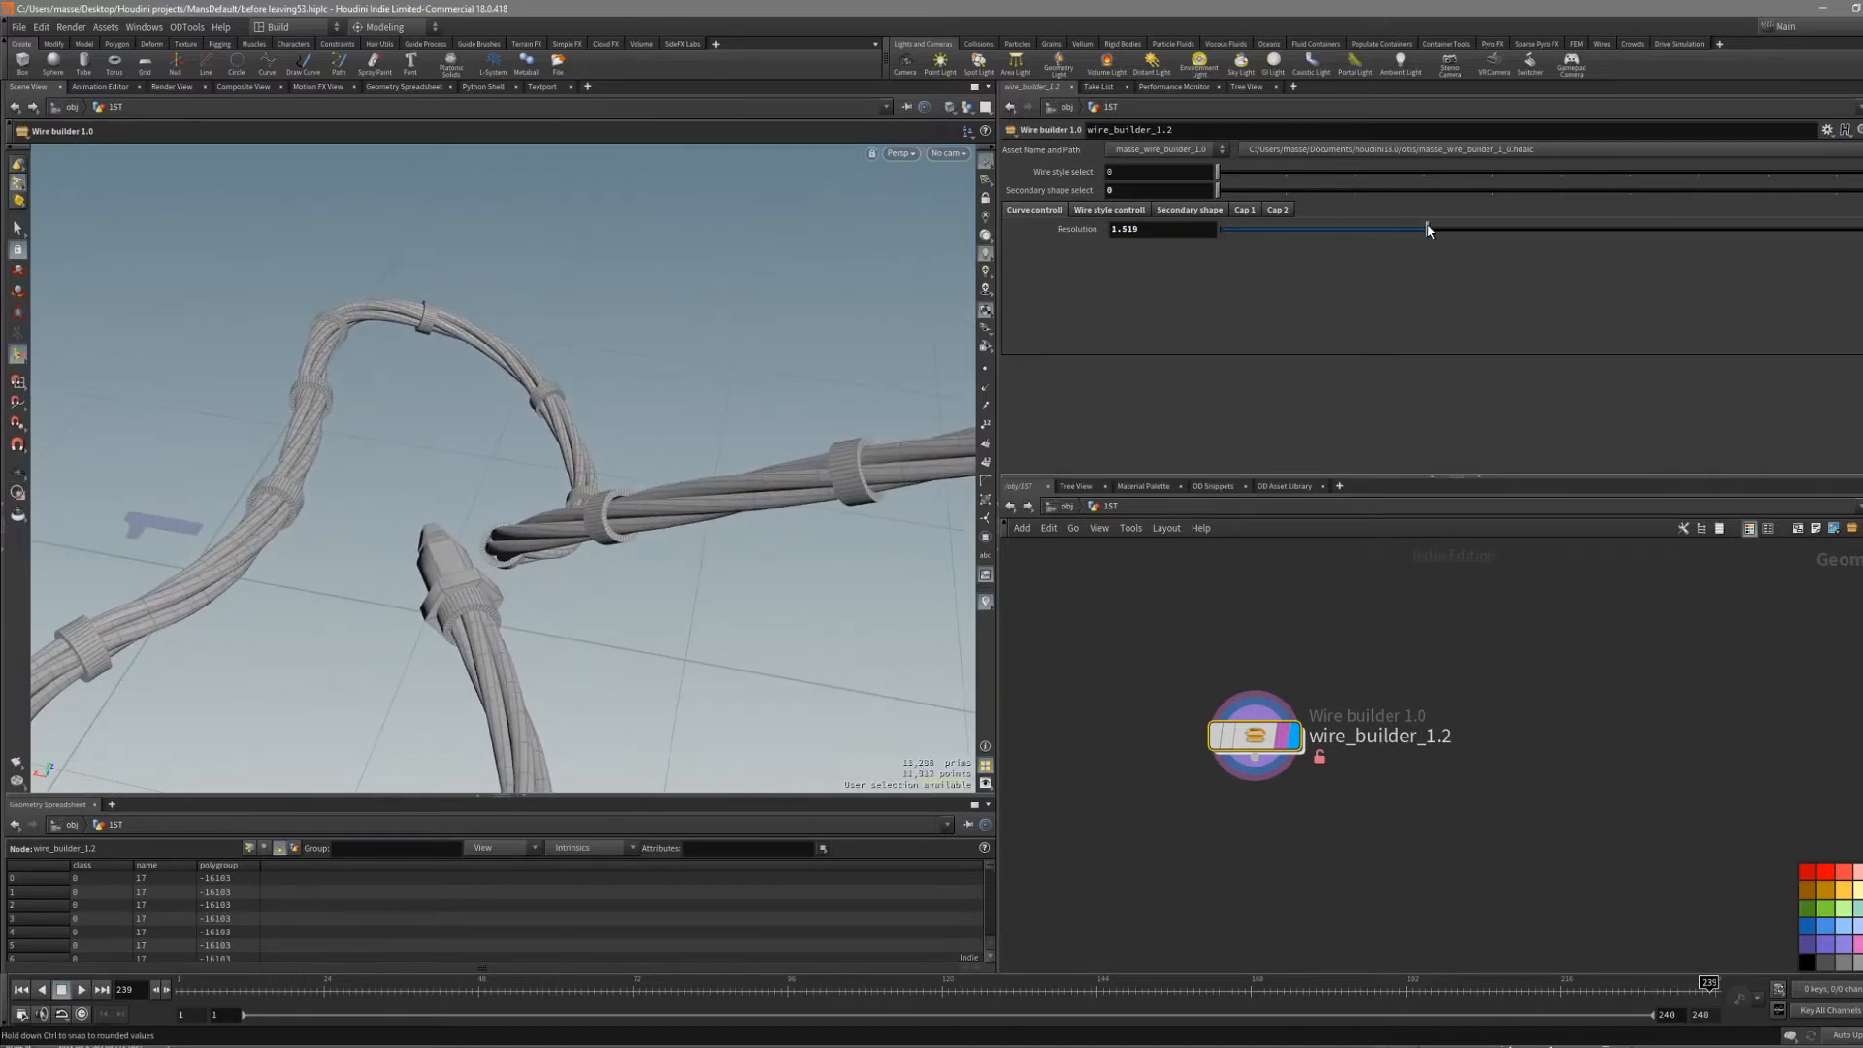
drag(1427, 229, 1319, 229)
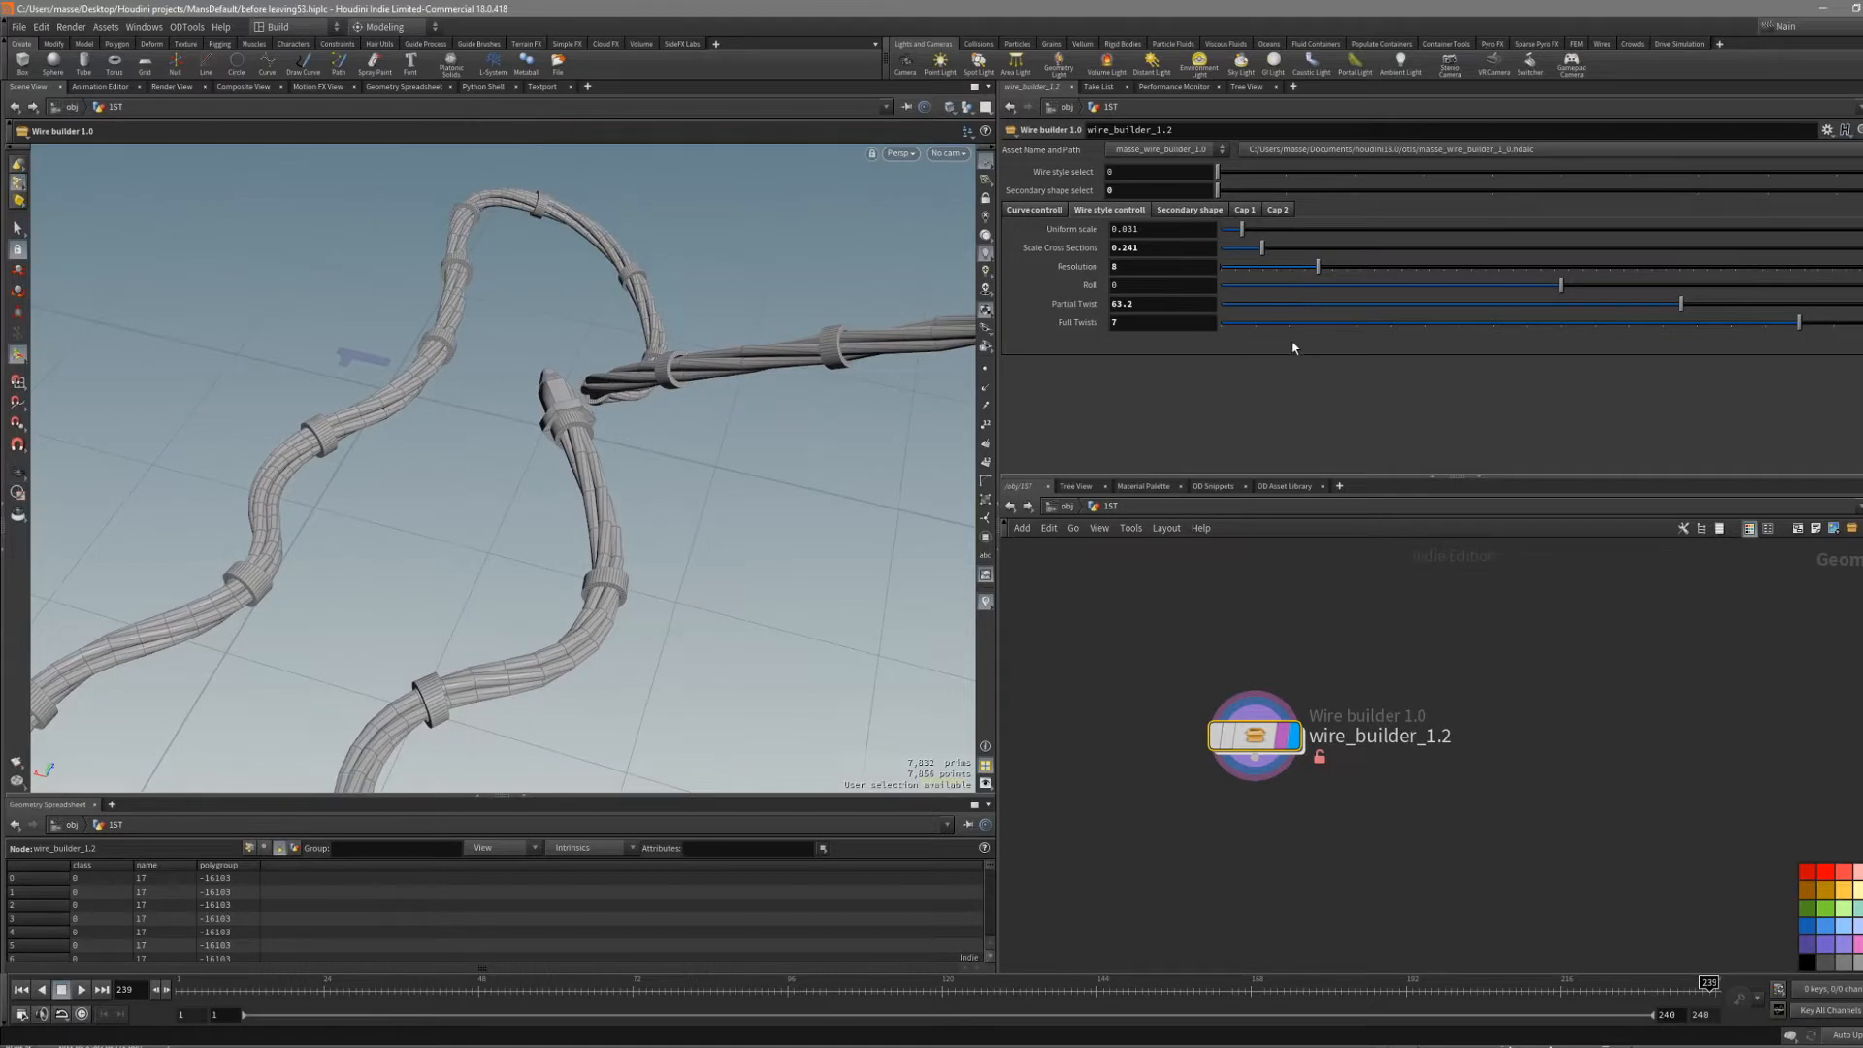
- Remove the full and partial twists so the wire strands run parallel
drag(1797, 322, 1731, 323)
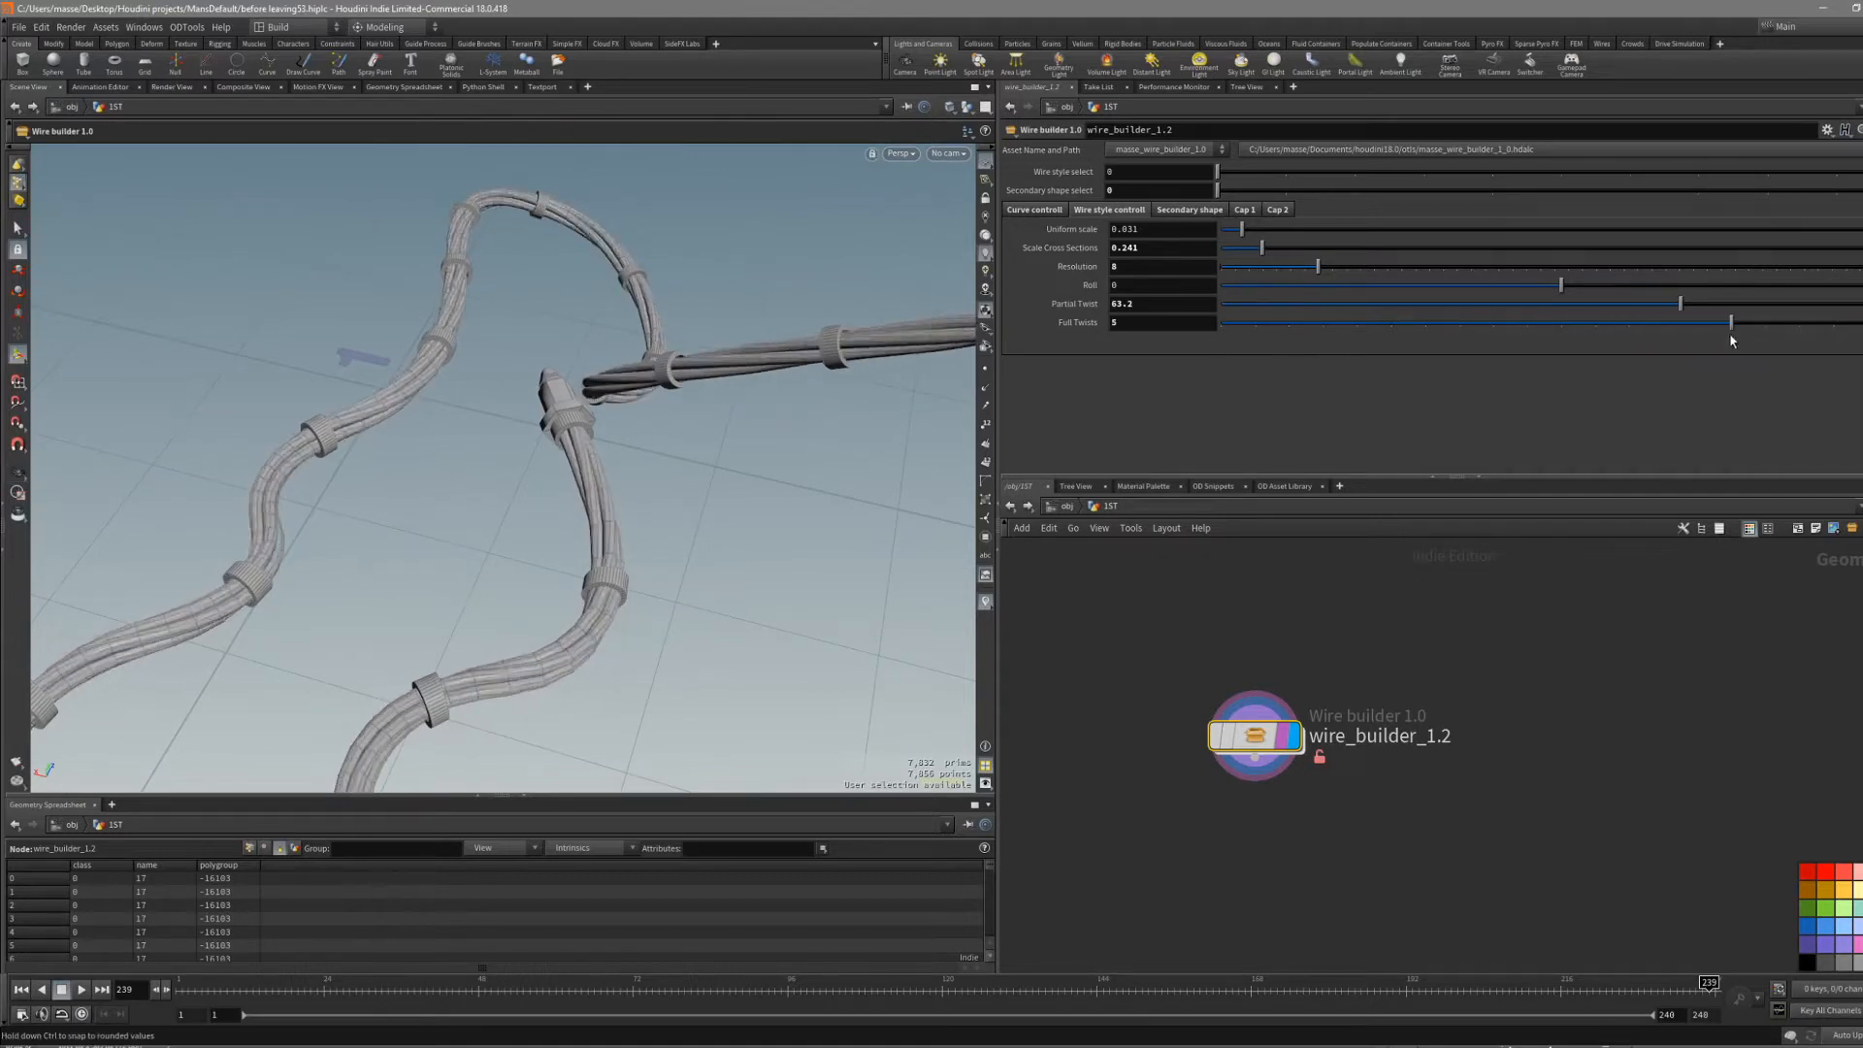
drag(1729, 322, 1561, 322)
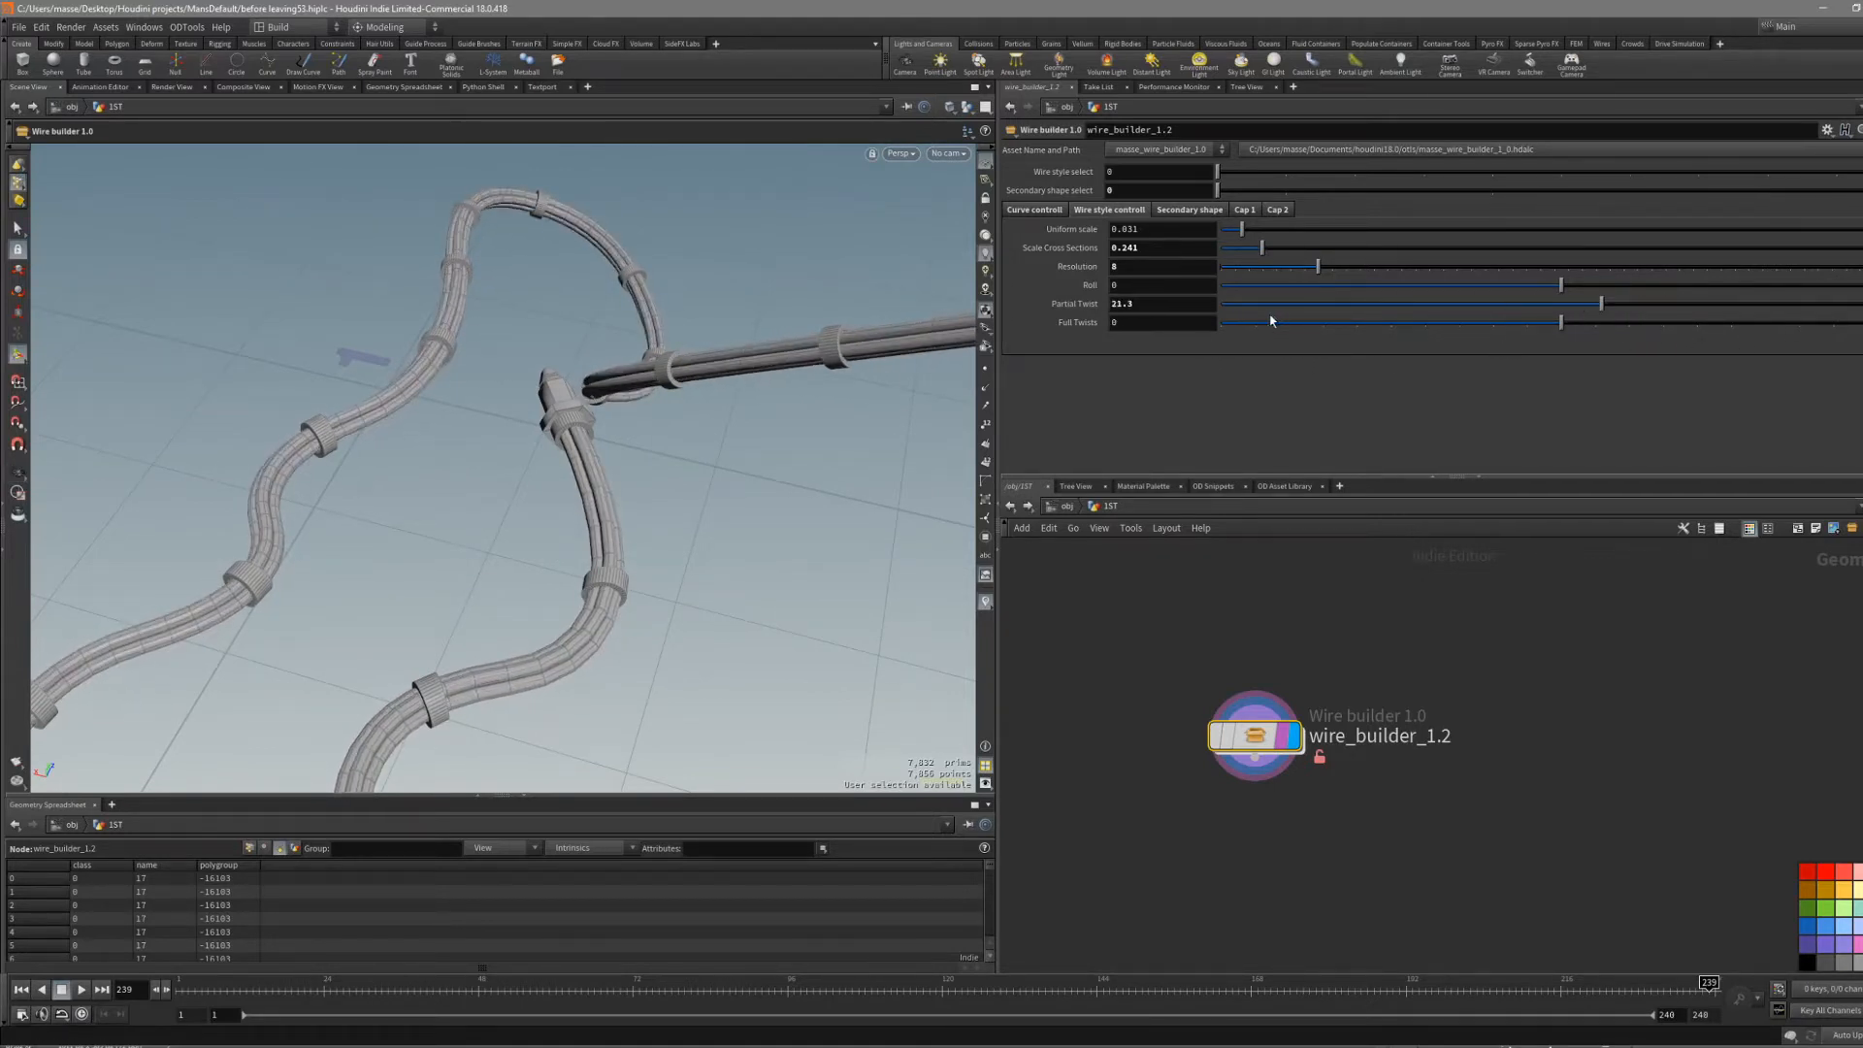
text(83.2)
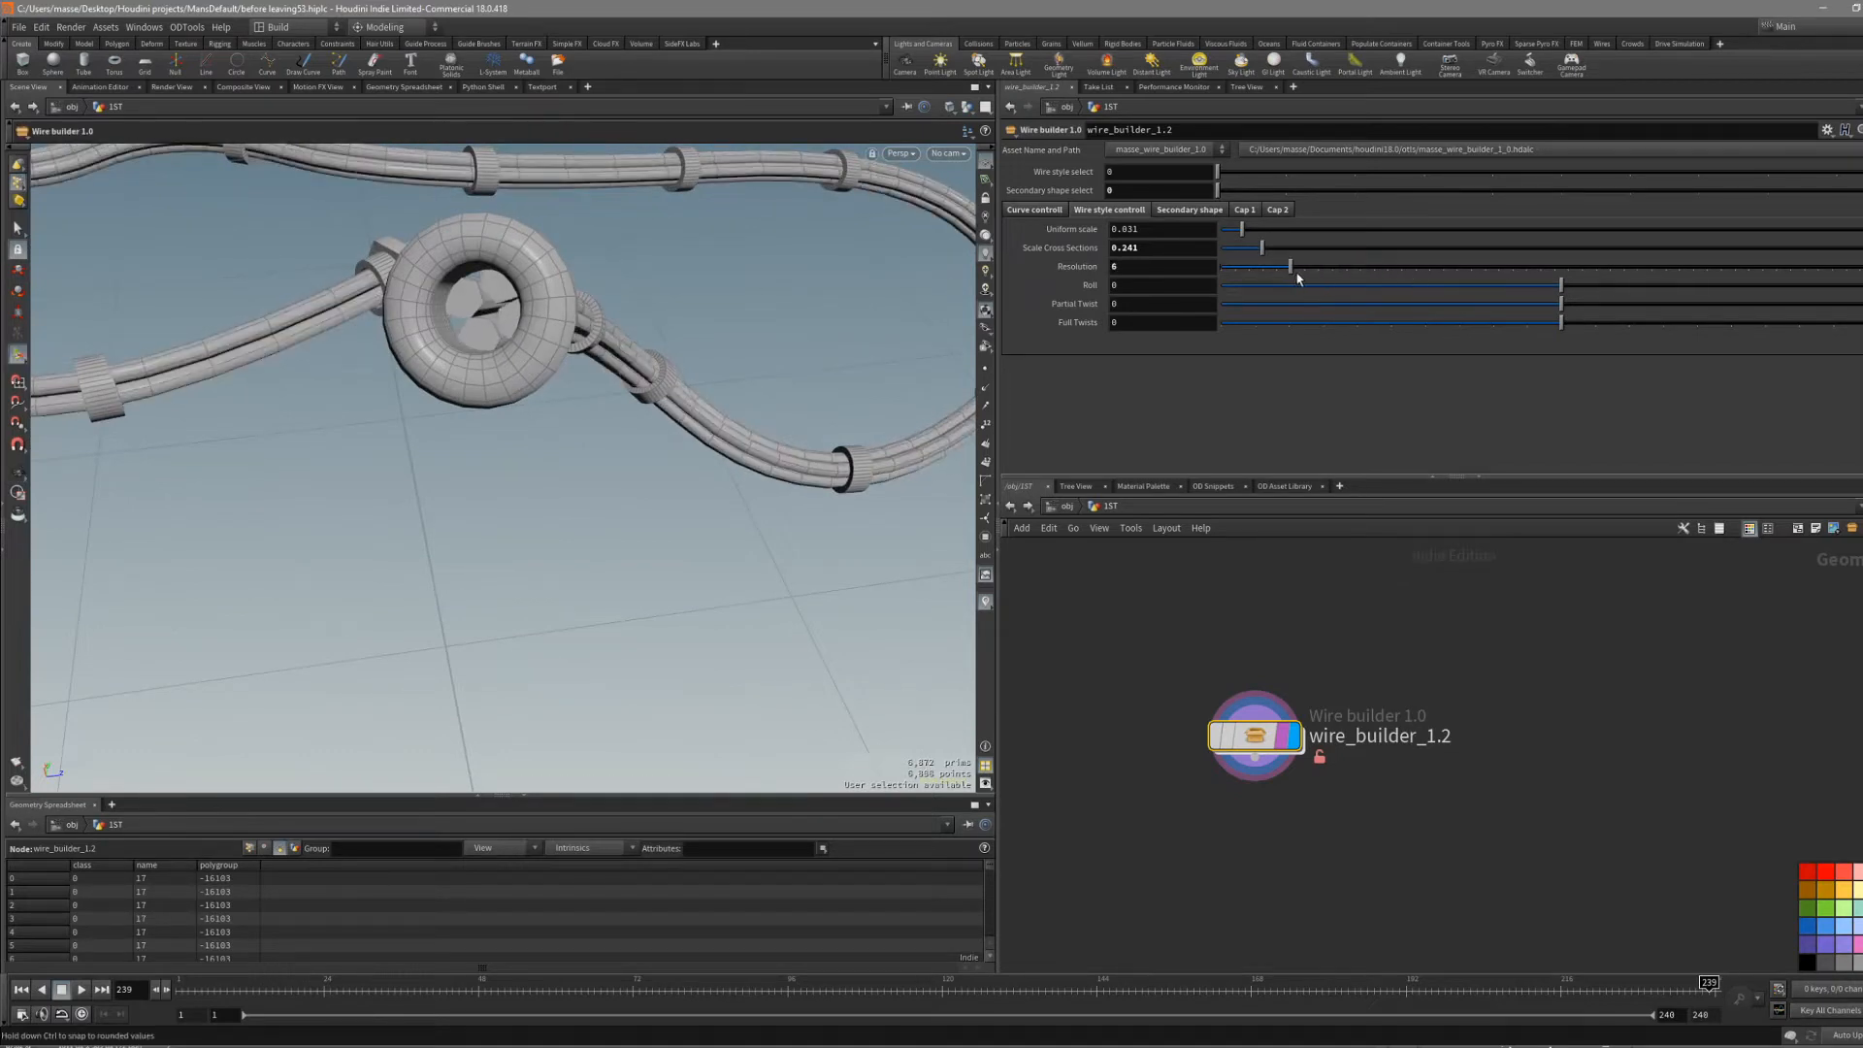
- Lower the strand cross-section resolution and scale for slightly thinner strands
drag(1255, 266, 1292, 266)
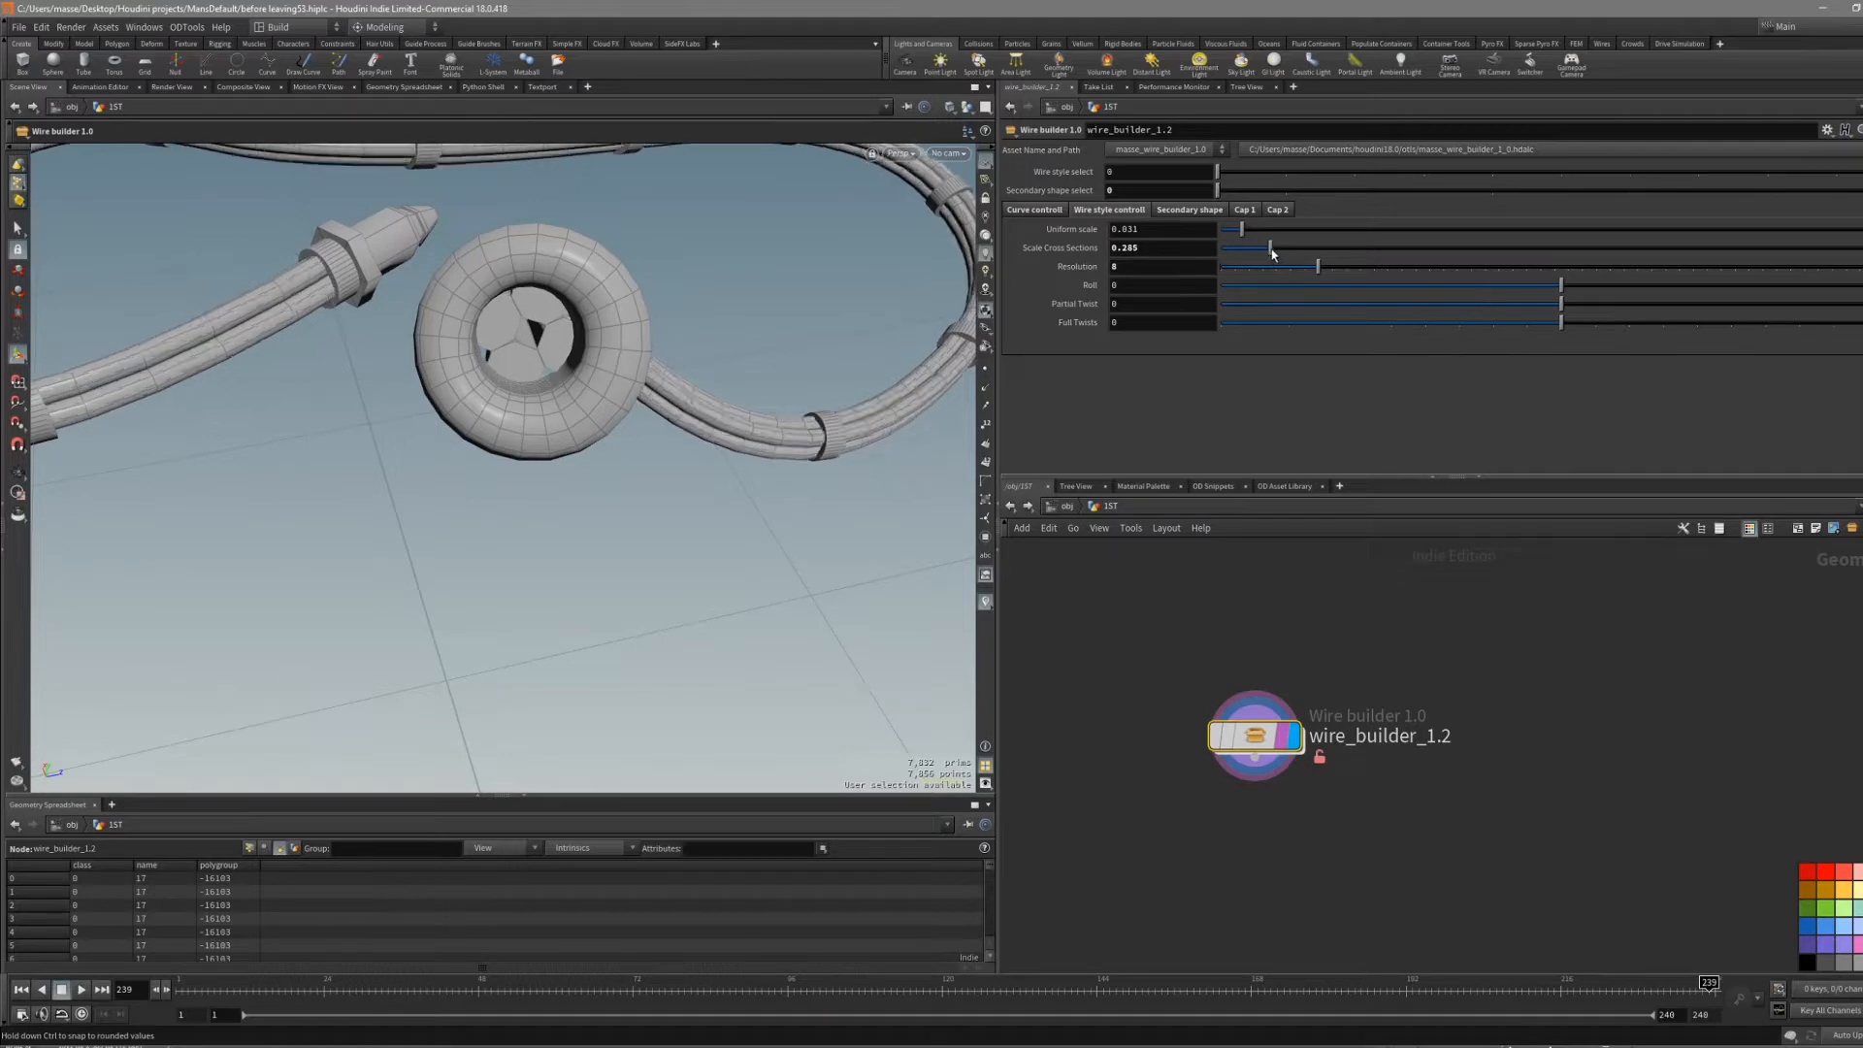
drag(1271, 247, 1259, 247)
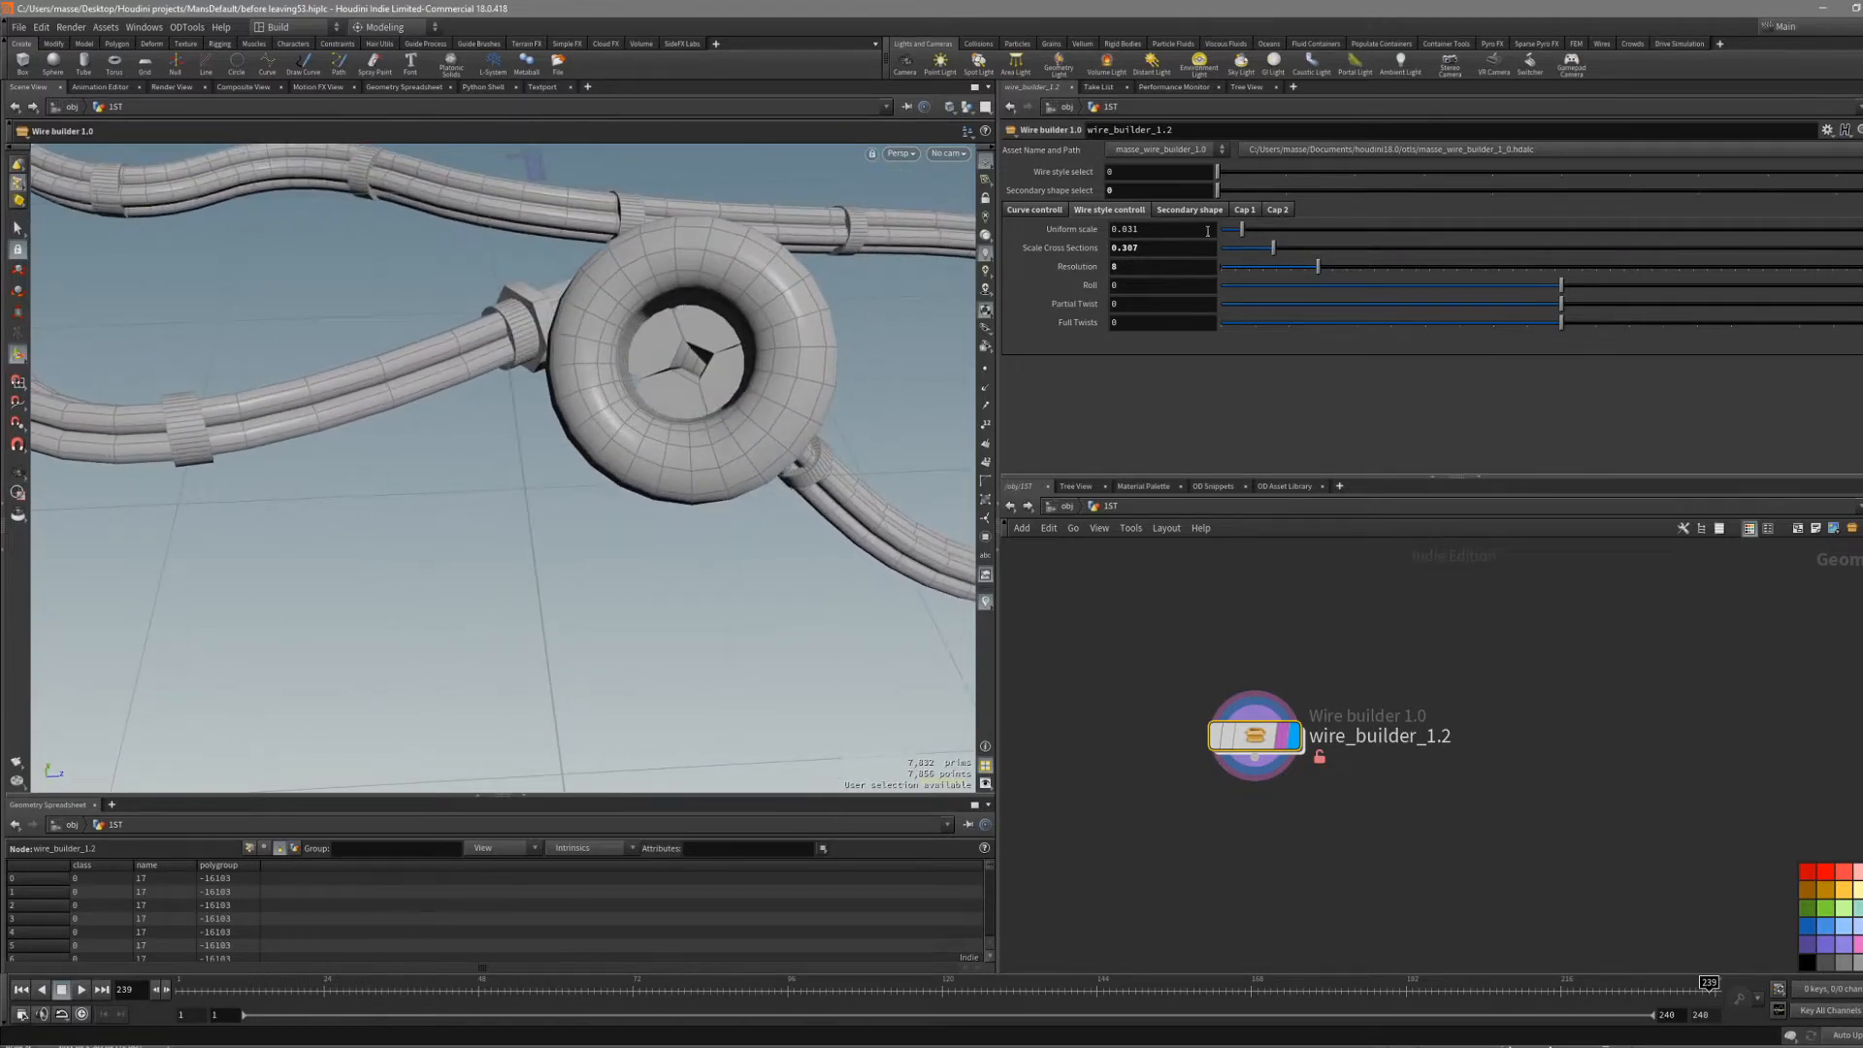
drag(1244, 229, 1240, 229)
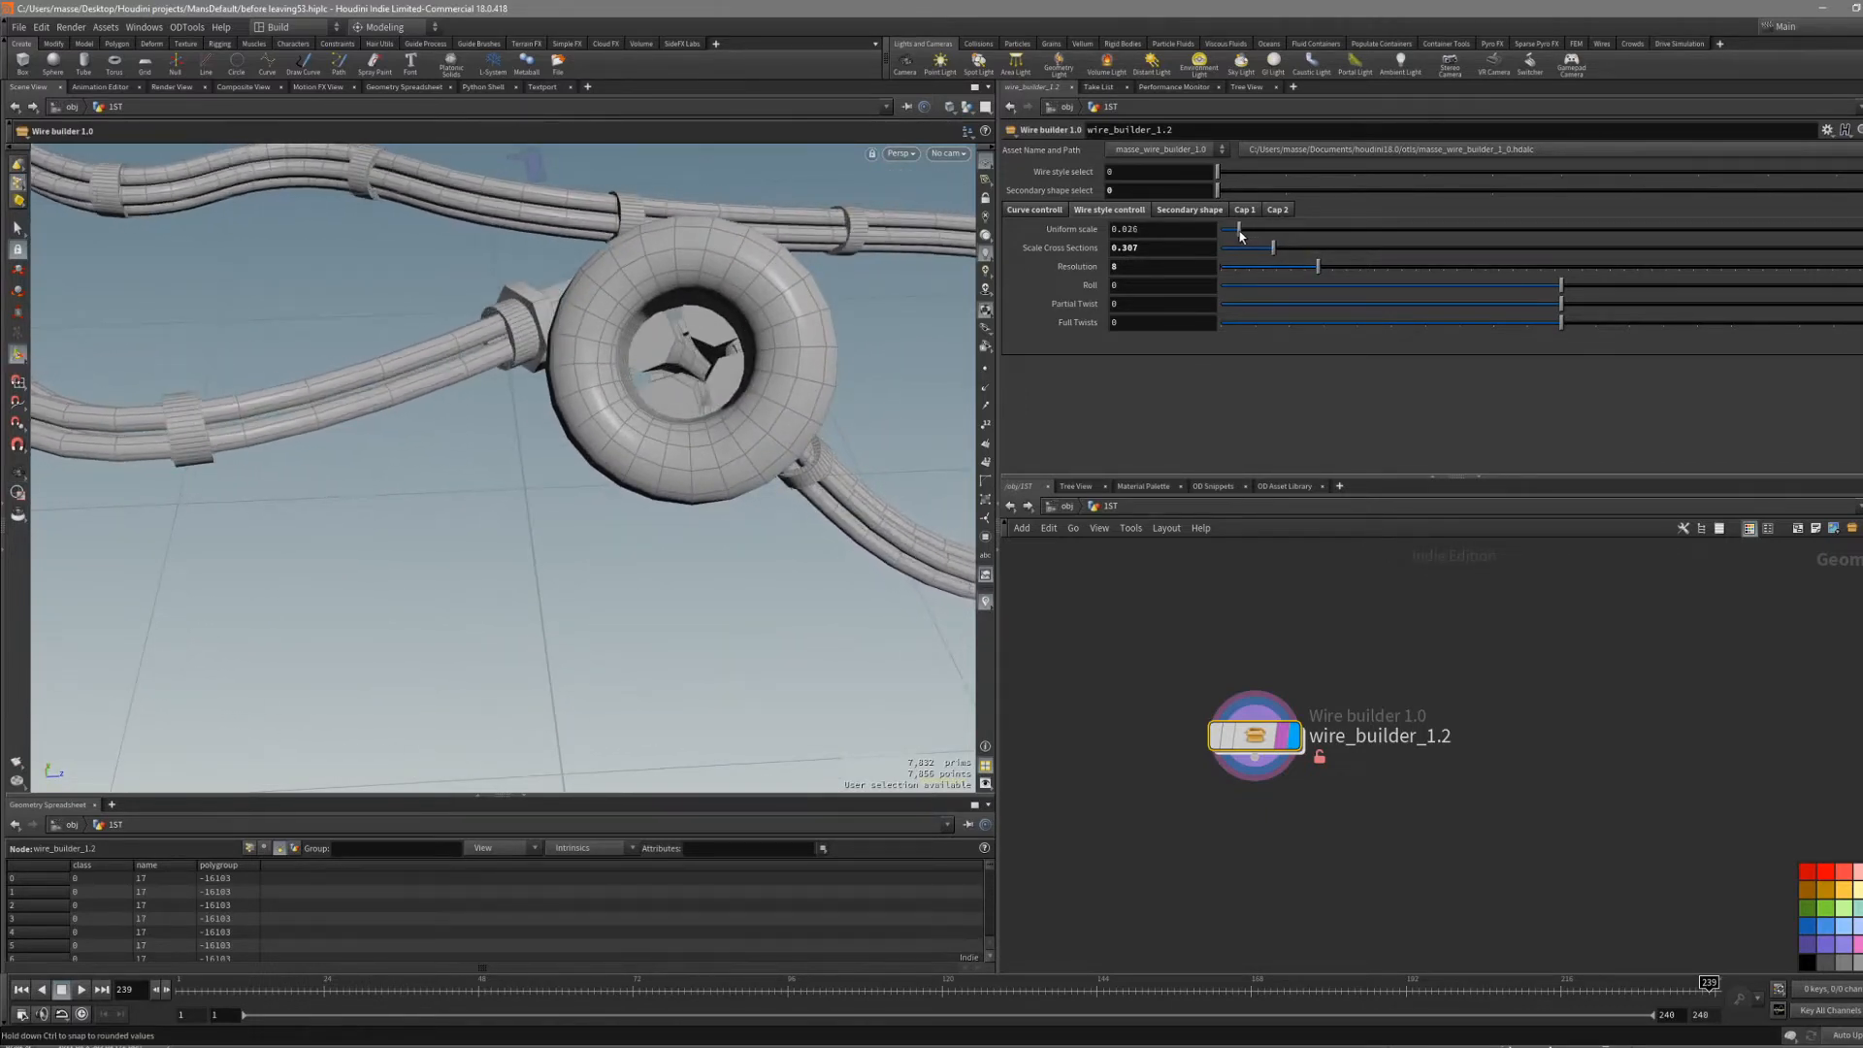
drag(1240, 229, 1244, 229)
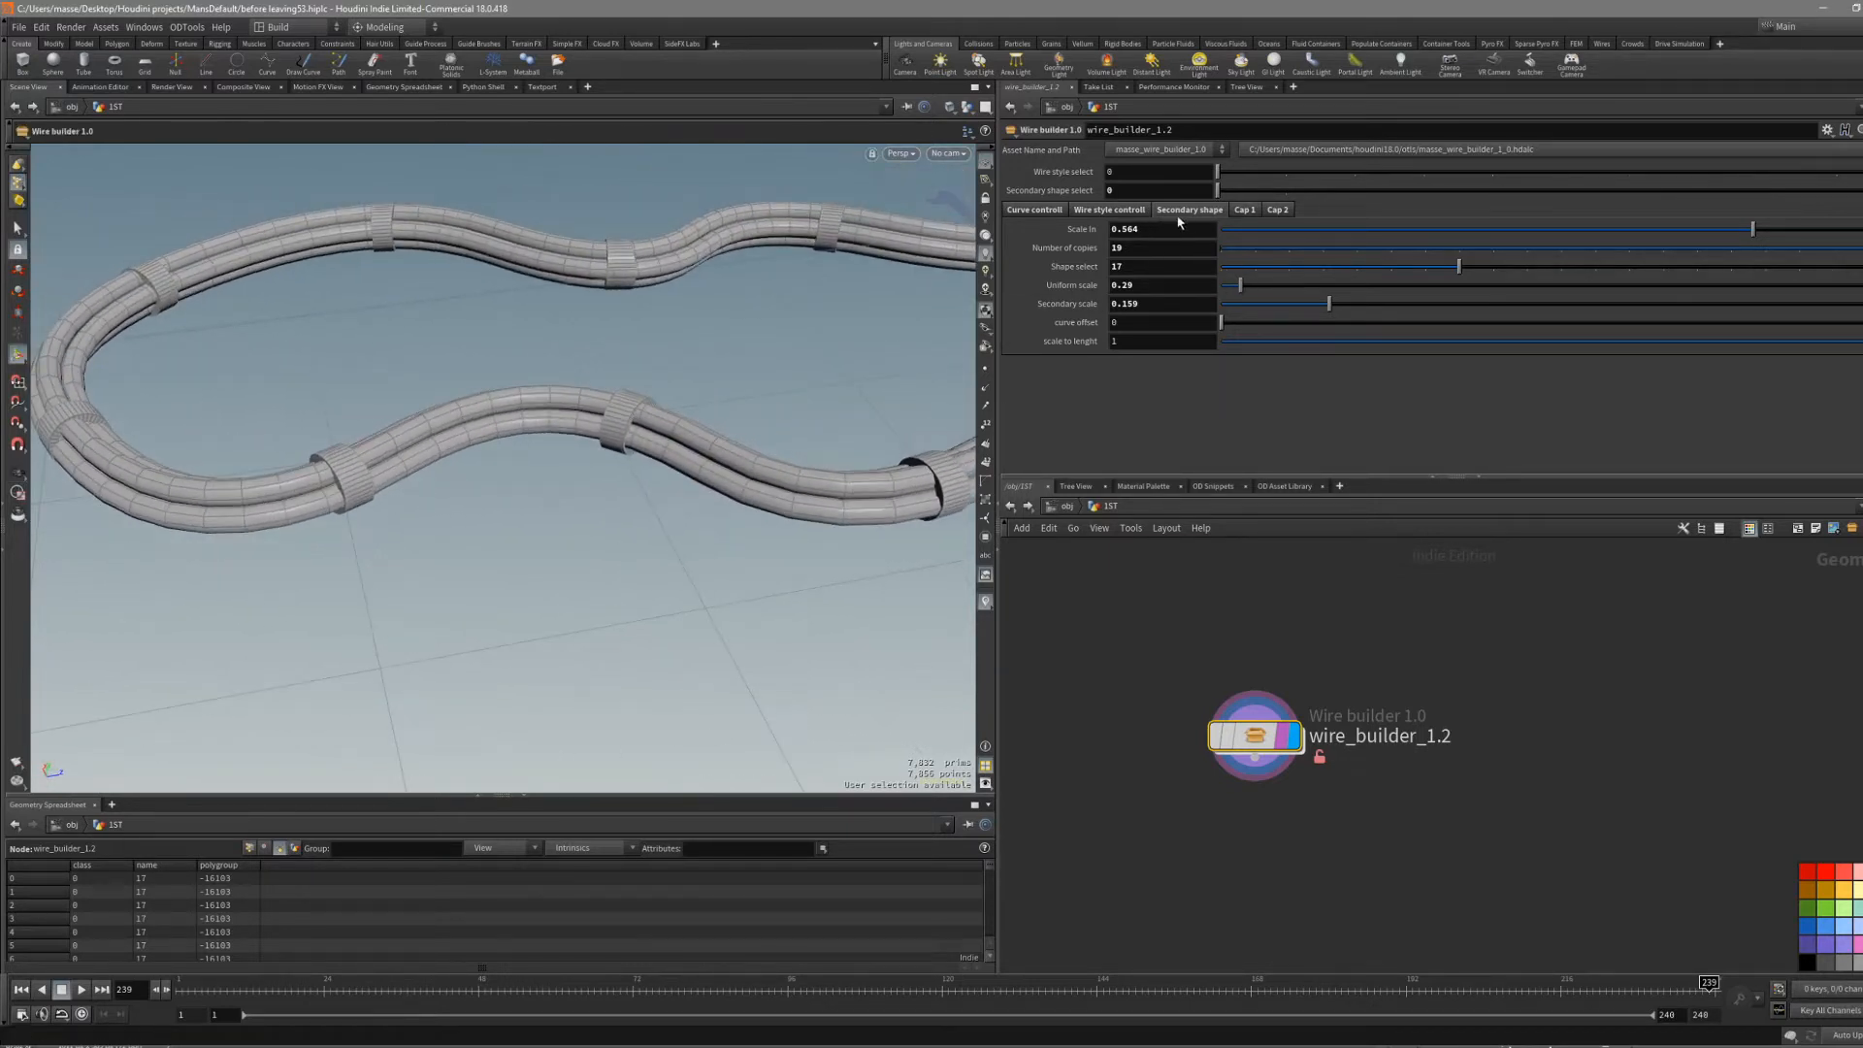
- Set the clips' Scale In to 0.726 and place 17 copies along the wire
drag(1749, 229, 1745, 229)
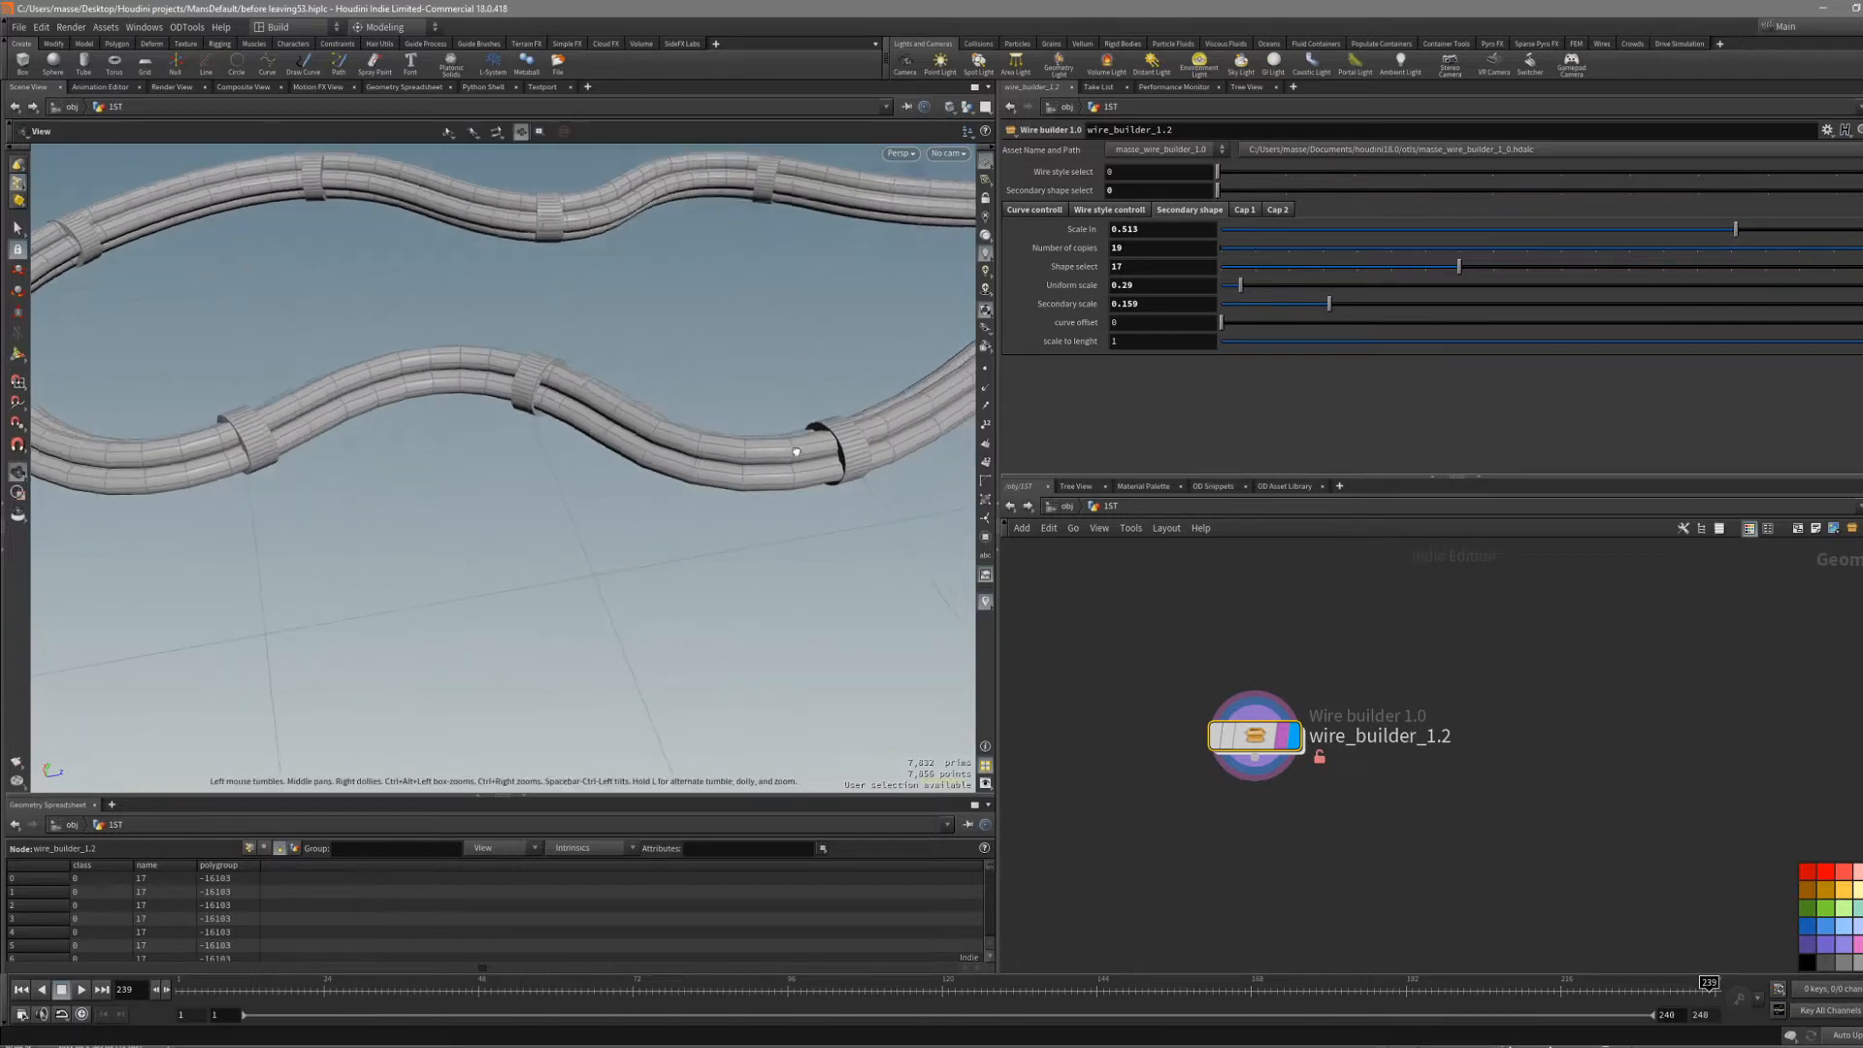
drag(1731, 229, 1818, 229)
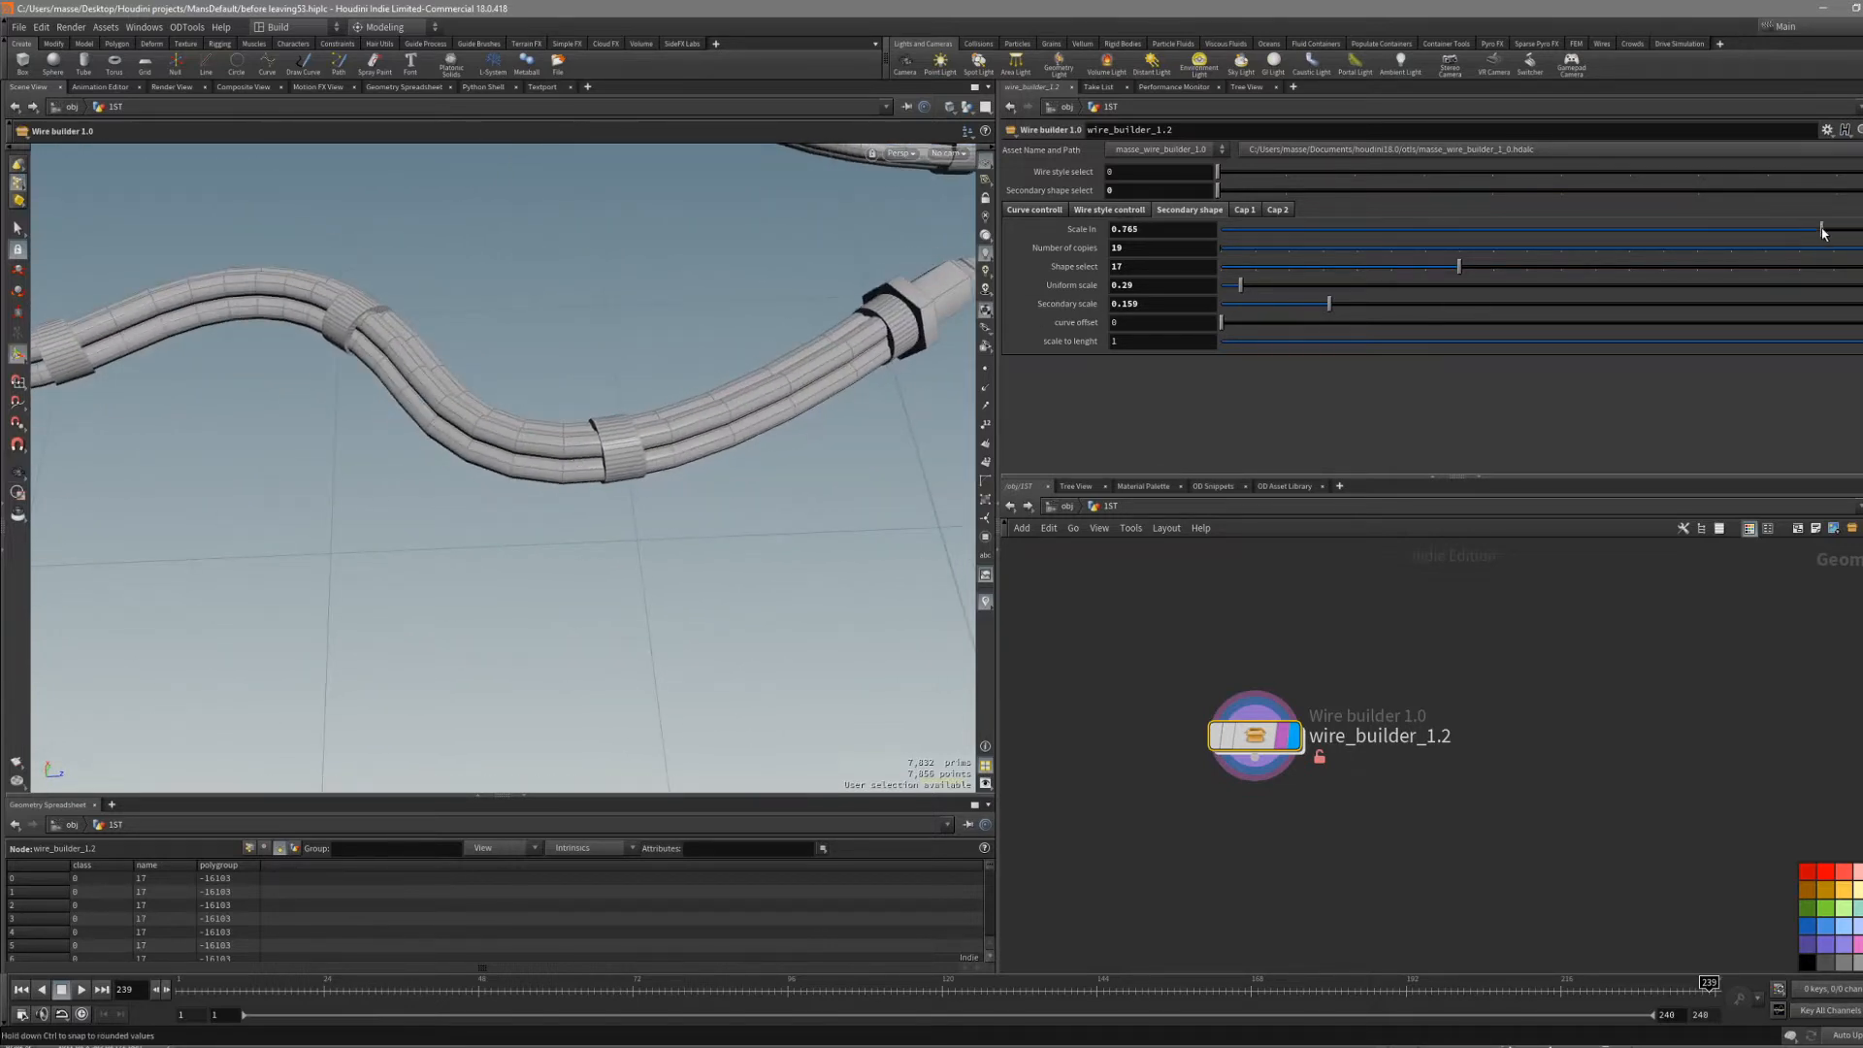
drag(1819, 229, 1807, 229)
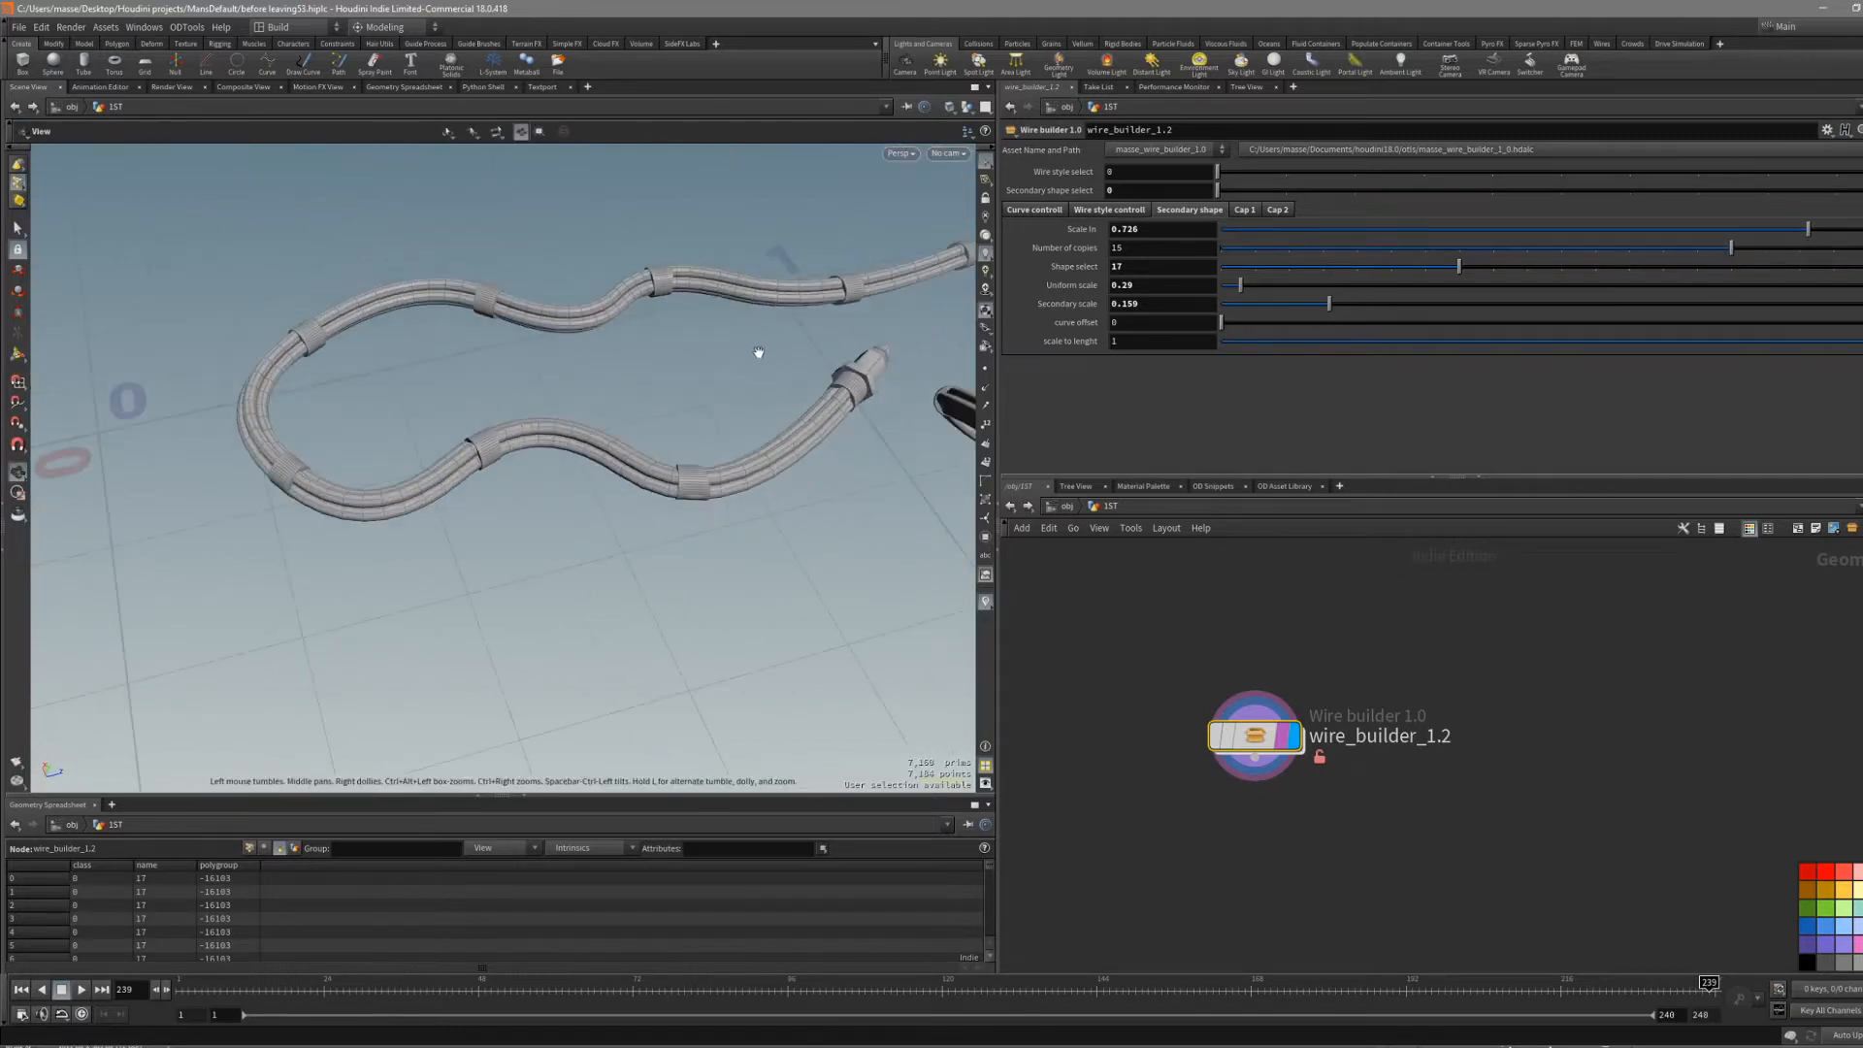
drag(1729, 246, 1663, 246)
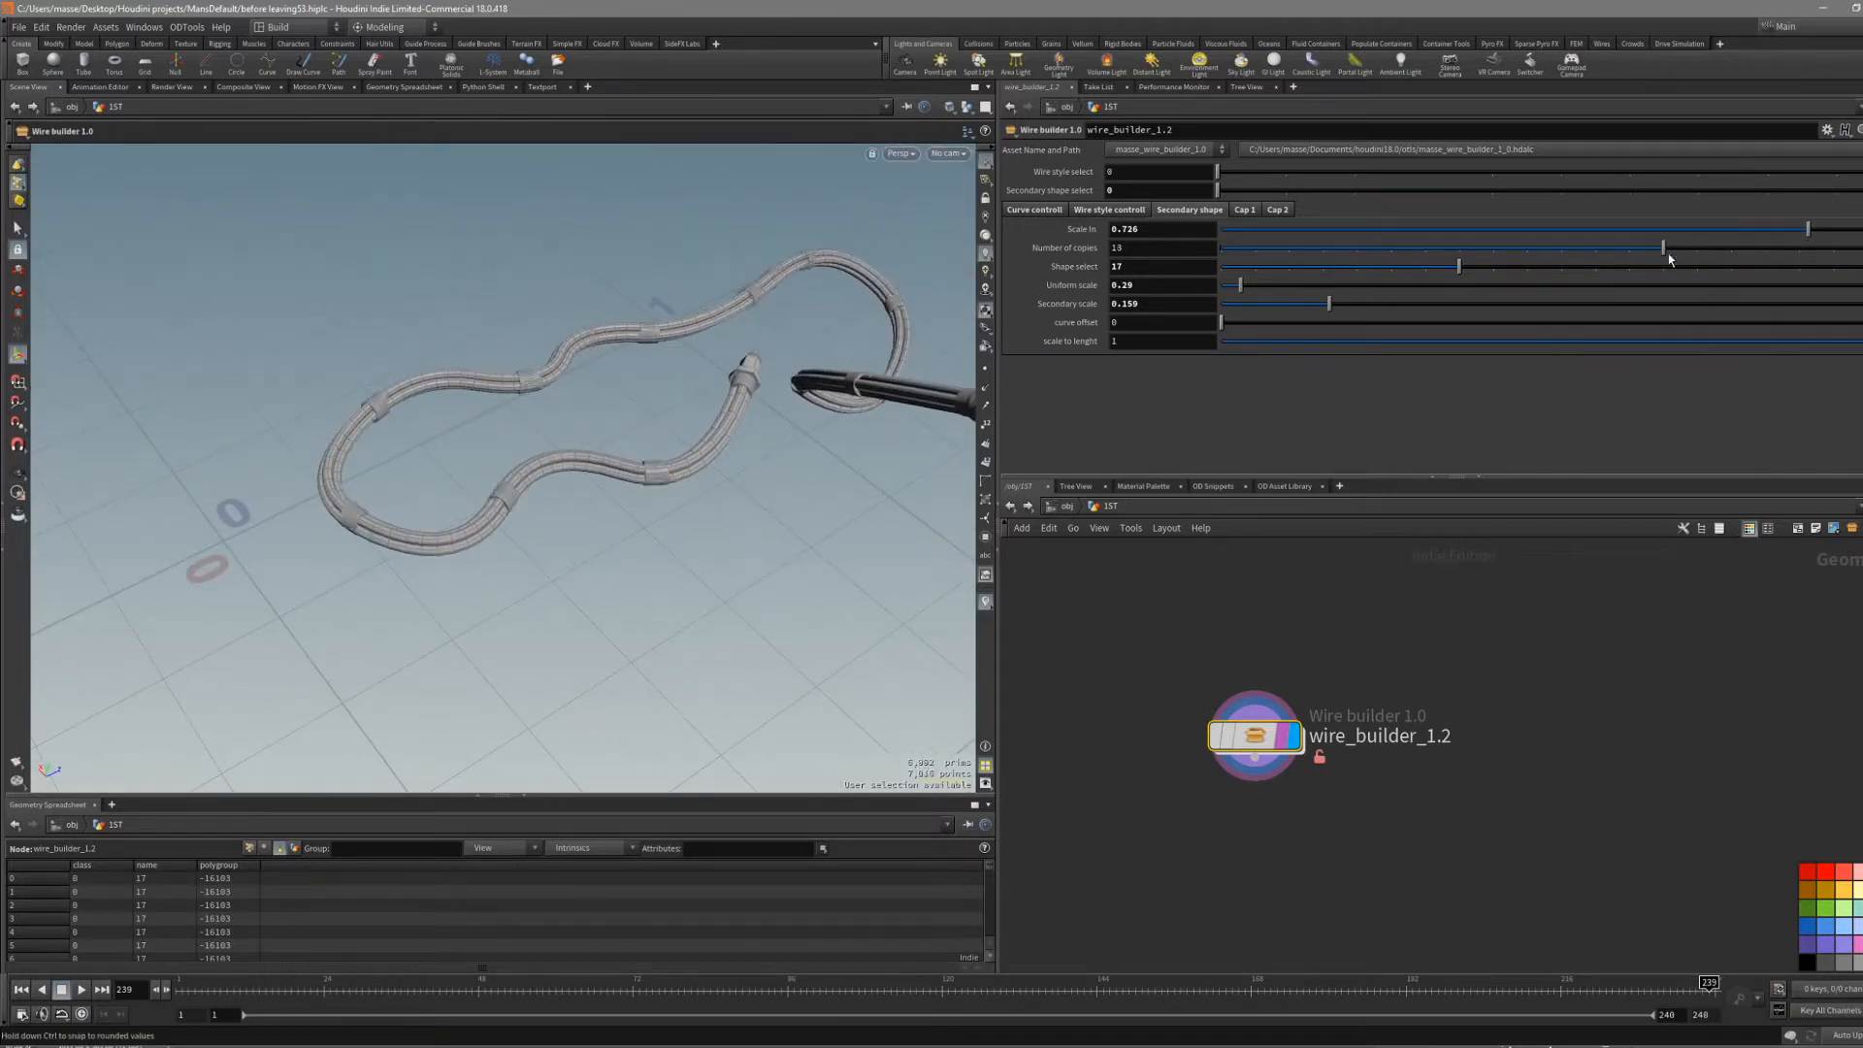
drag(1664, 246, 1797, 246)
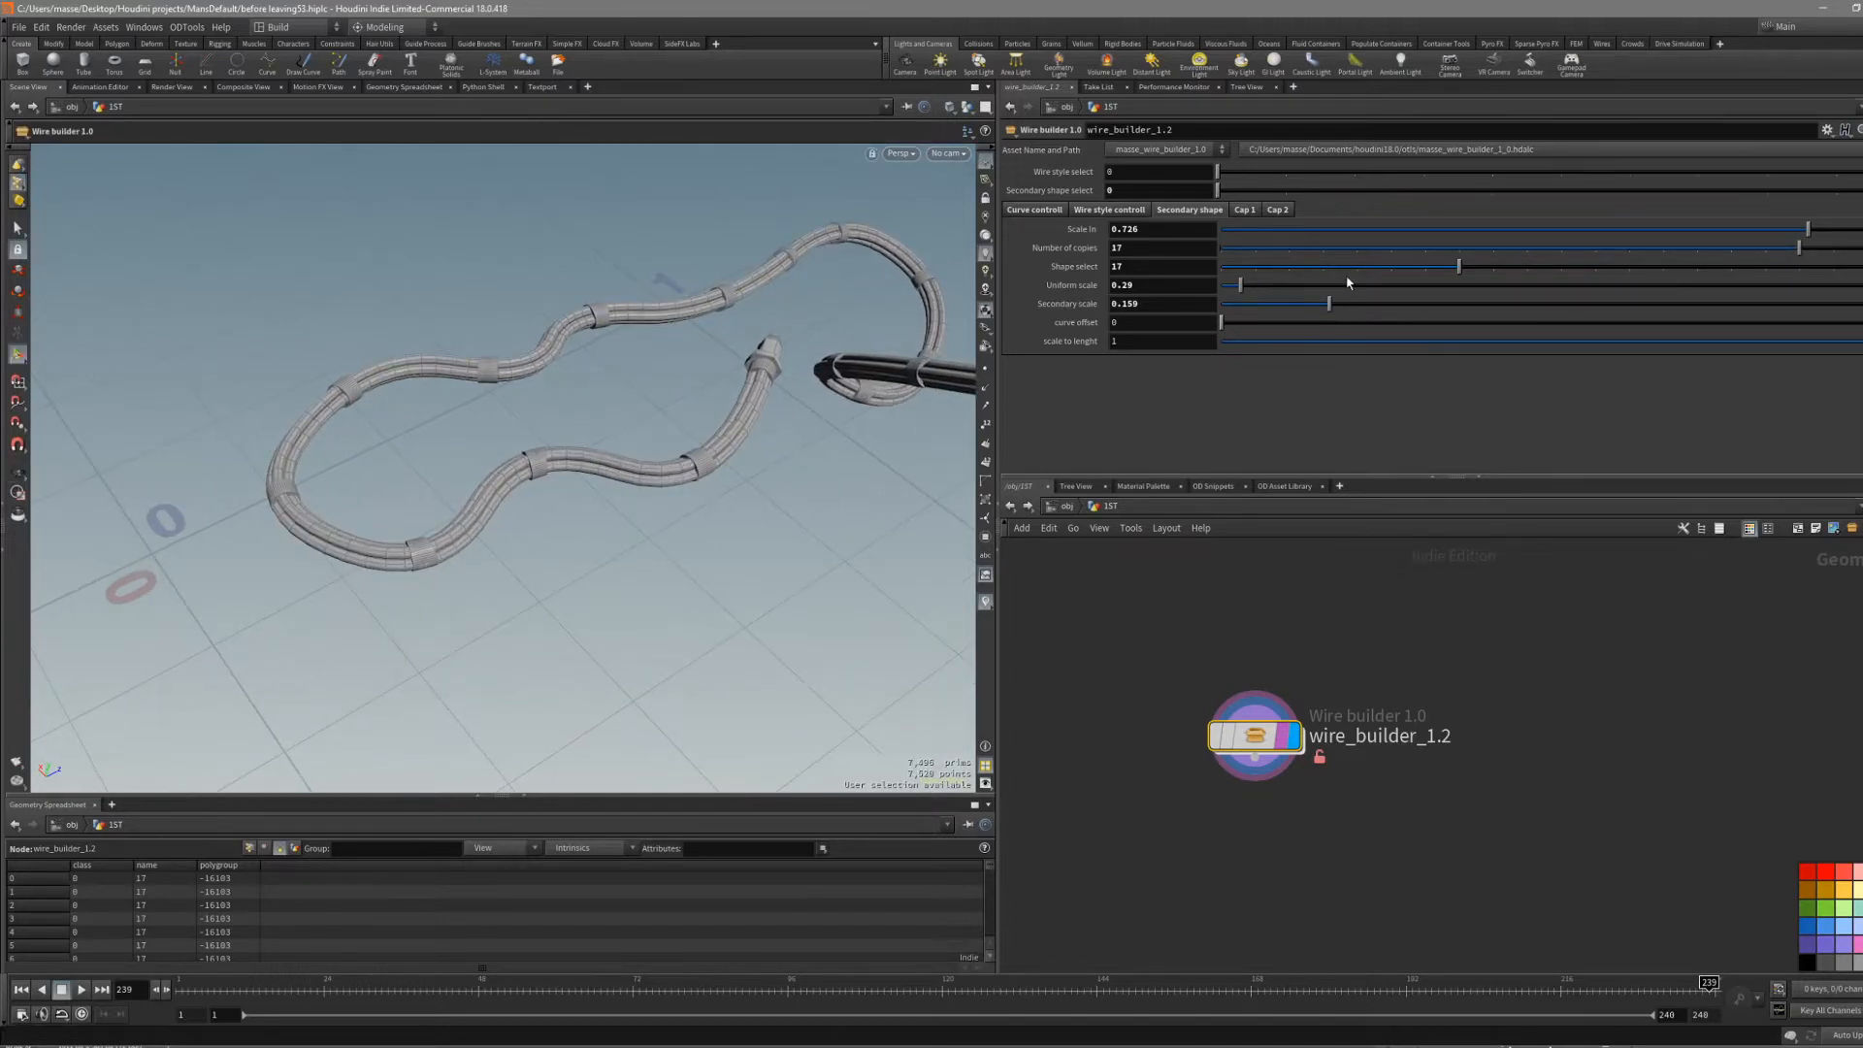
- Try several alternative clip shapes, then restore the original clip shape
drag(1457, 266, 1359, 266)
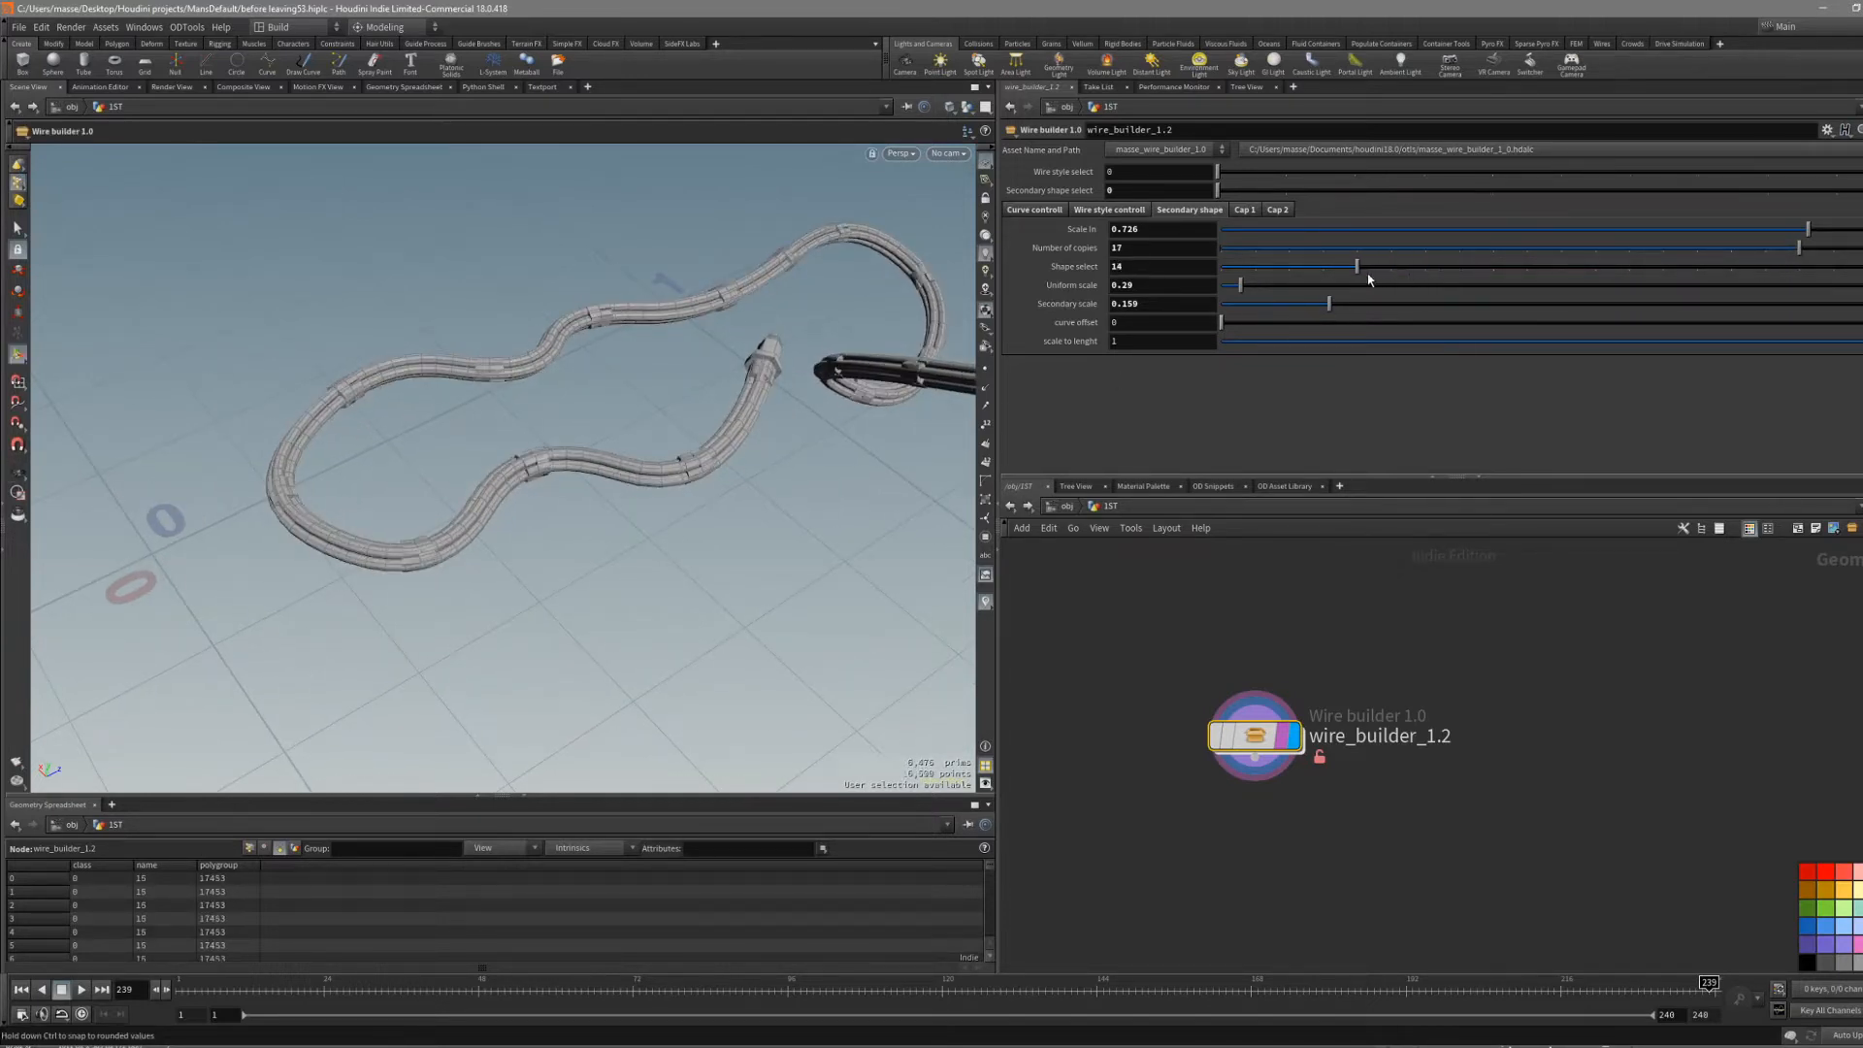
drag(1332, 266, 1314, 266)
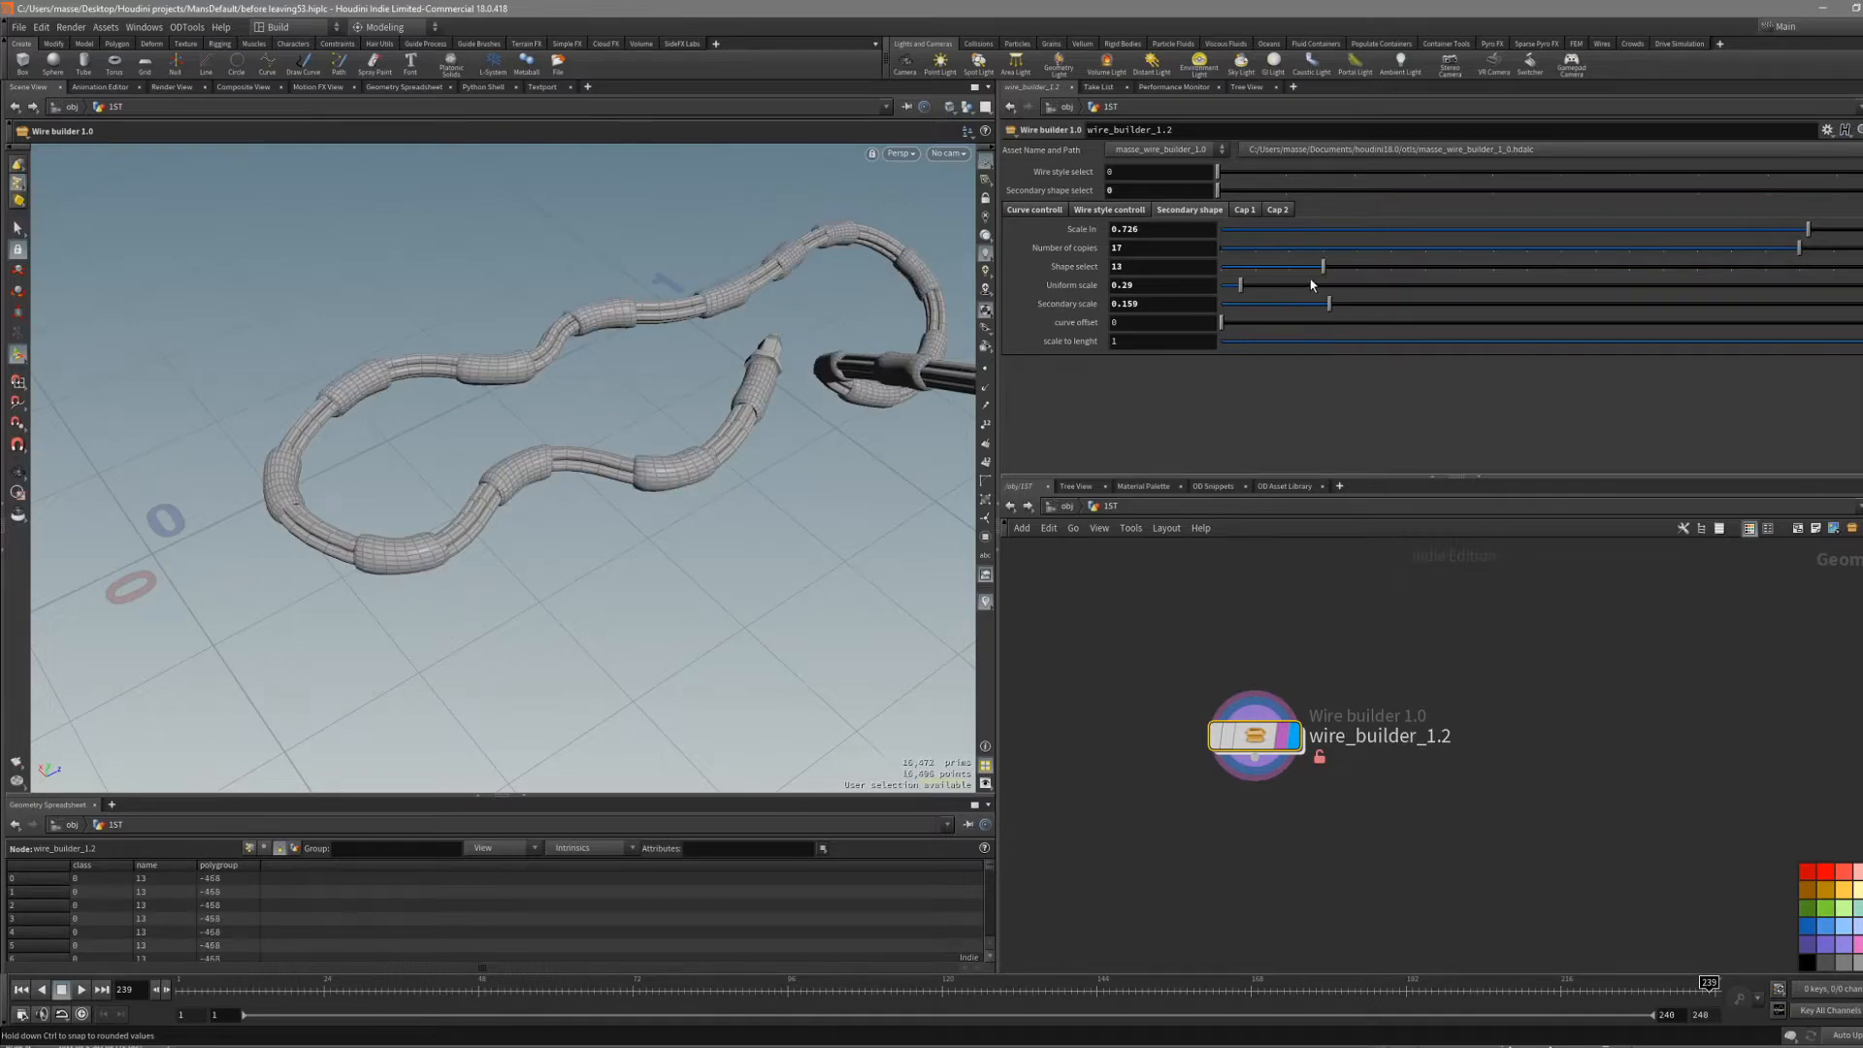
drag(1321, 265, 1458, 266)
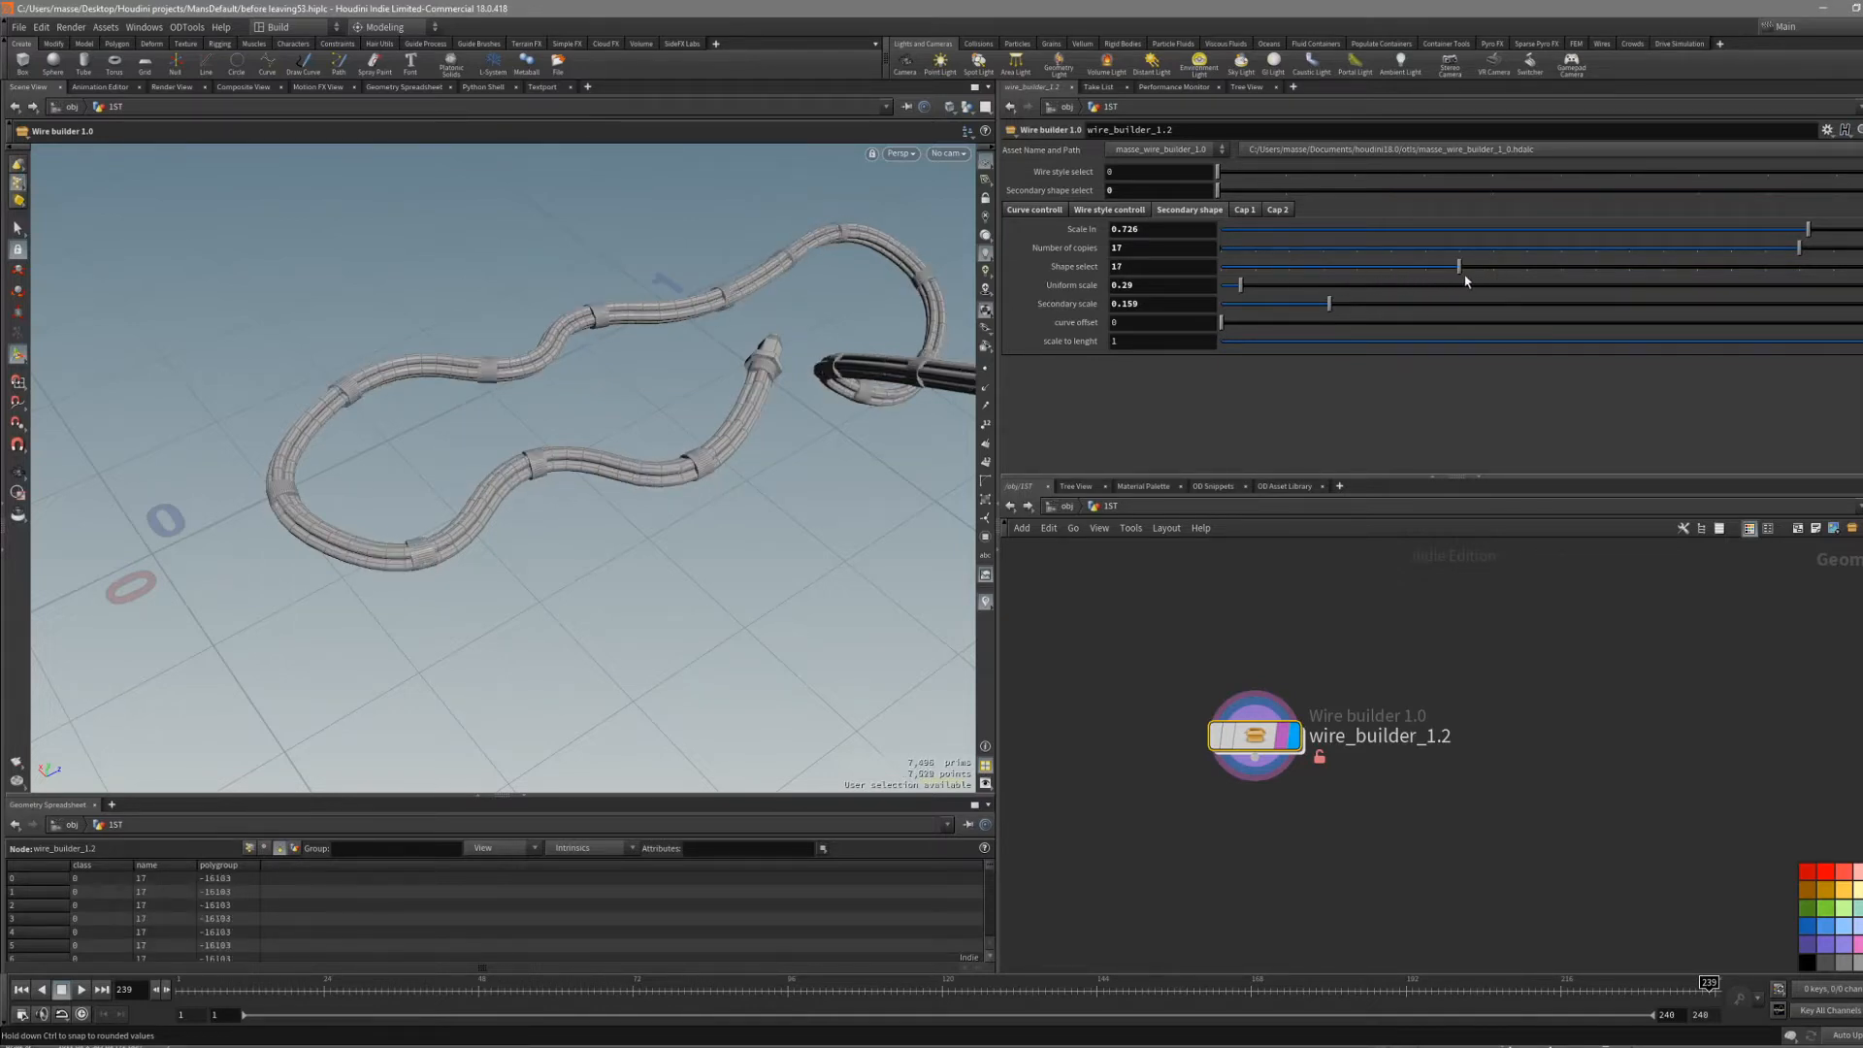
drag(1455, 266, 1246, 266)
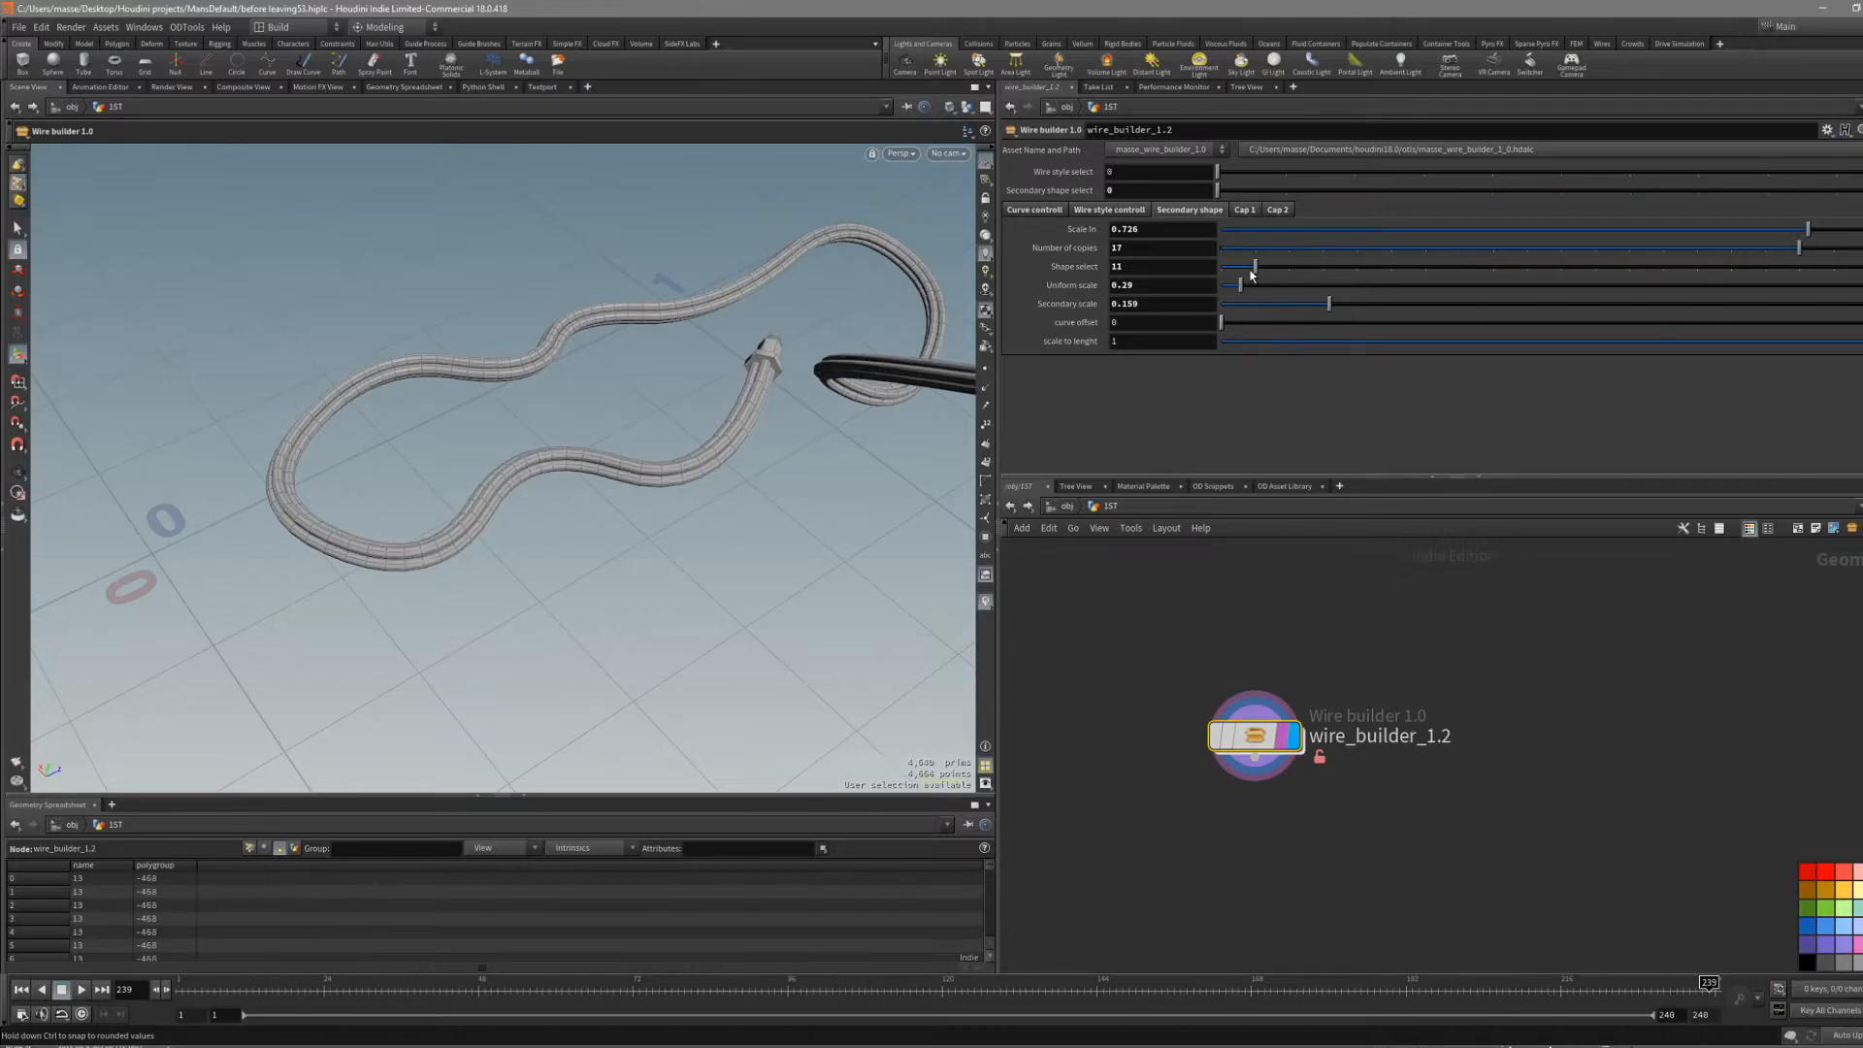
drag(1246, 266, 1426, 266)
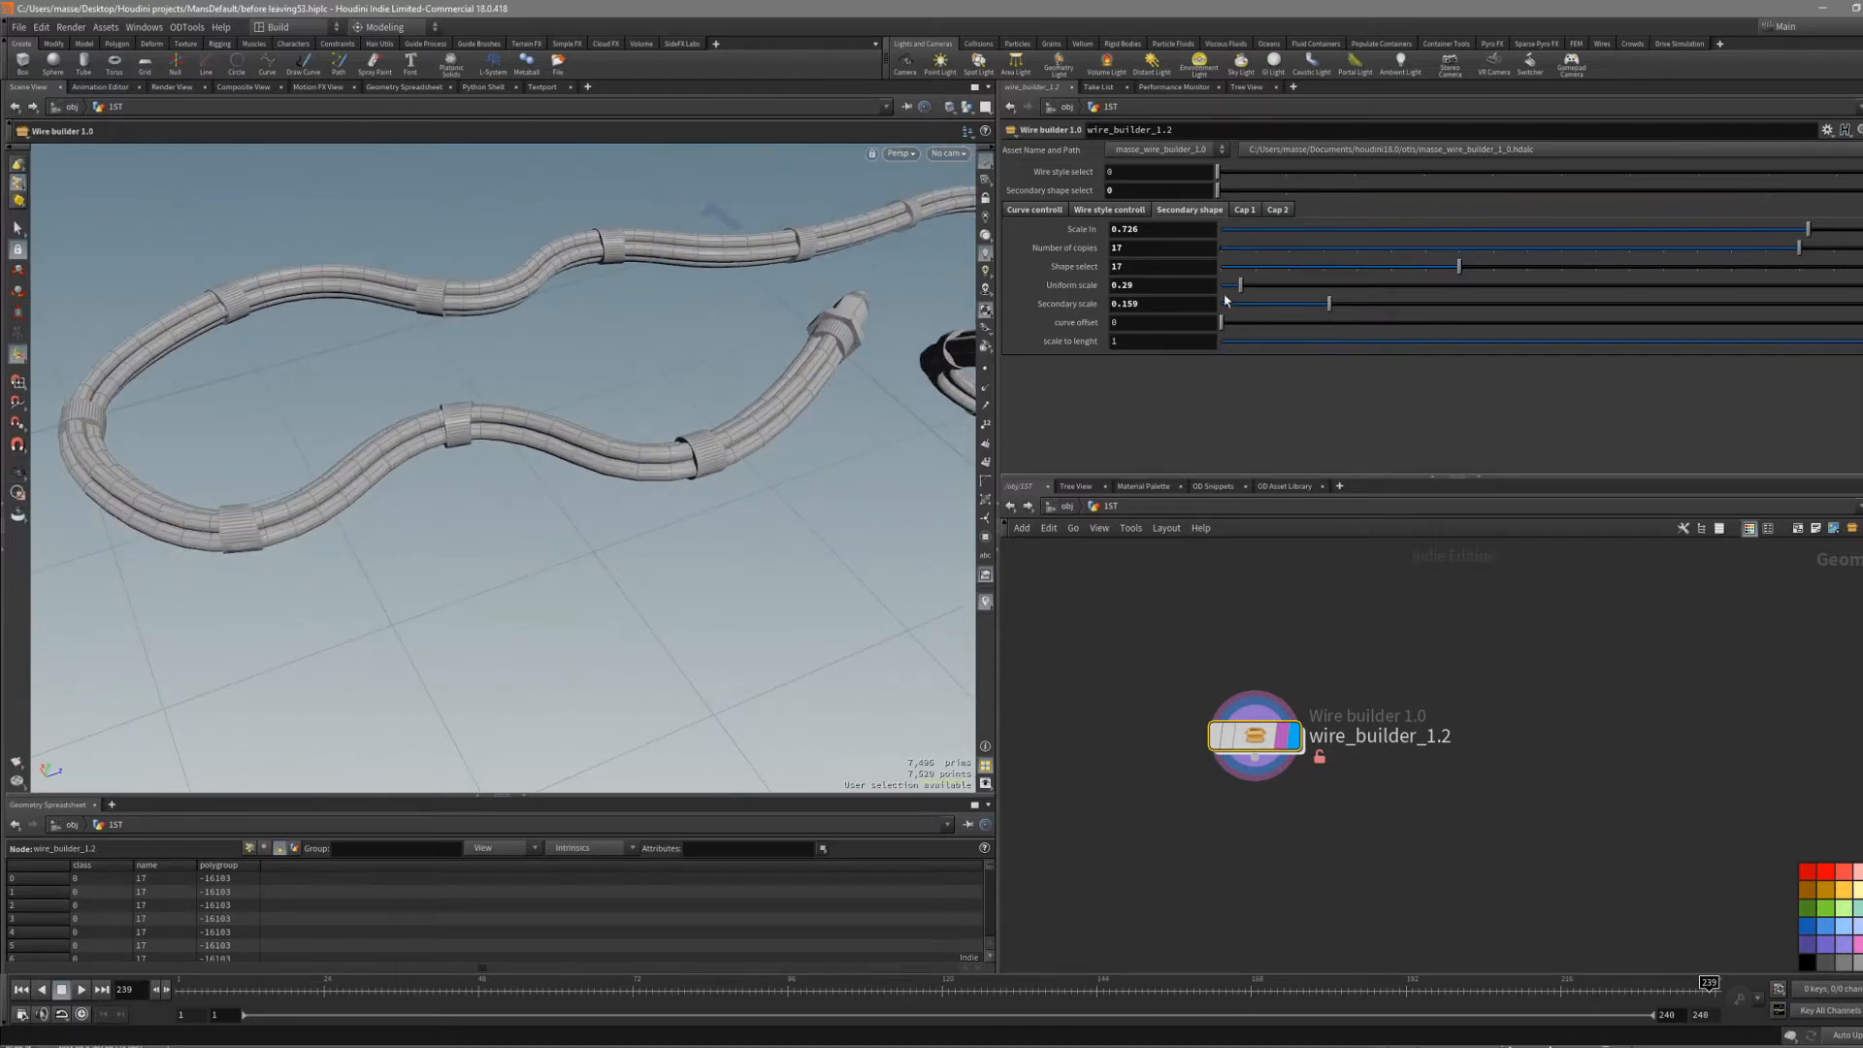
- Try a larger overall clip size, then bring it back while inspecting the wire loop
drag(1240, 283, 1244, 284)
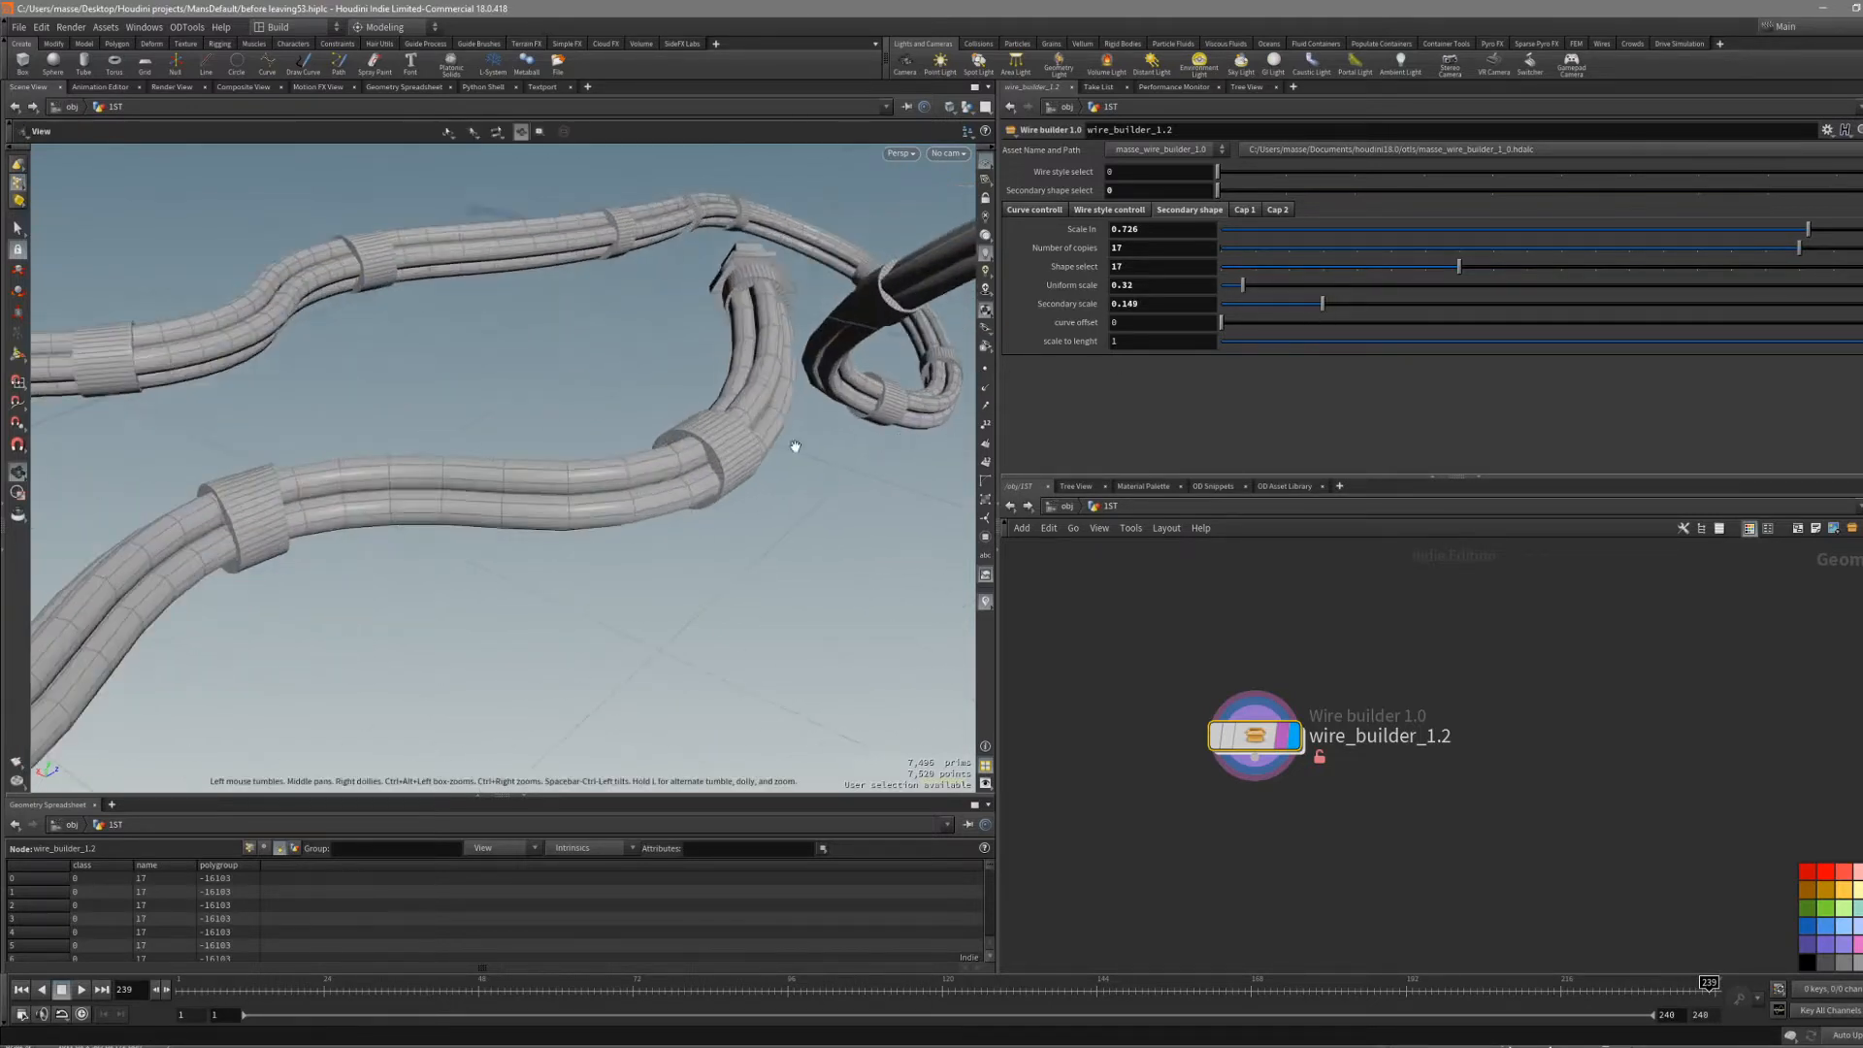
drag(1328, 303, 1314, 303)
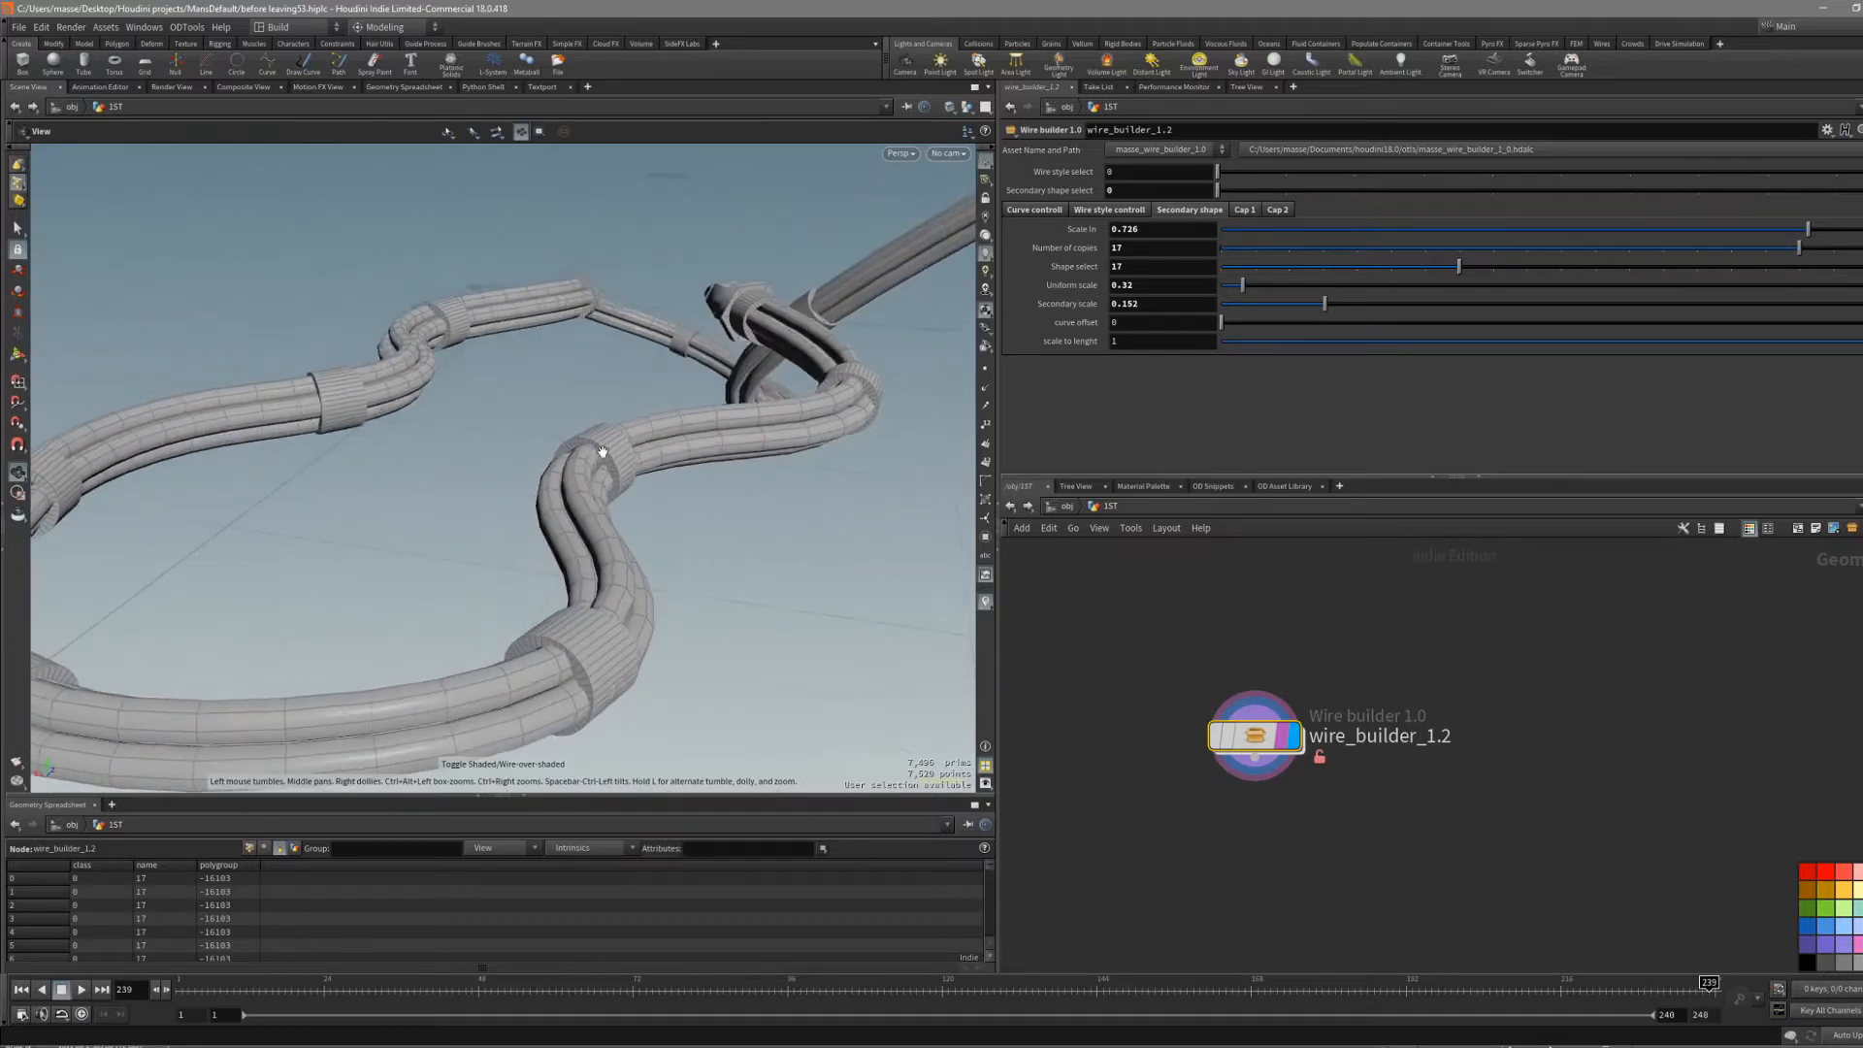
drag(602, 453, 547, 491)
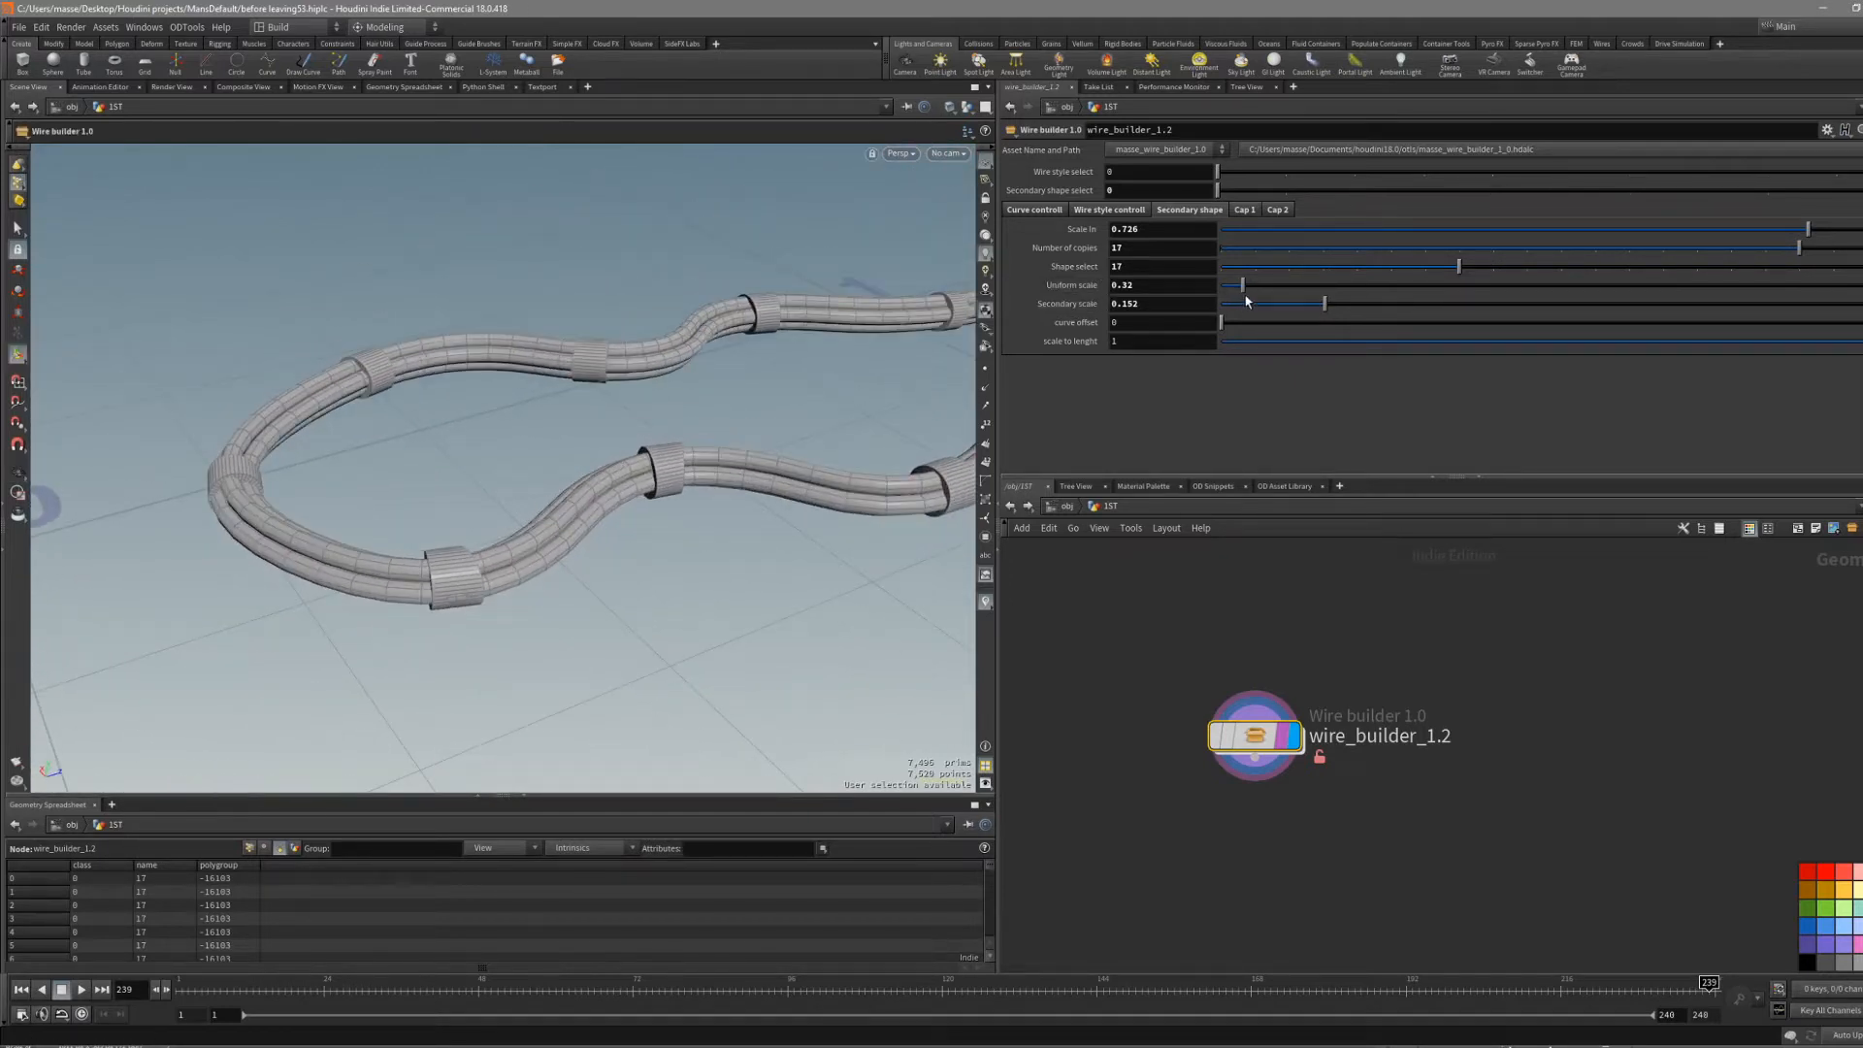
drag(1248, 285, 1240, 285)
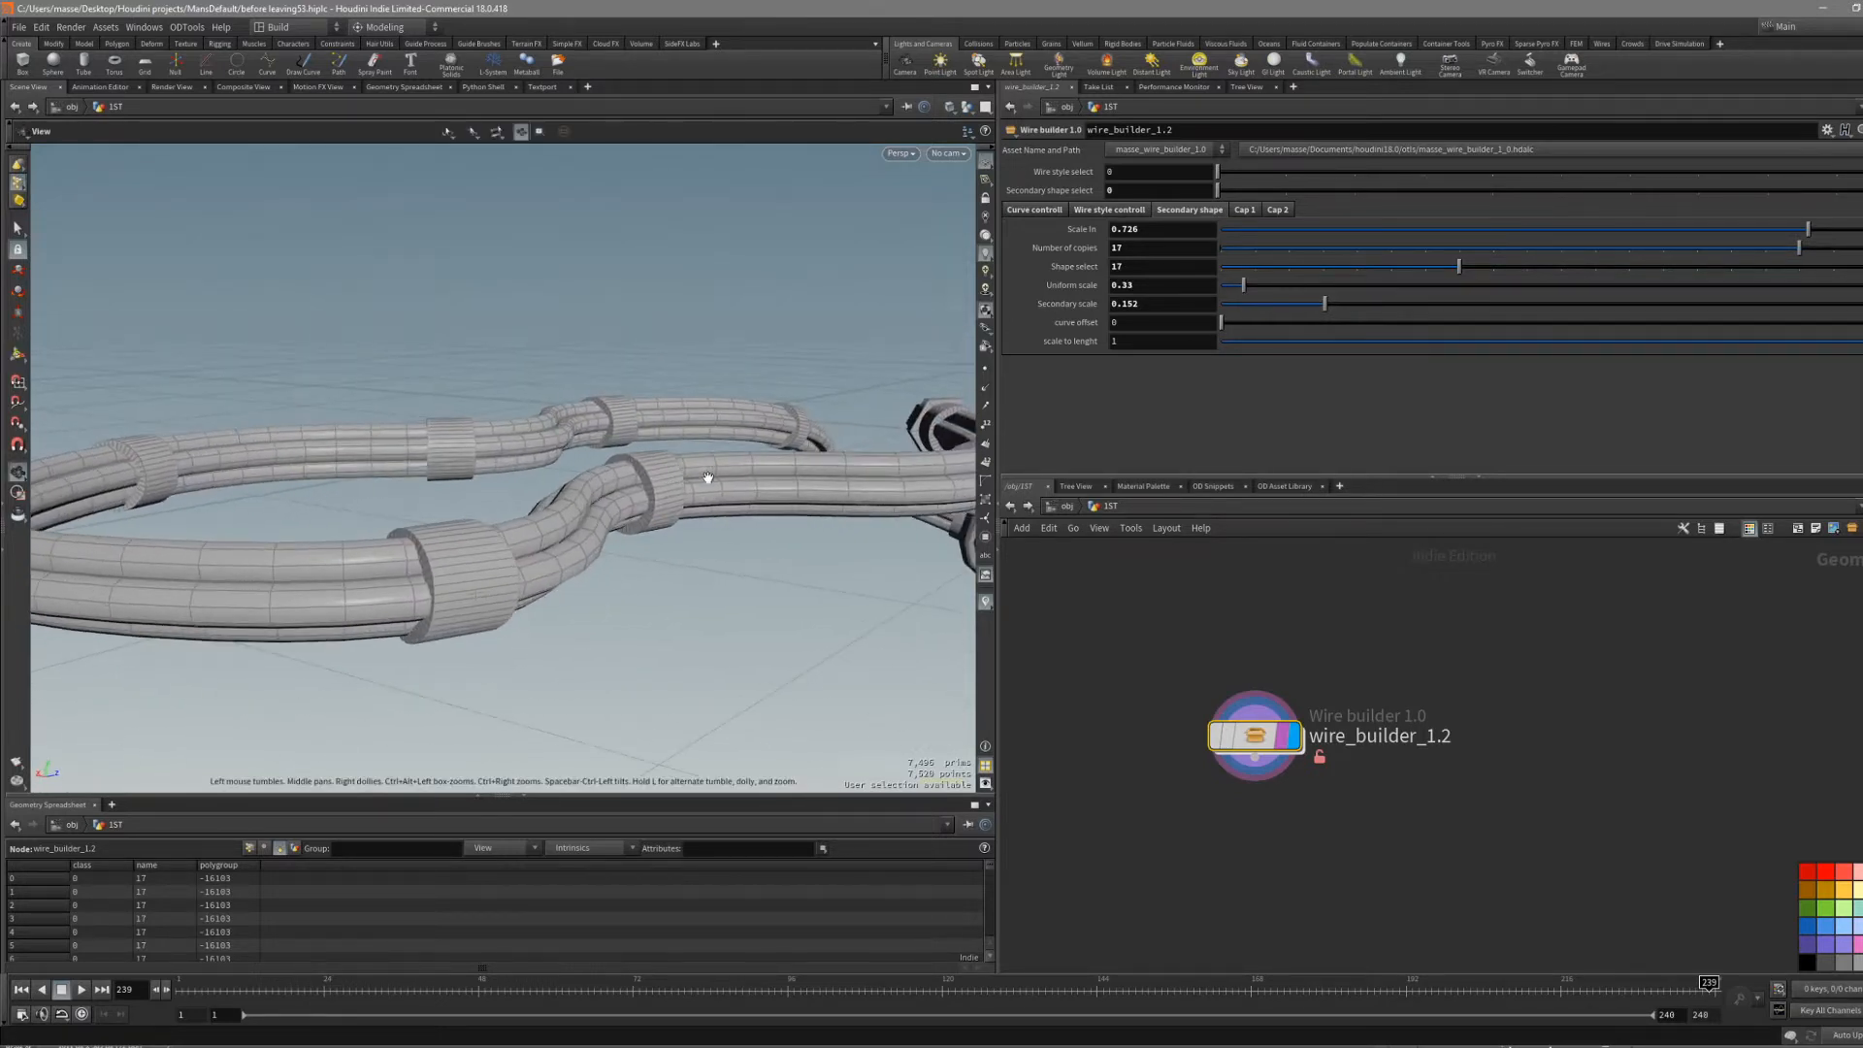
- Set the secondary scale to 0.144 and the curve offset to 0.147
drag(1322, 302, 1379, 303)
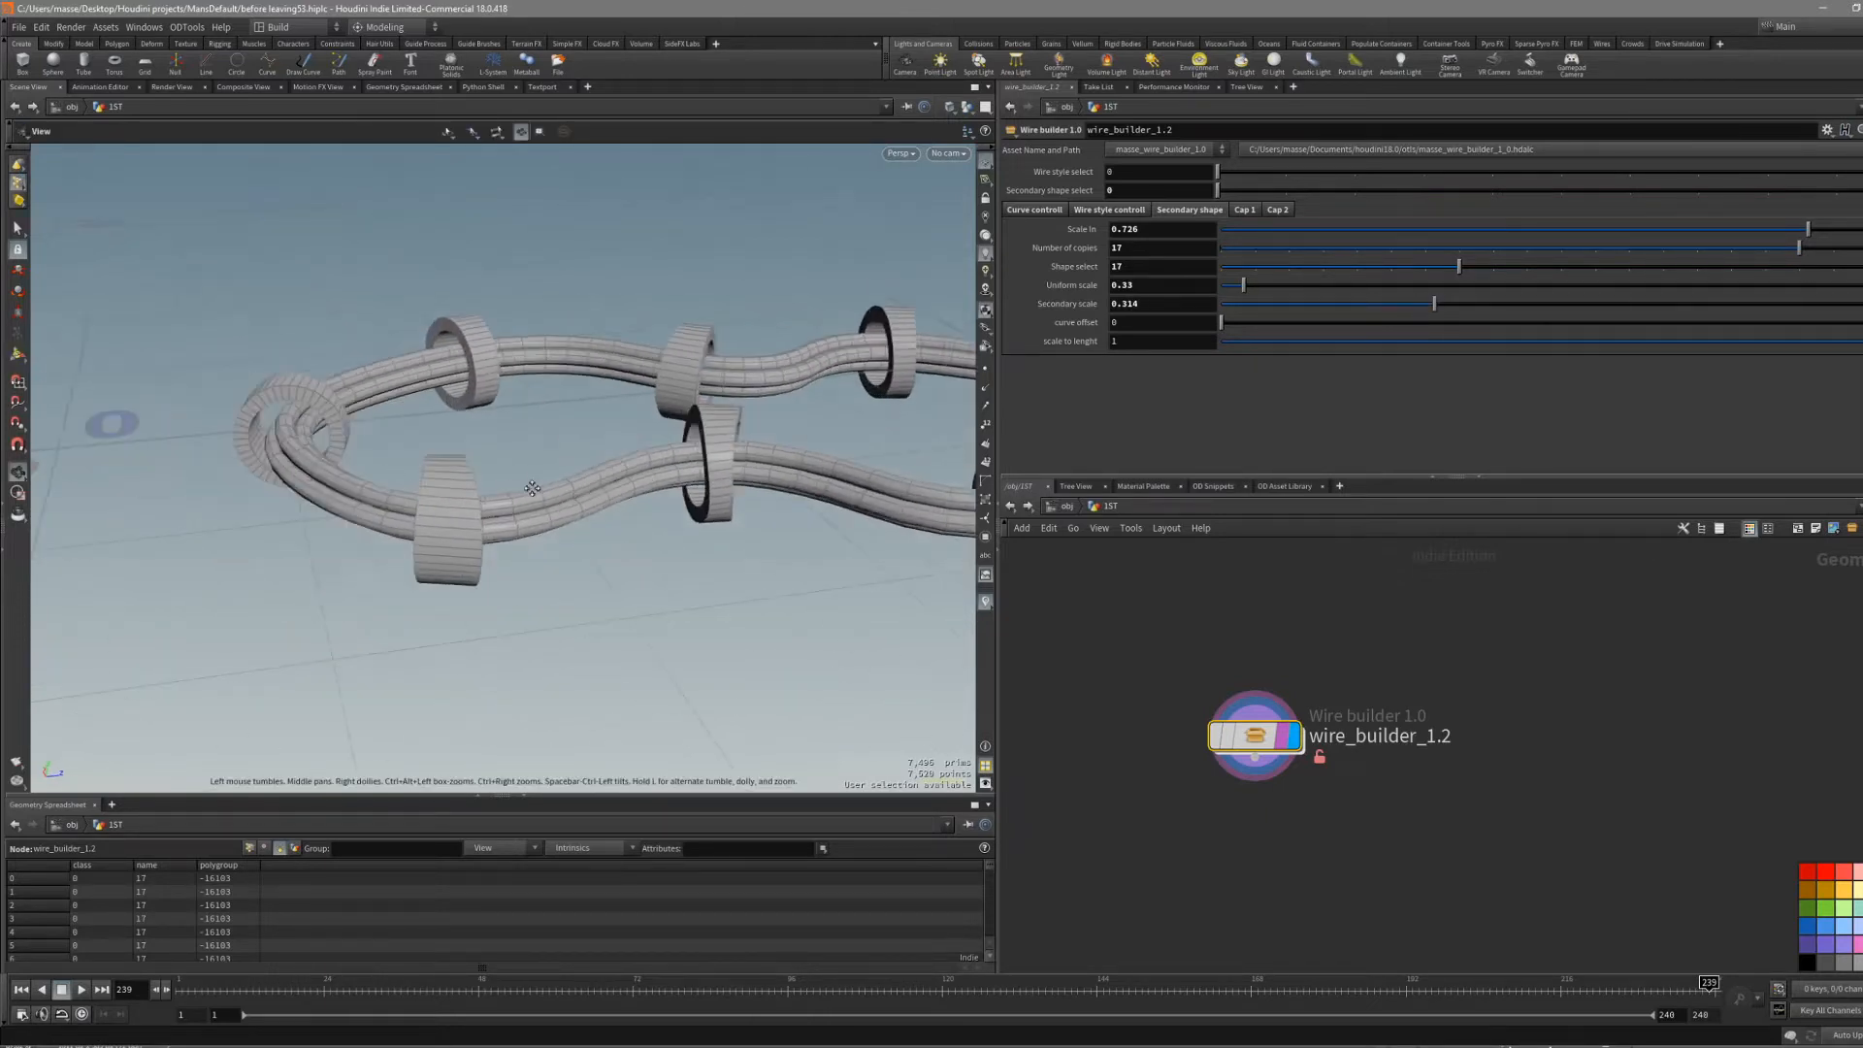
drag(1432, 303, 1331, 303)
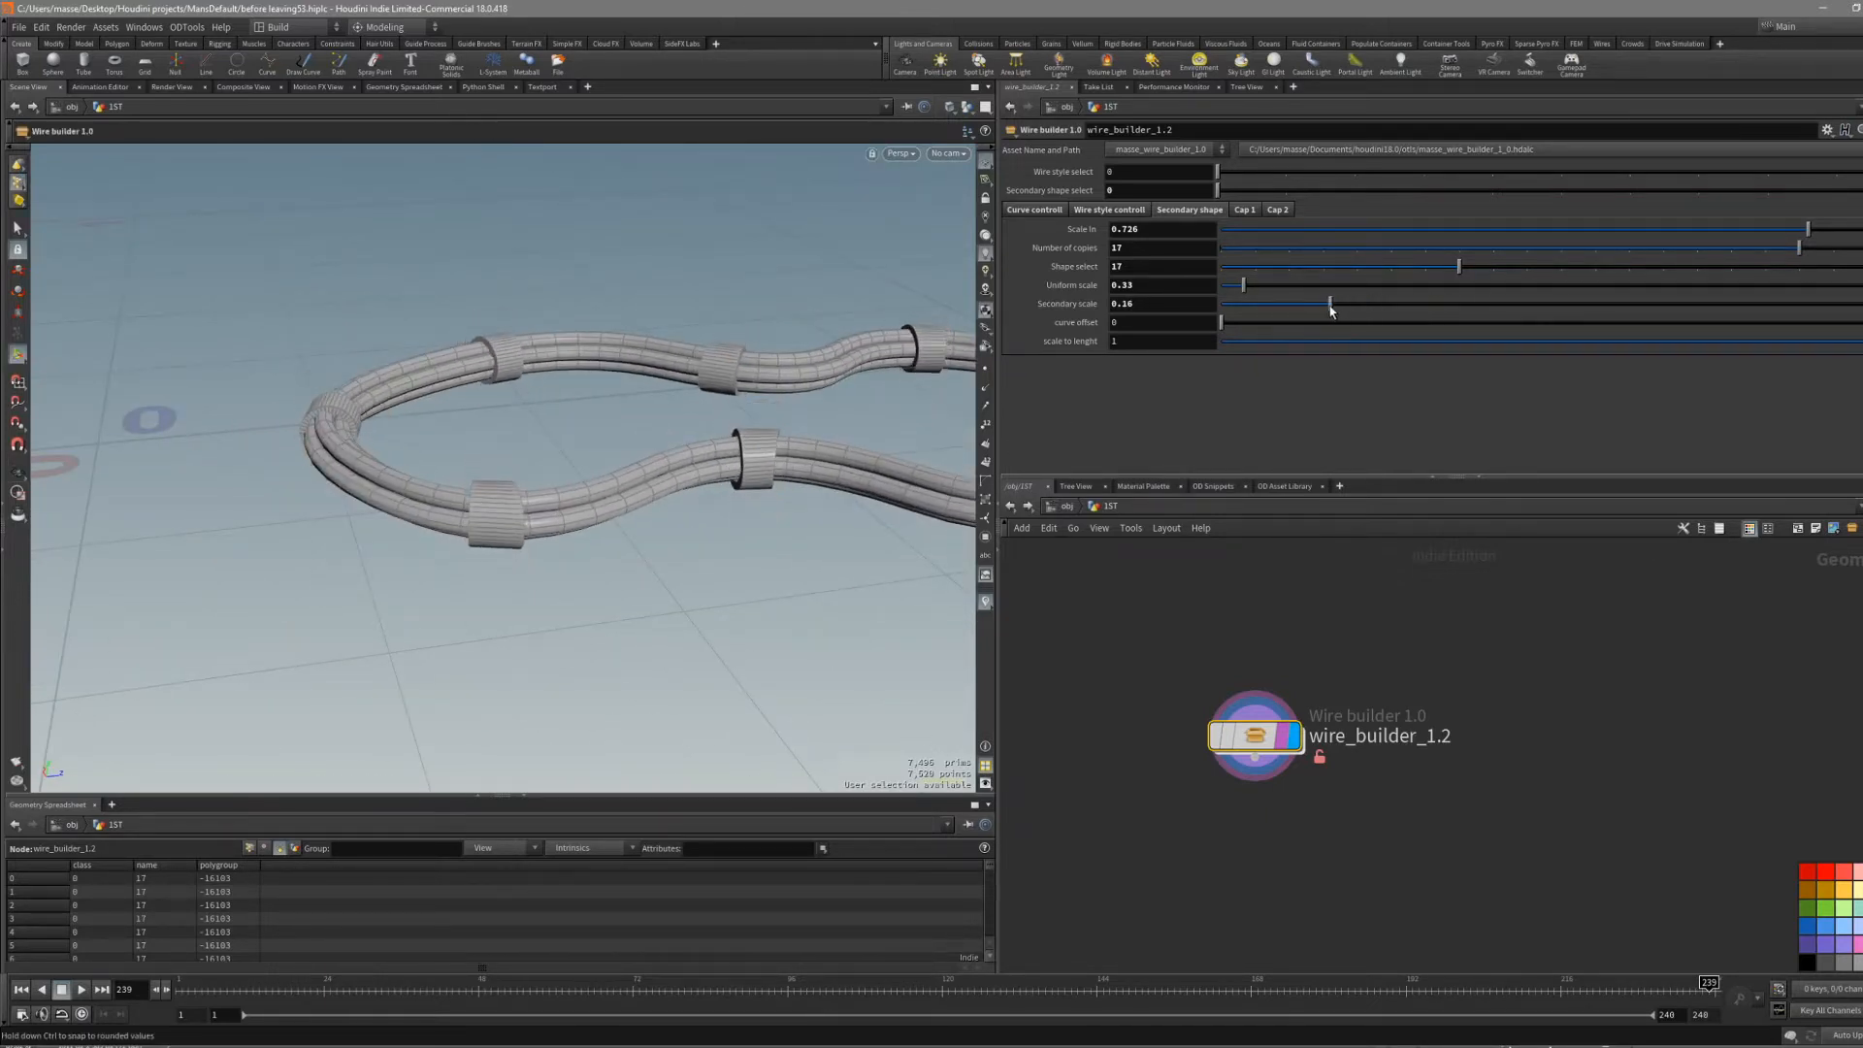
drag(1329, 303, 1314, 302)
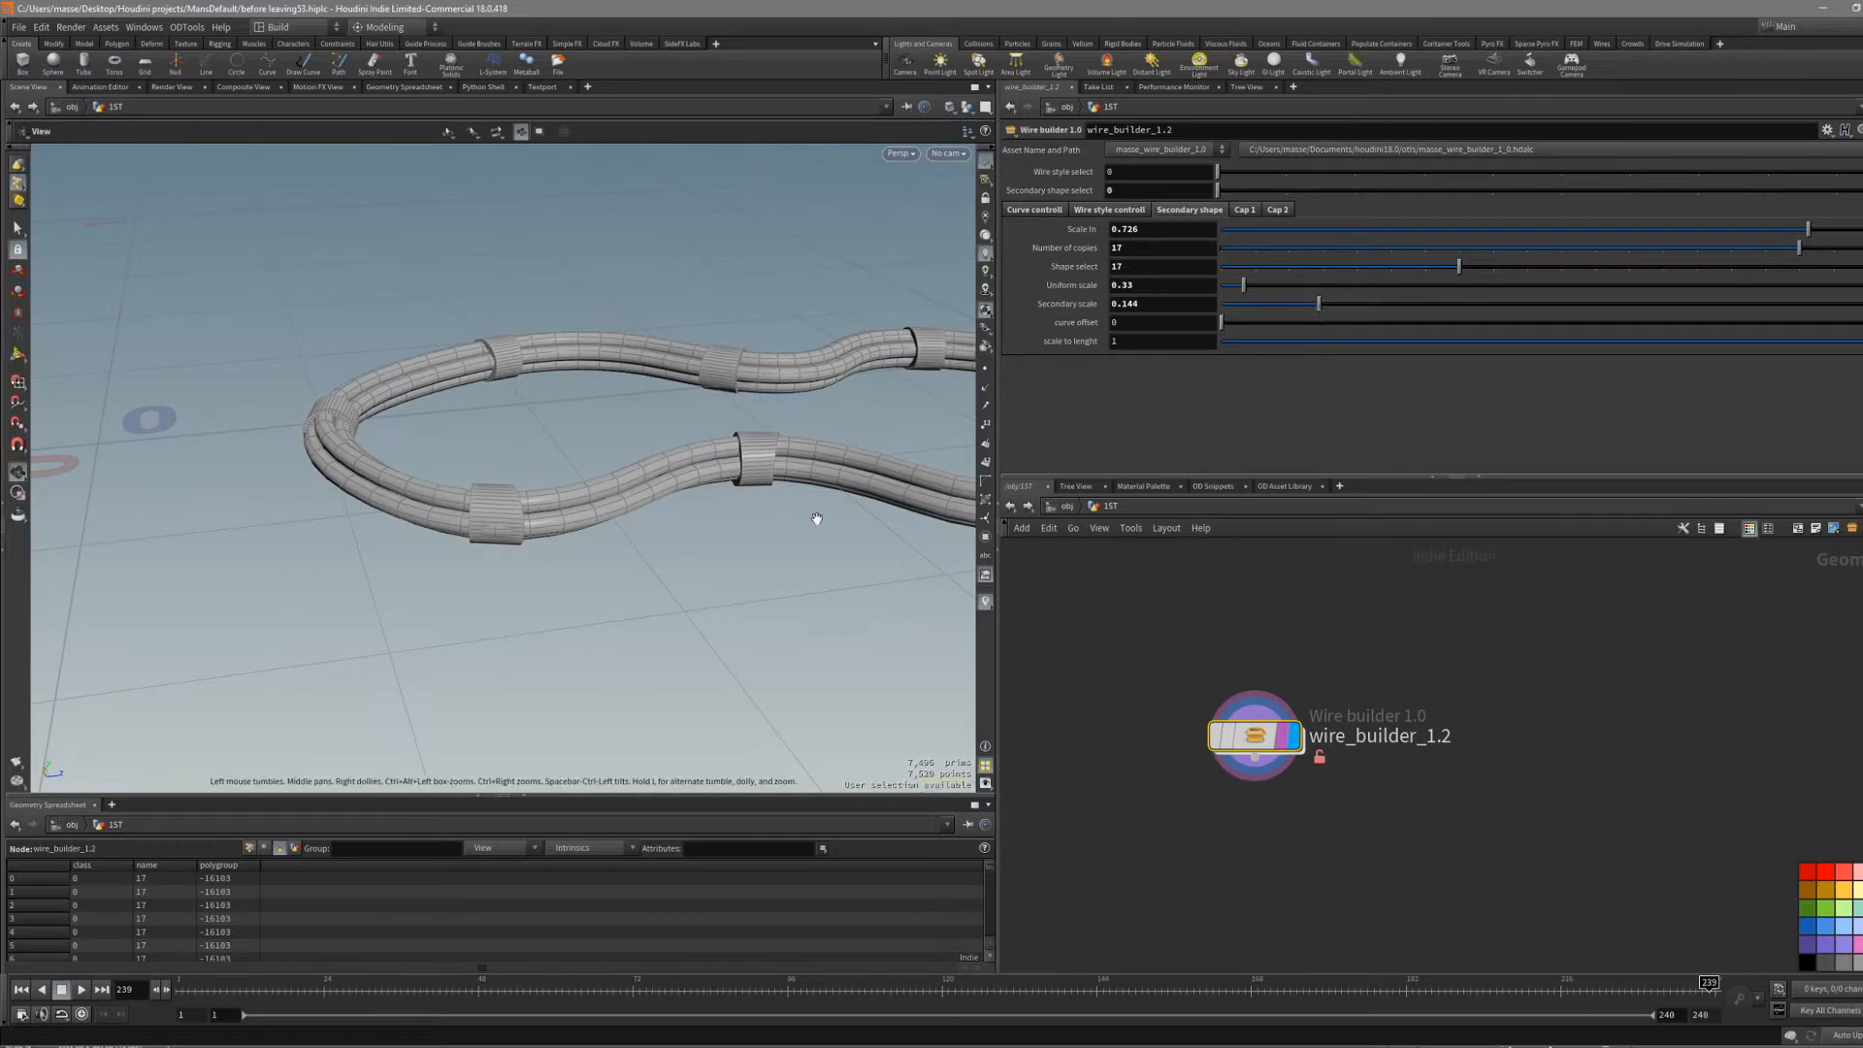
drag(1219, 322, 1320, 322)
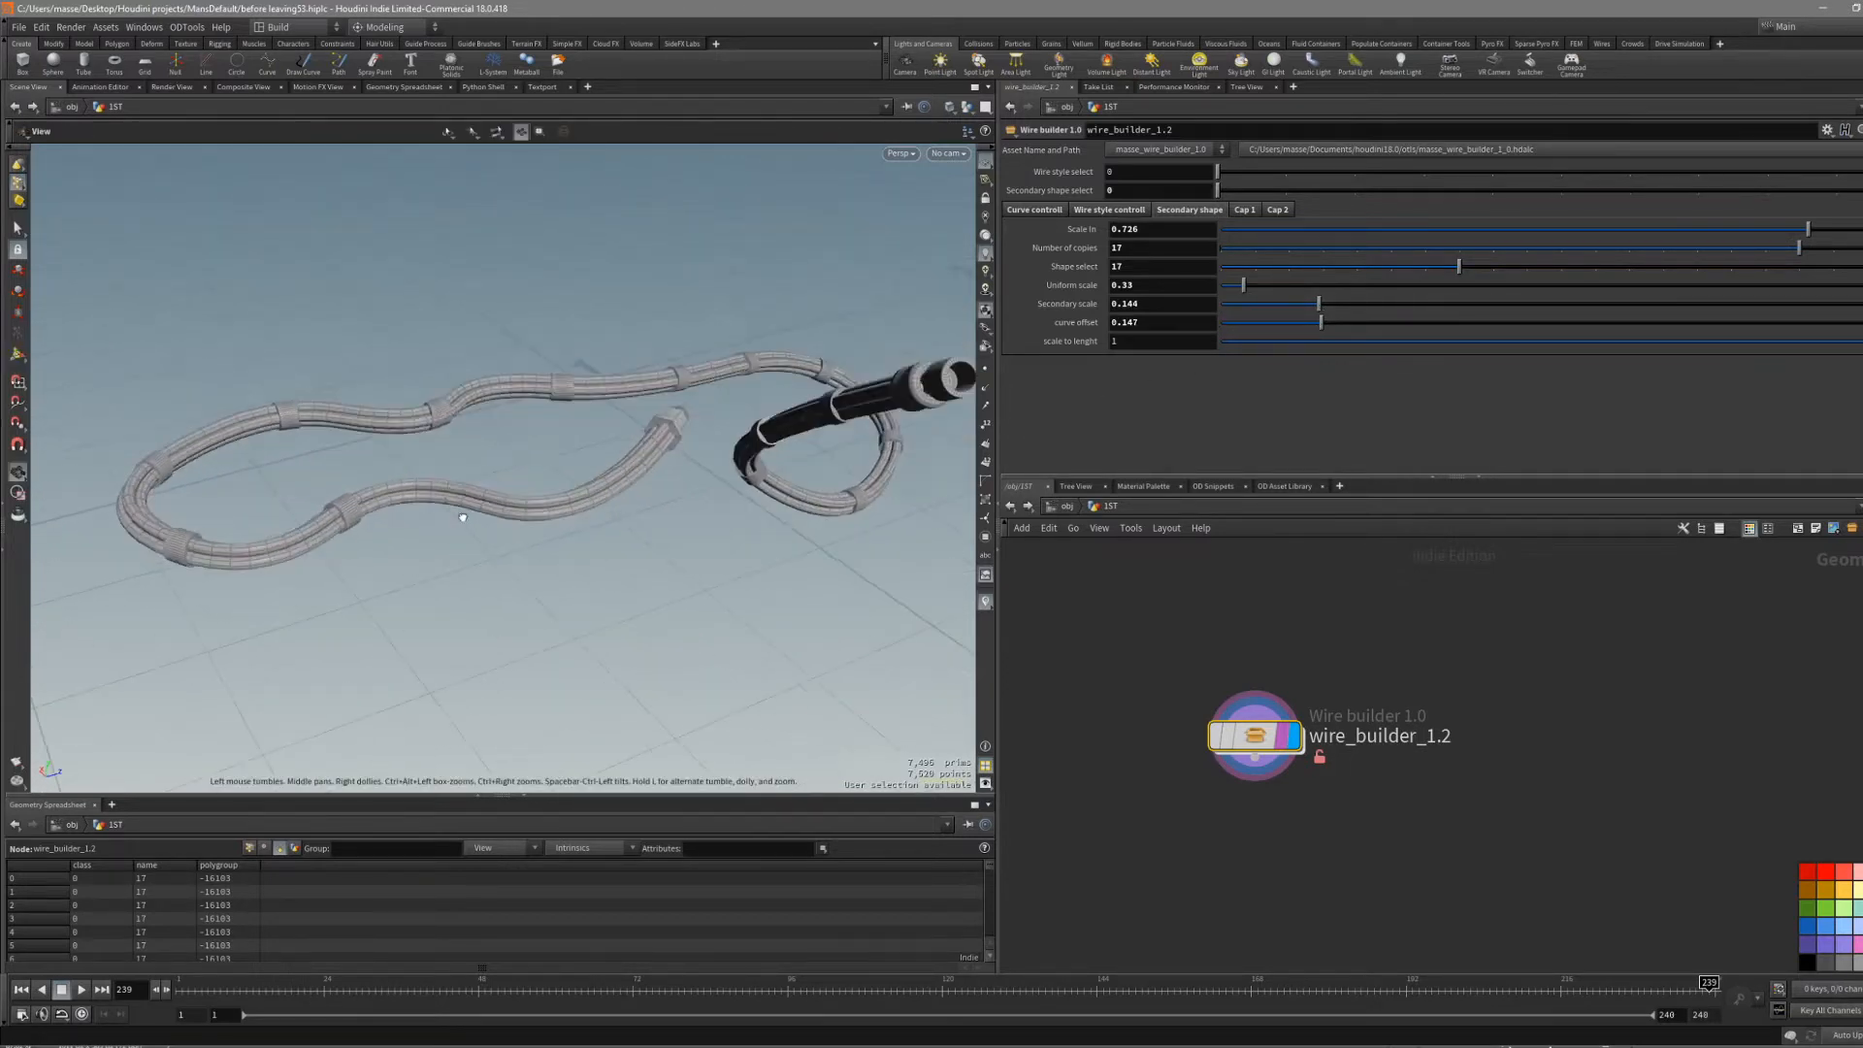
- Test shorter lengths and a small offset, then restore Scale to length 1 and Curve offset 0
drag(1319, 322, 1413, 323)
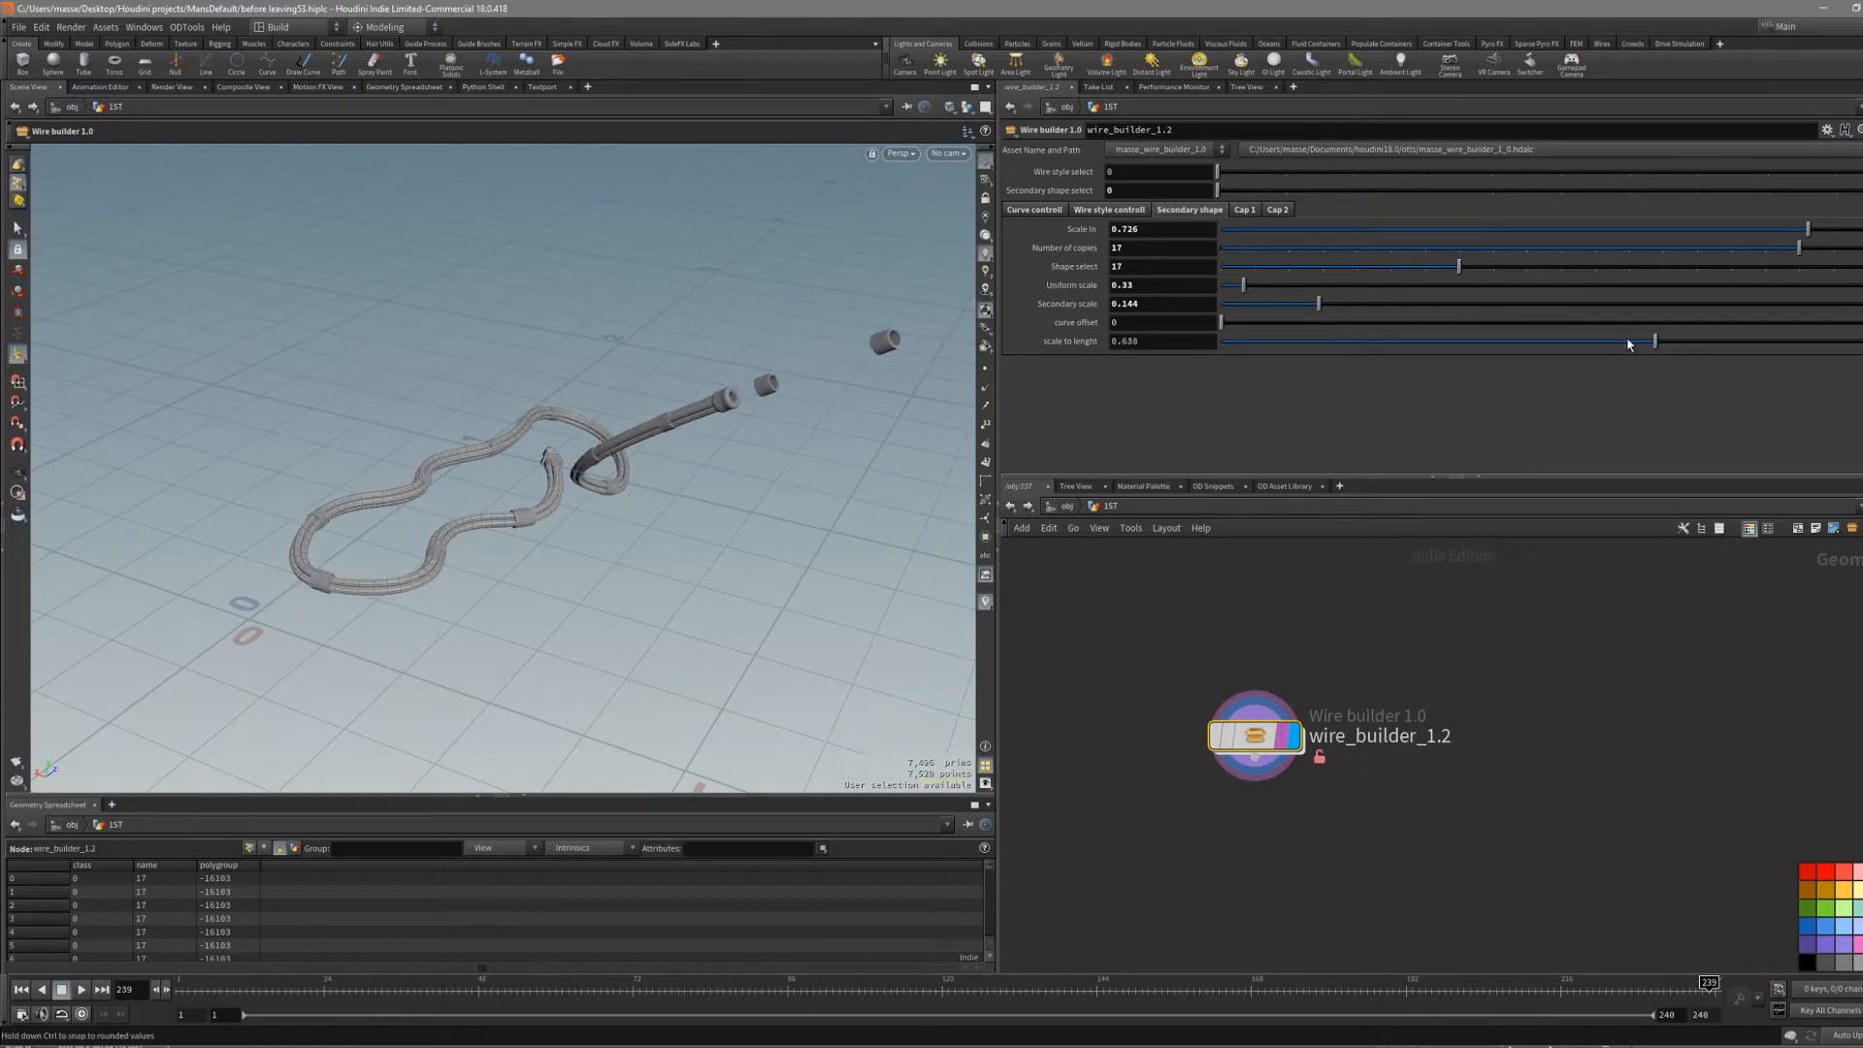
drag(1650, 341, 1801, 342)
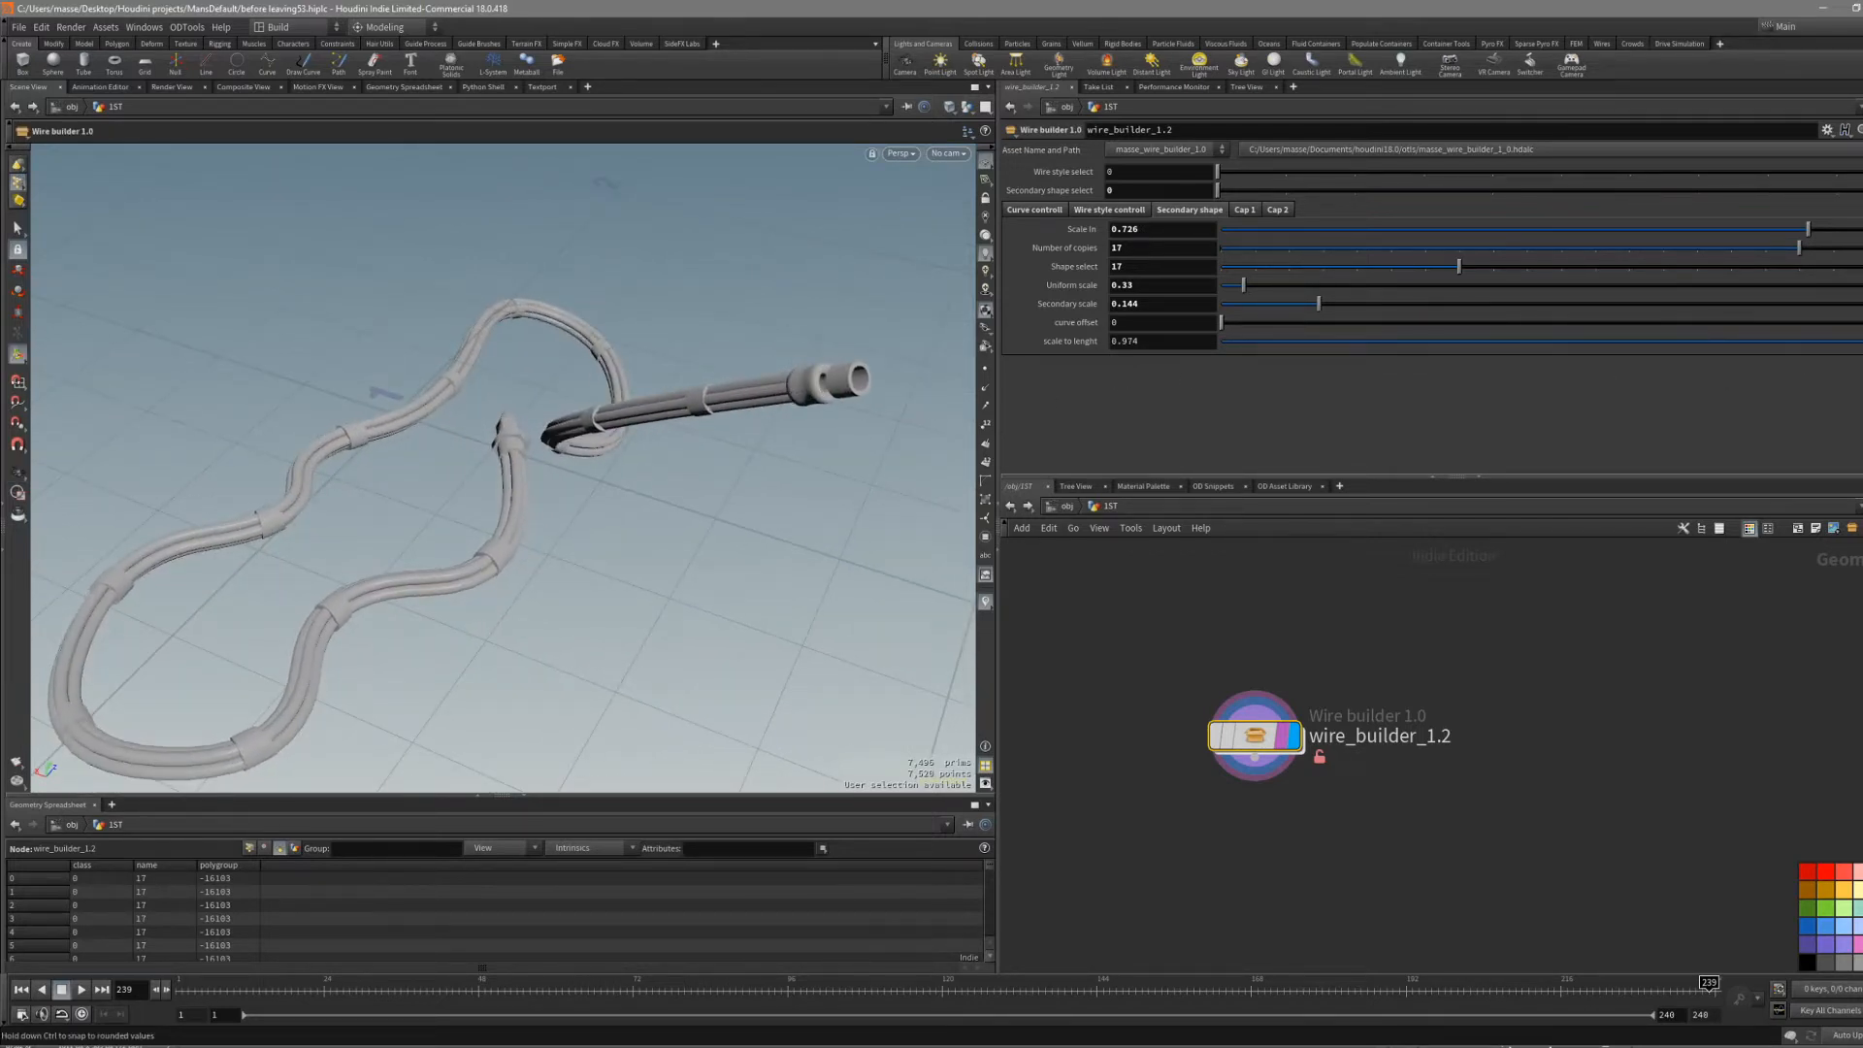
drag(1219, 322, 1277, 322)
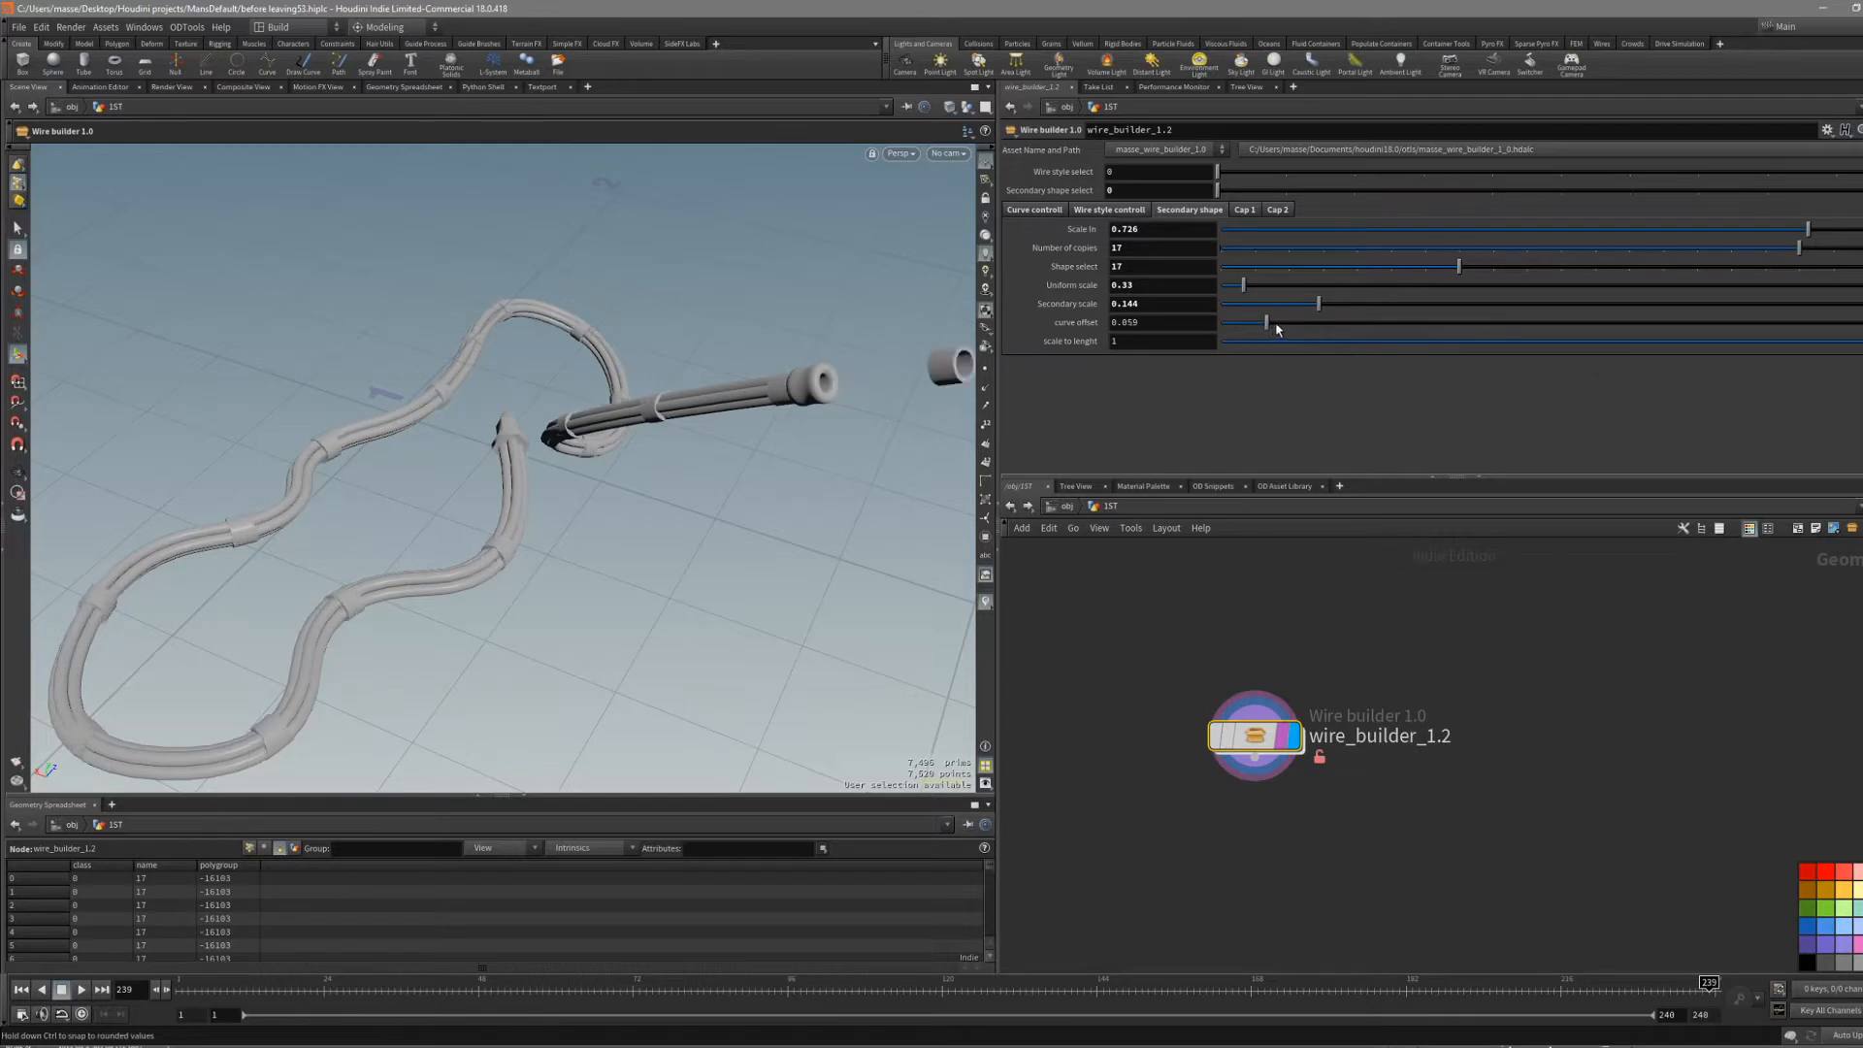
drag(1276, 322, 1219, 322)
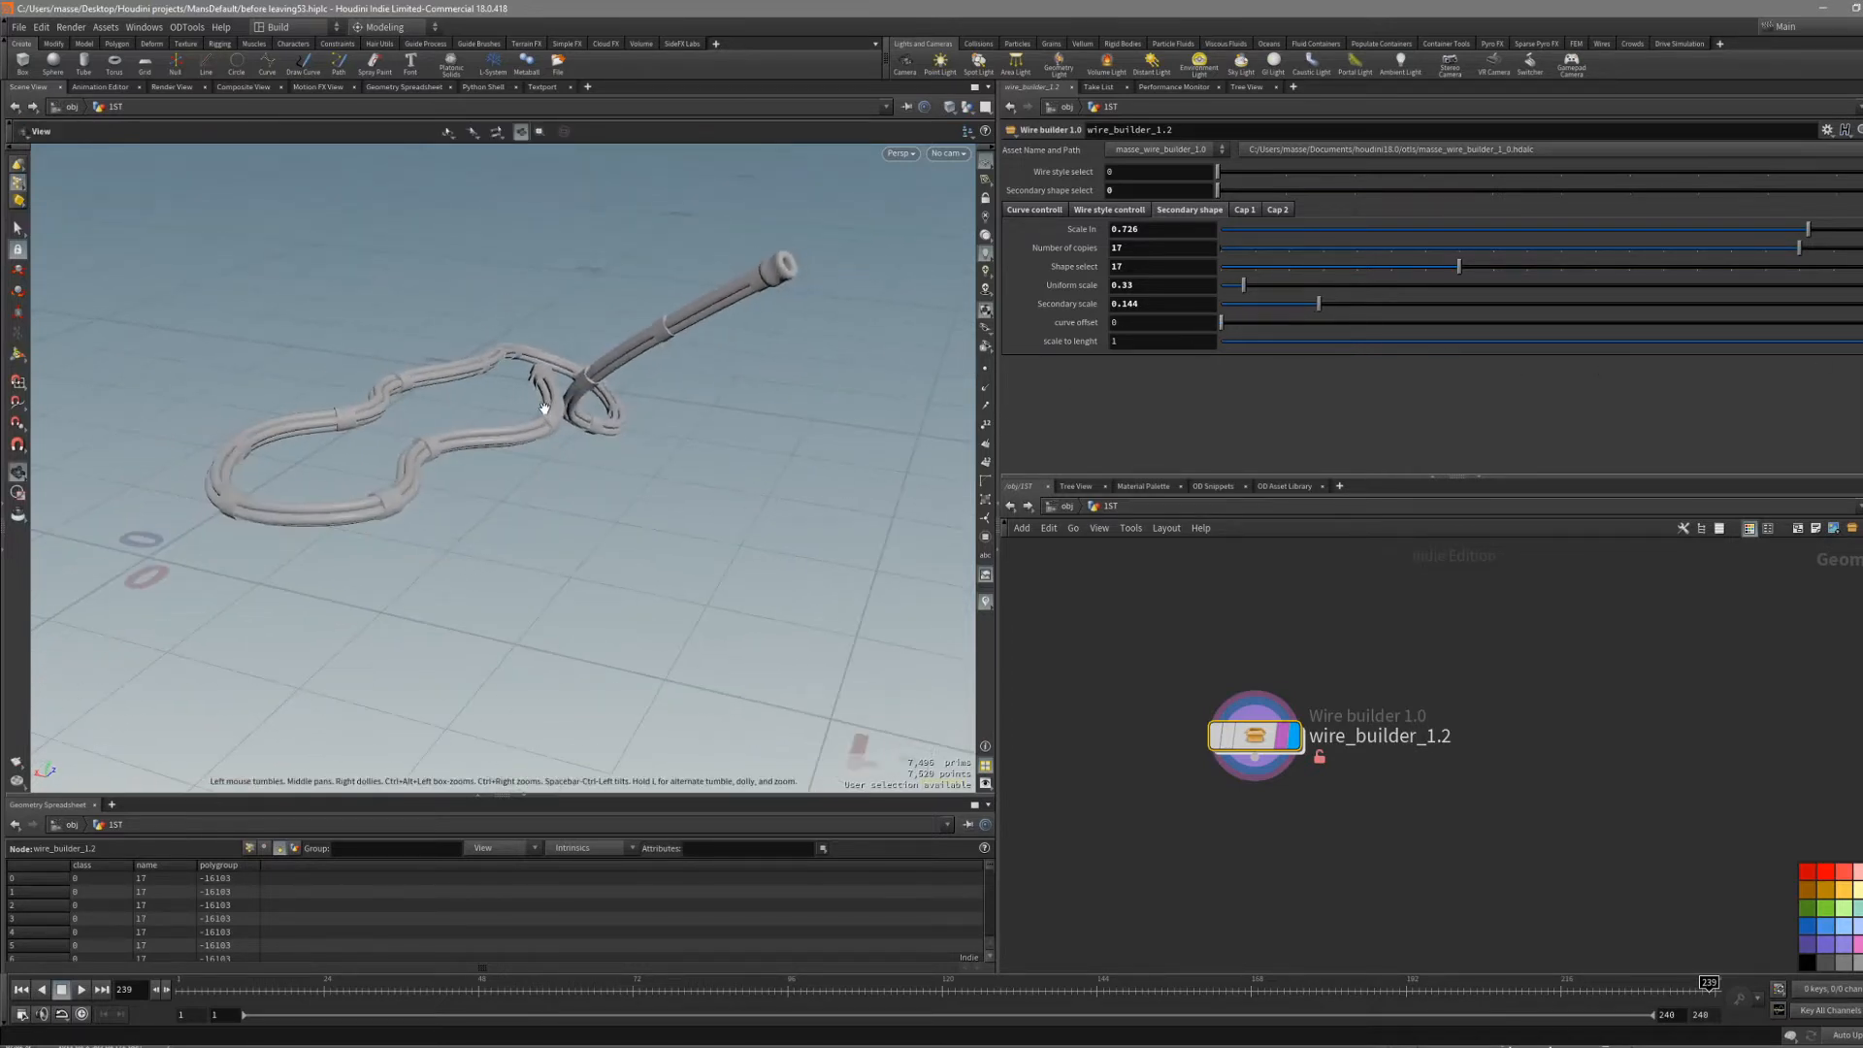
click(1242, 209)
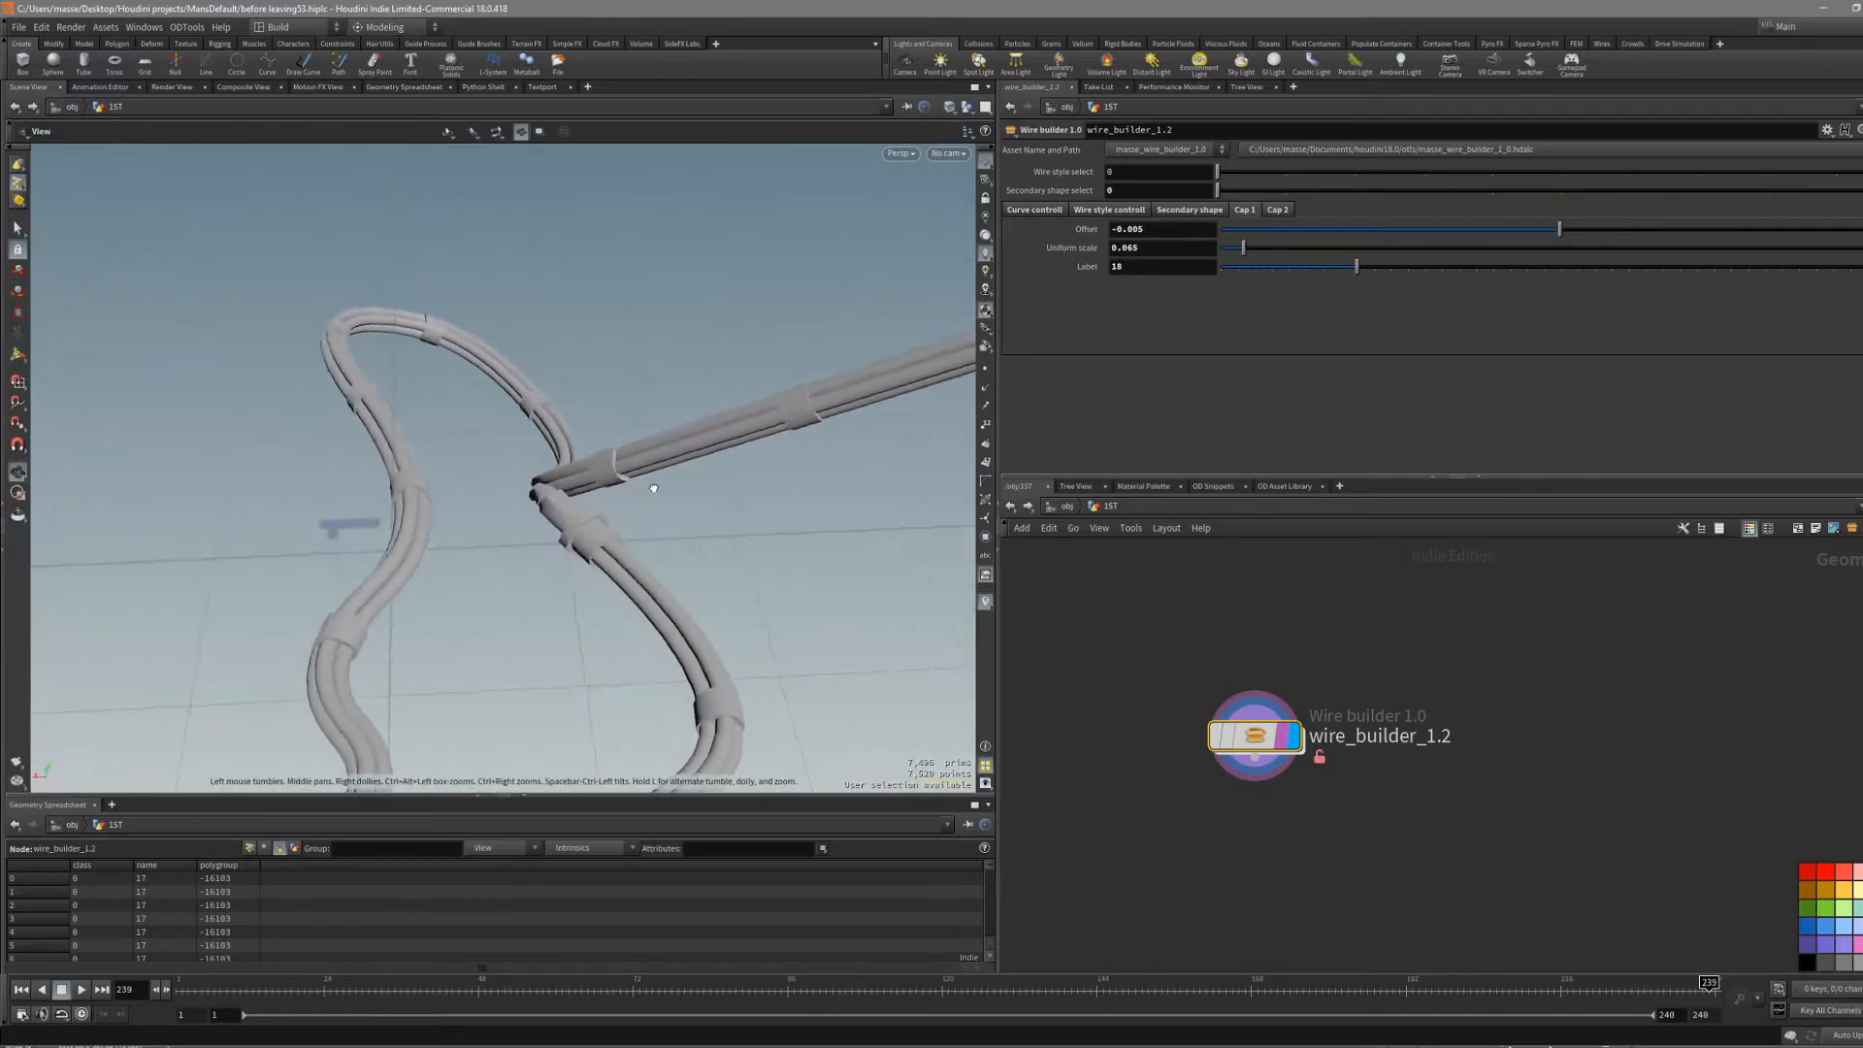
- Set the end cap's label to 12, uniform scale to 0.059 and offset to -0.015
drag(654, 487, 708, 455)
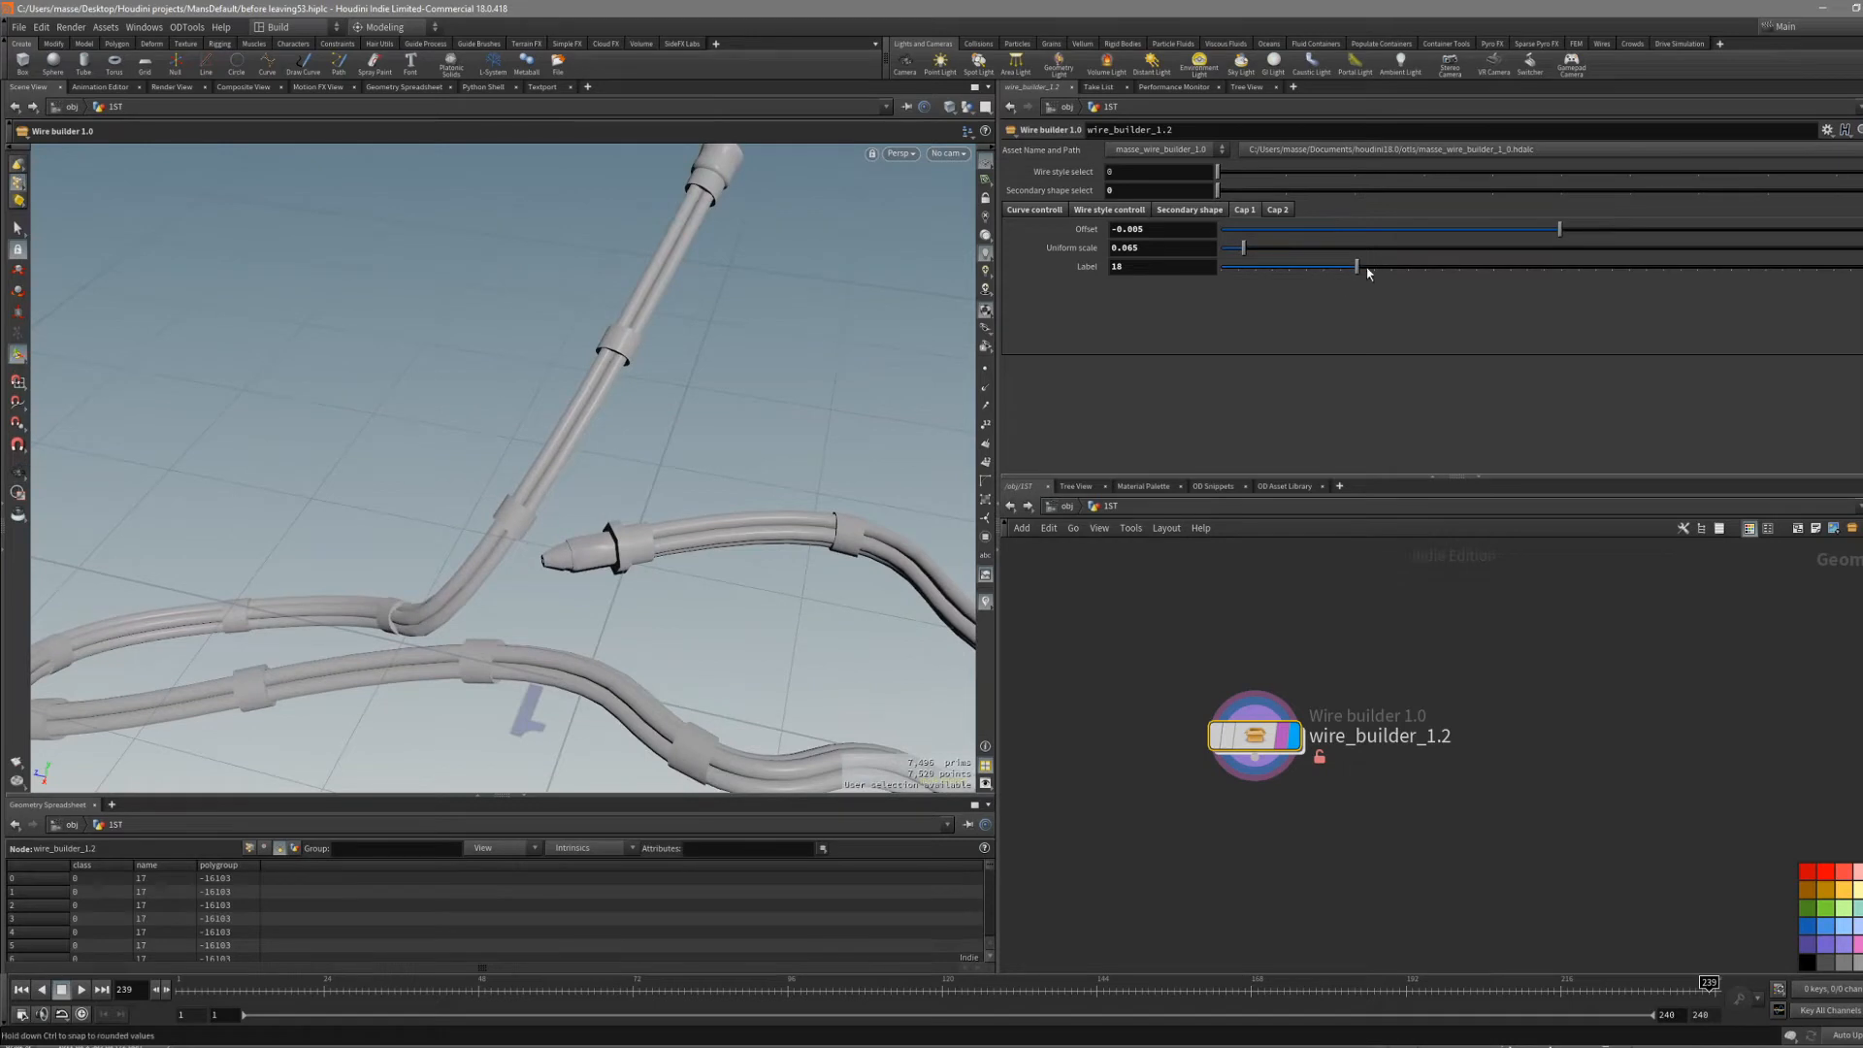
drag(1355, 266, 1248, 265)
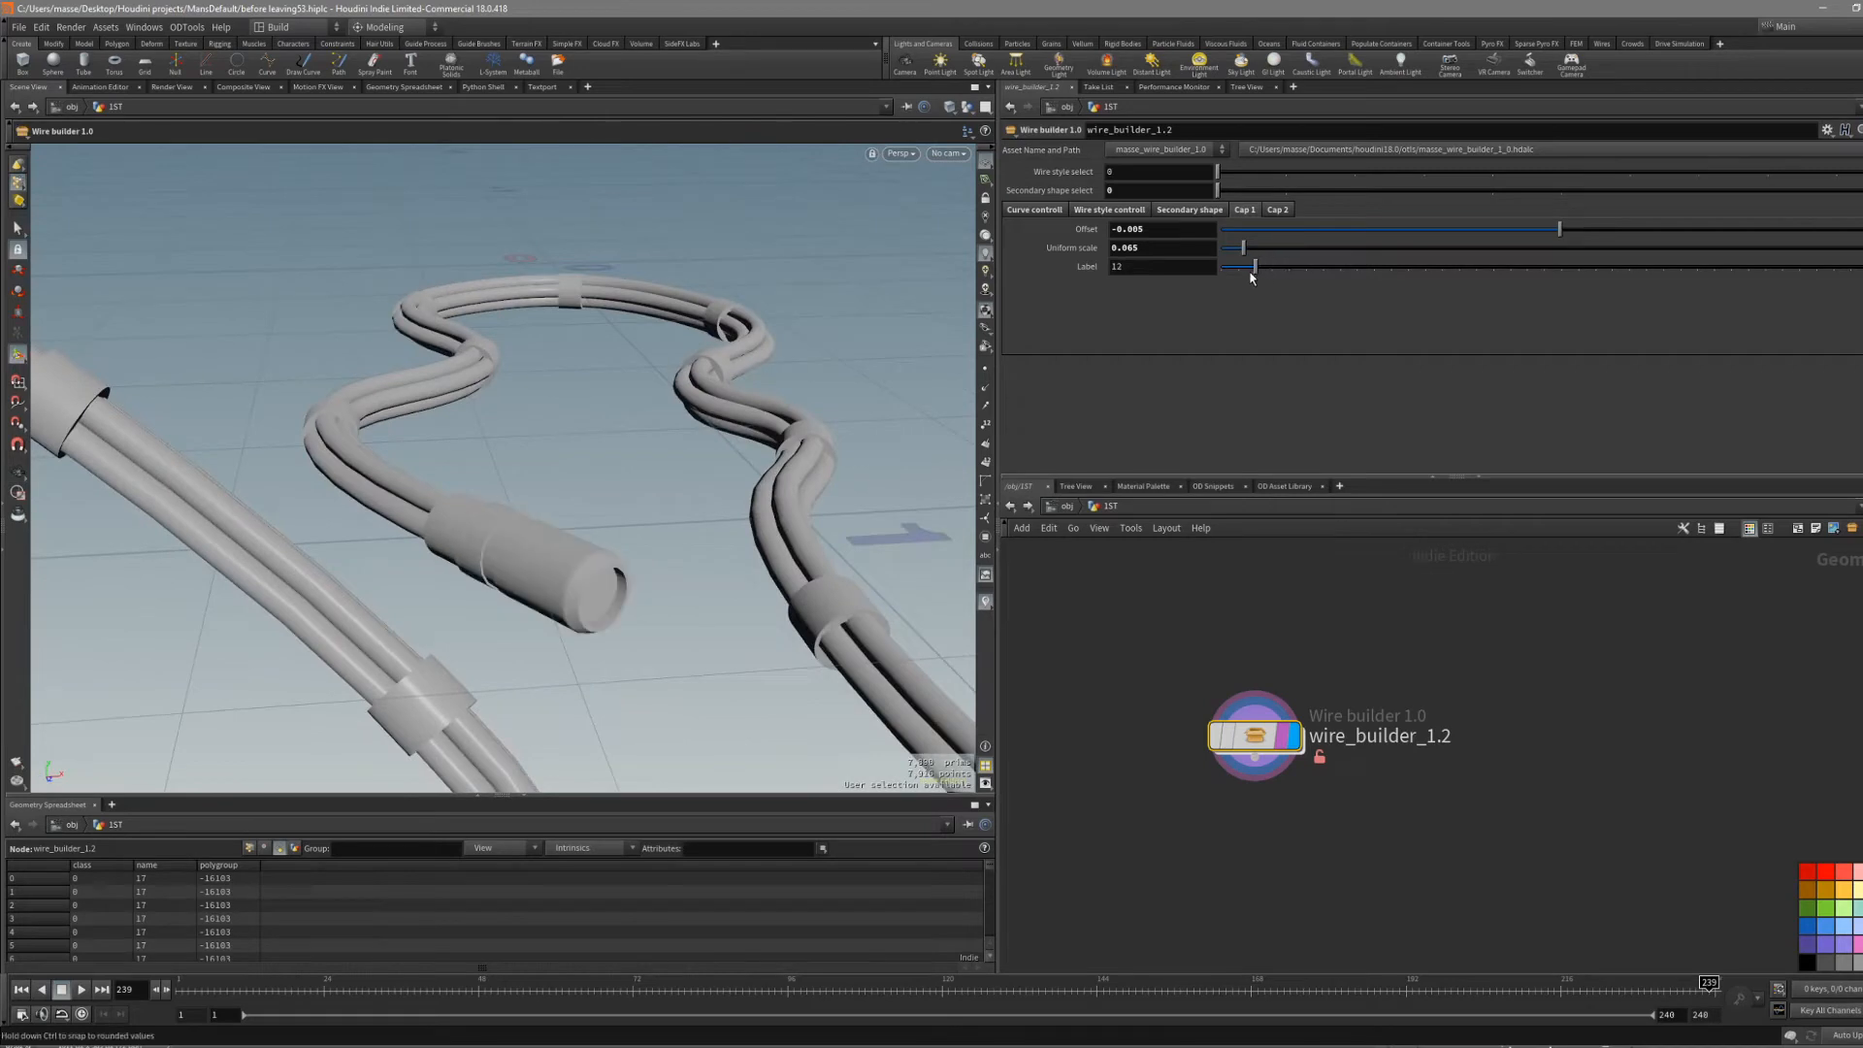
drag(1250, 246, 1242, 246)
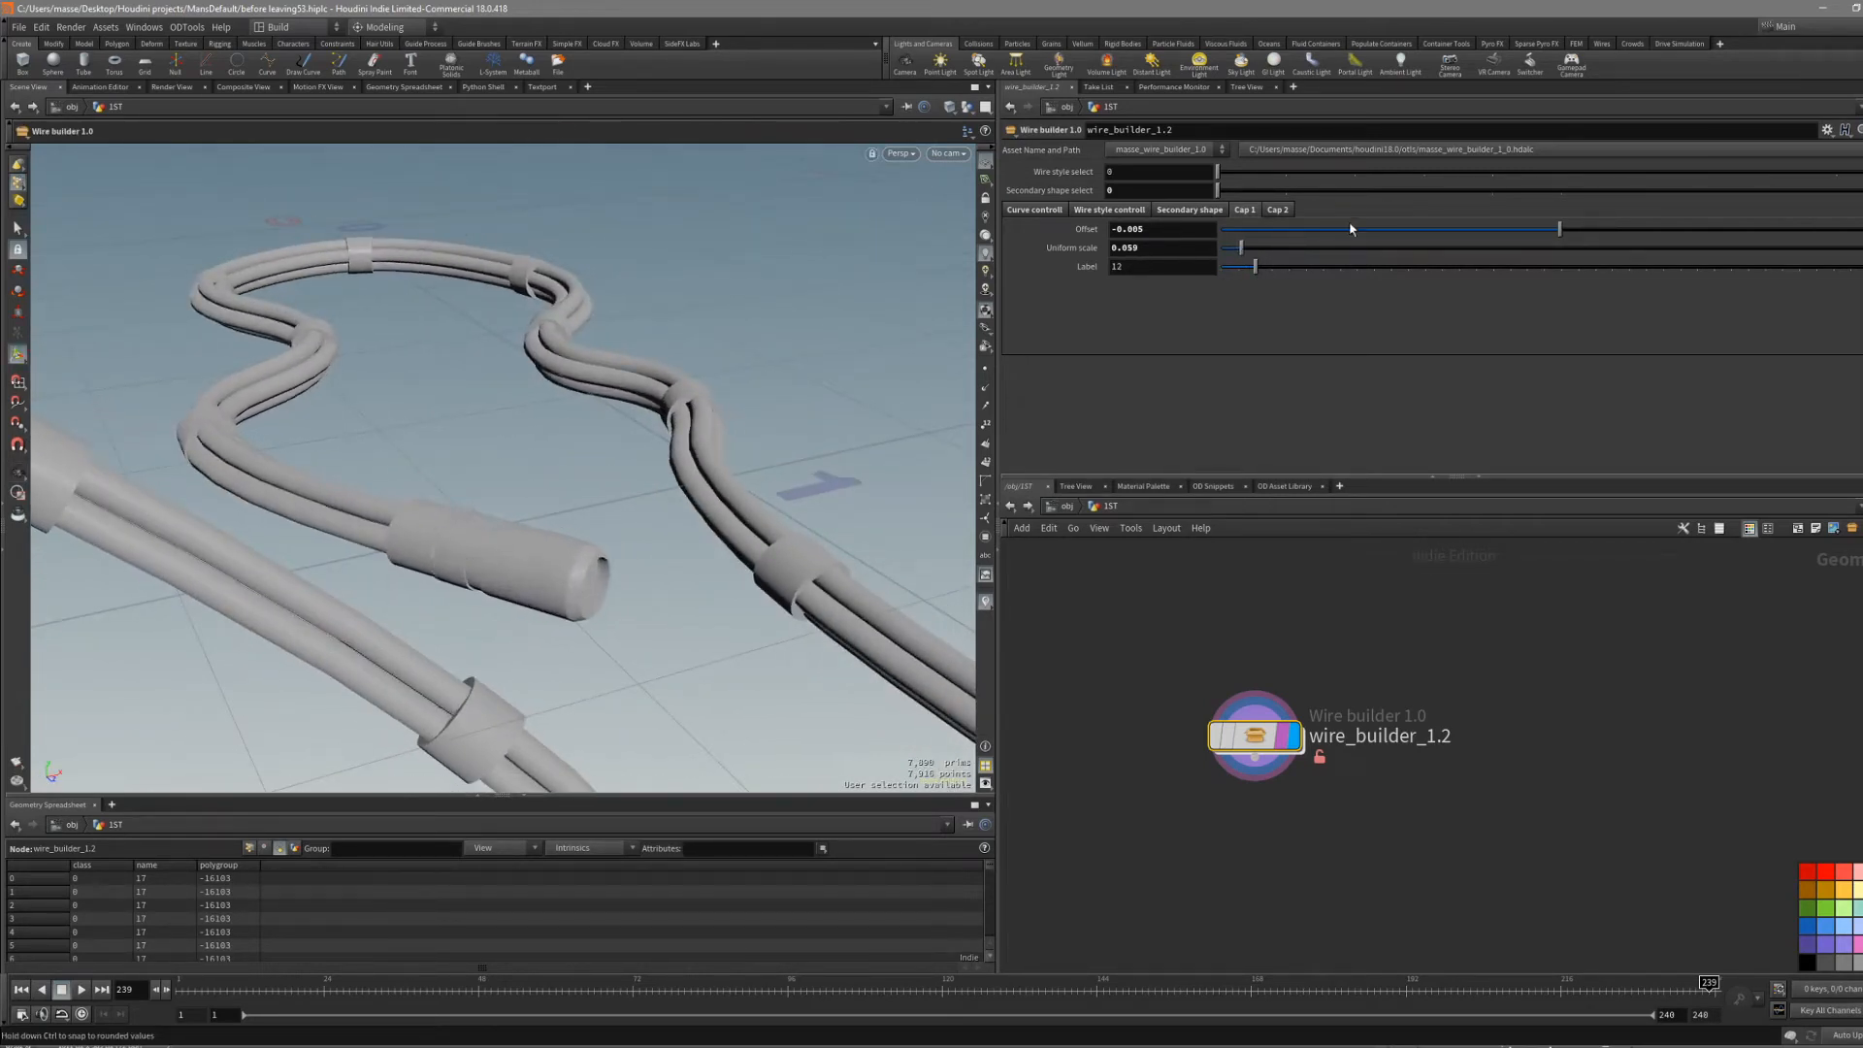
drag(1351, 229, 1560, 229)
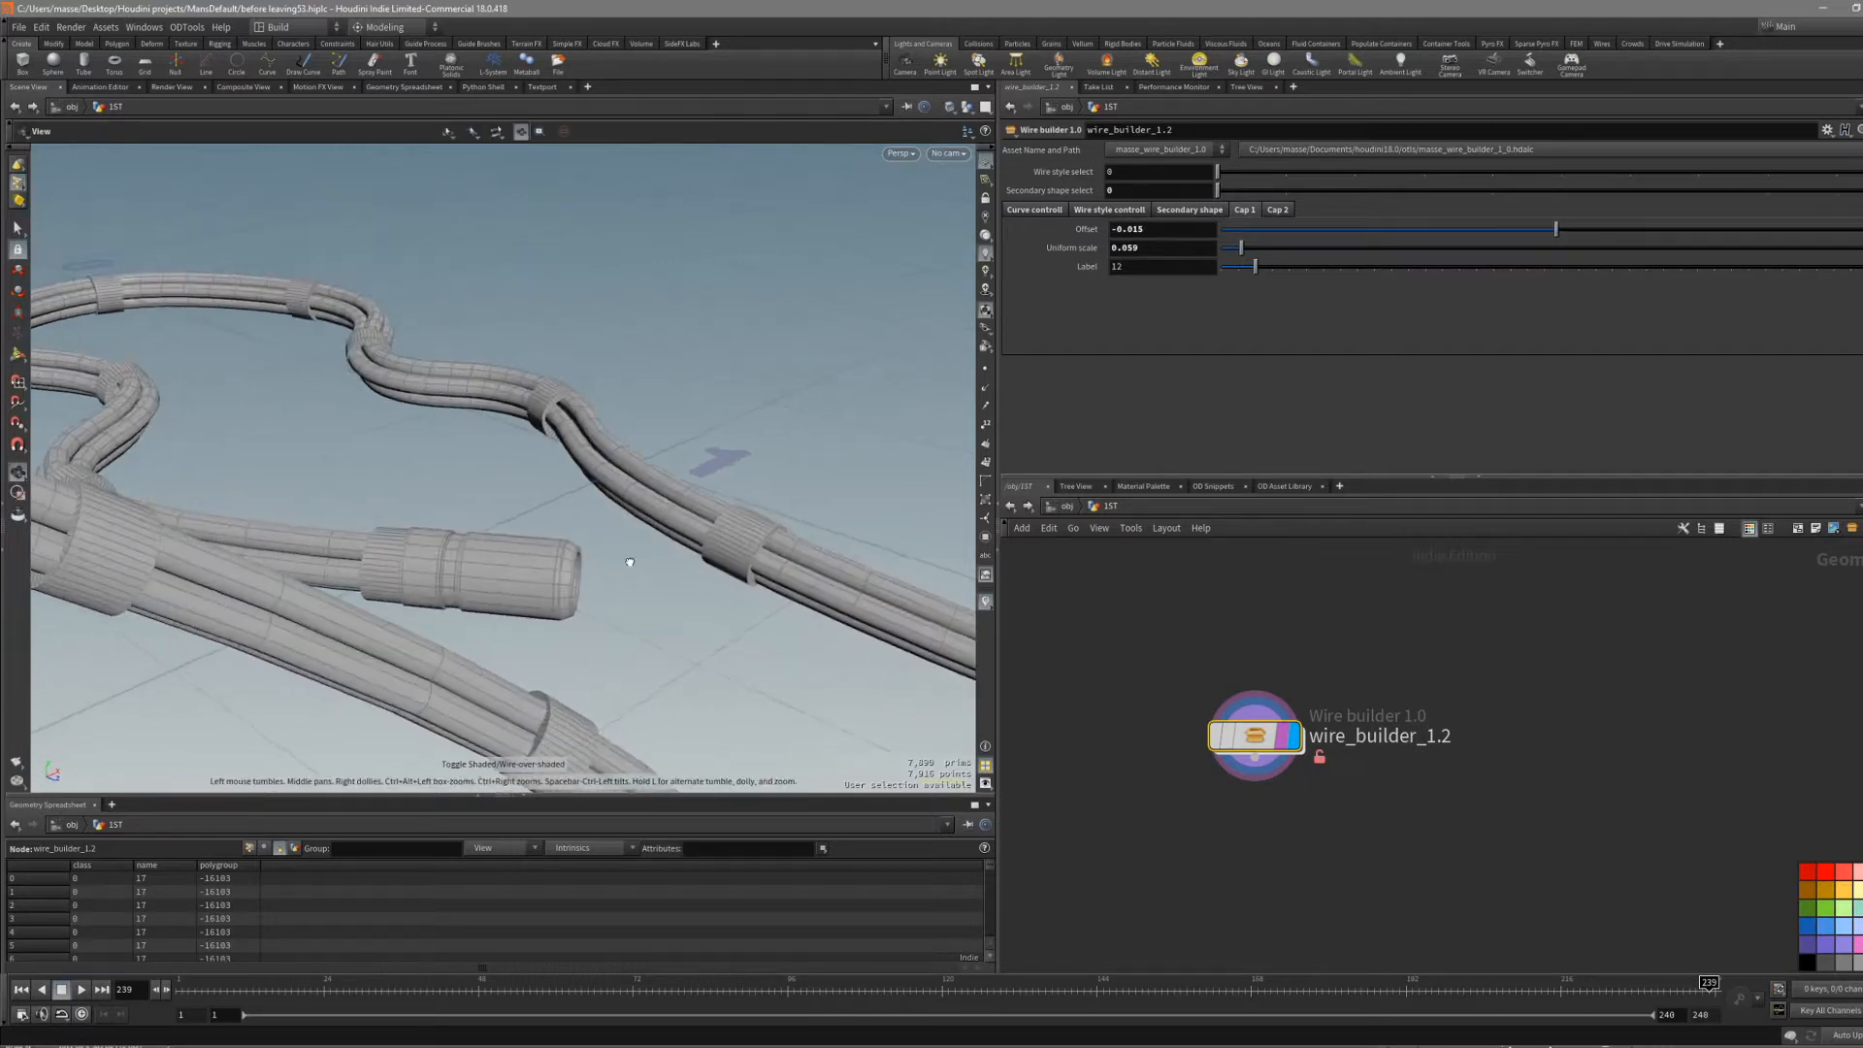
drag(629, 563, 425, 576)
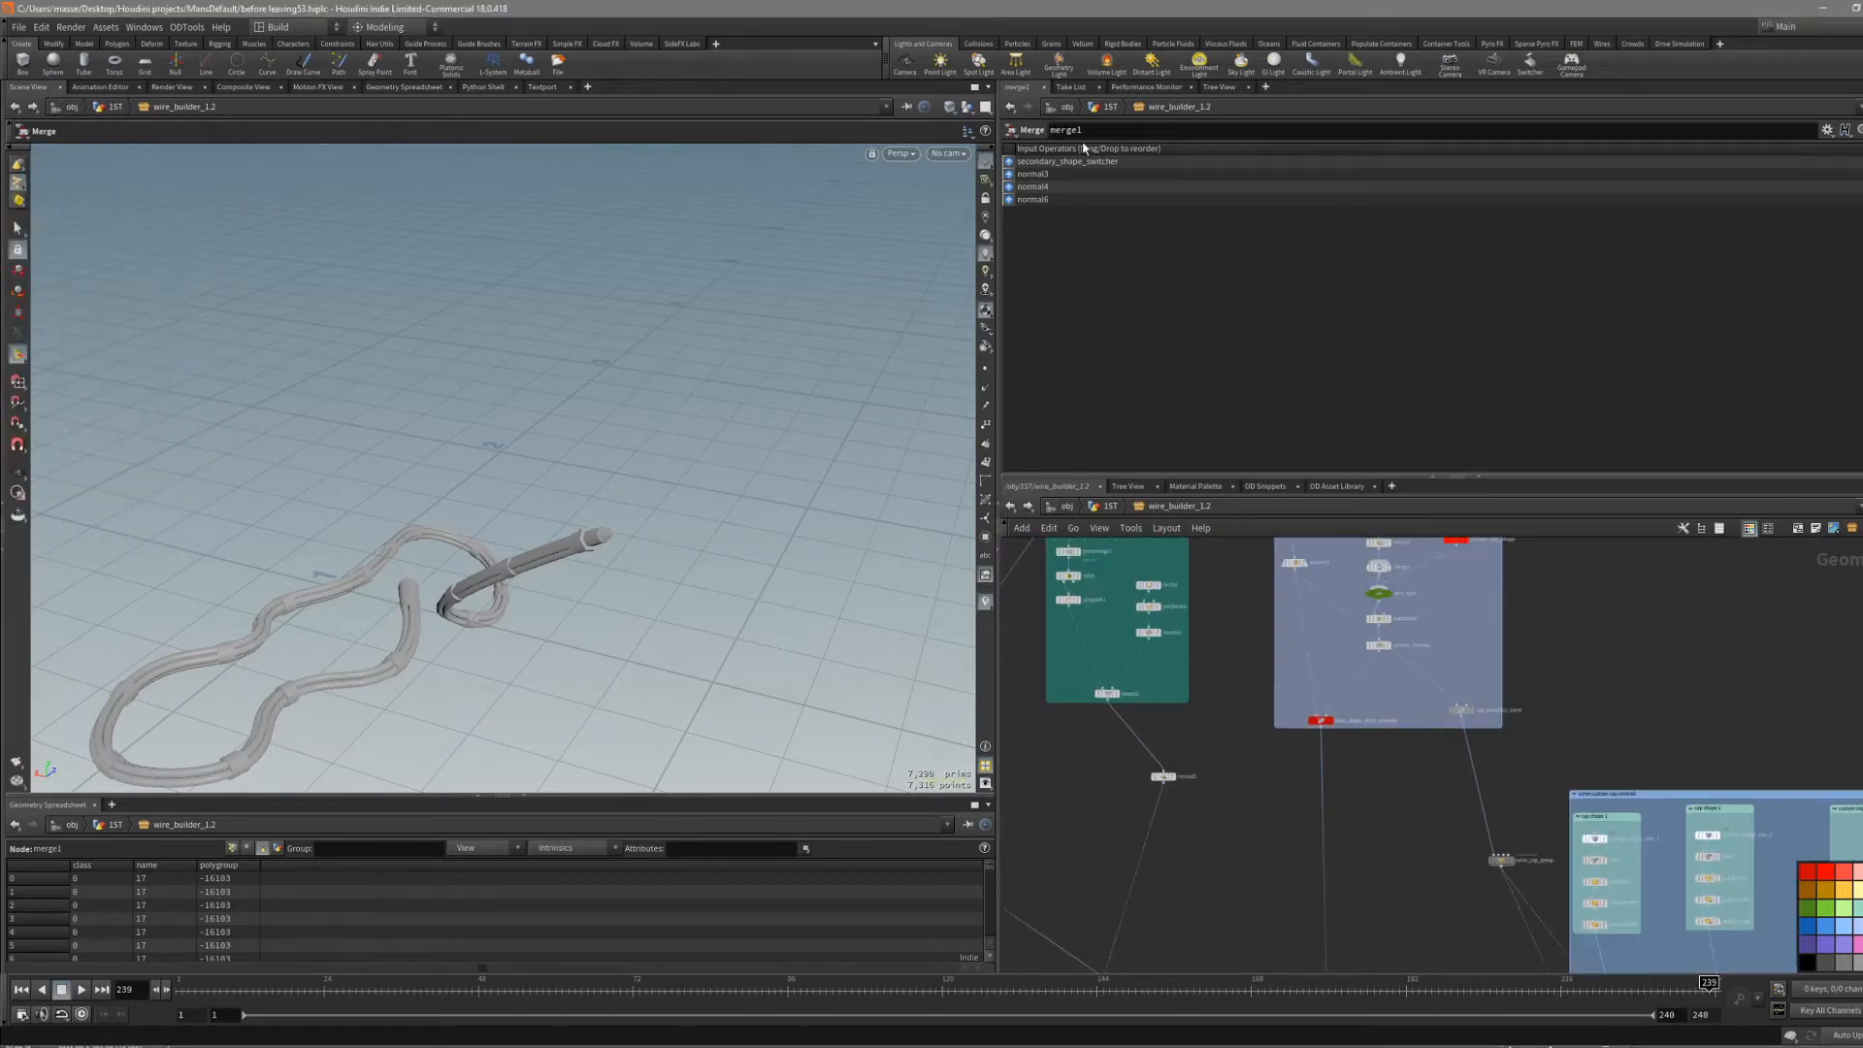
- Inspect the sweep and normal nodes and float the asset's parameters, selecting custom_shape_dublication_2
click(1104, 693)
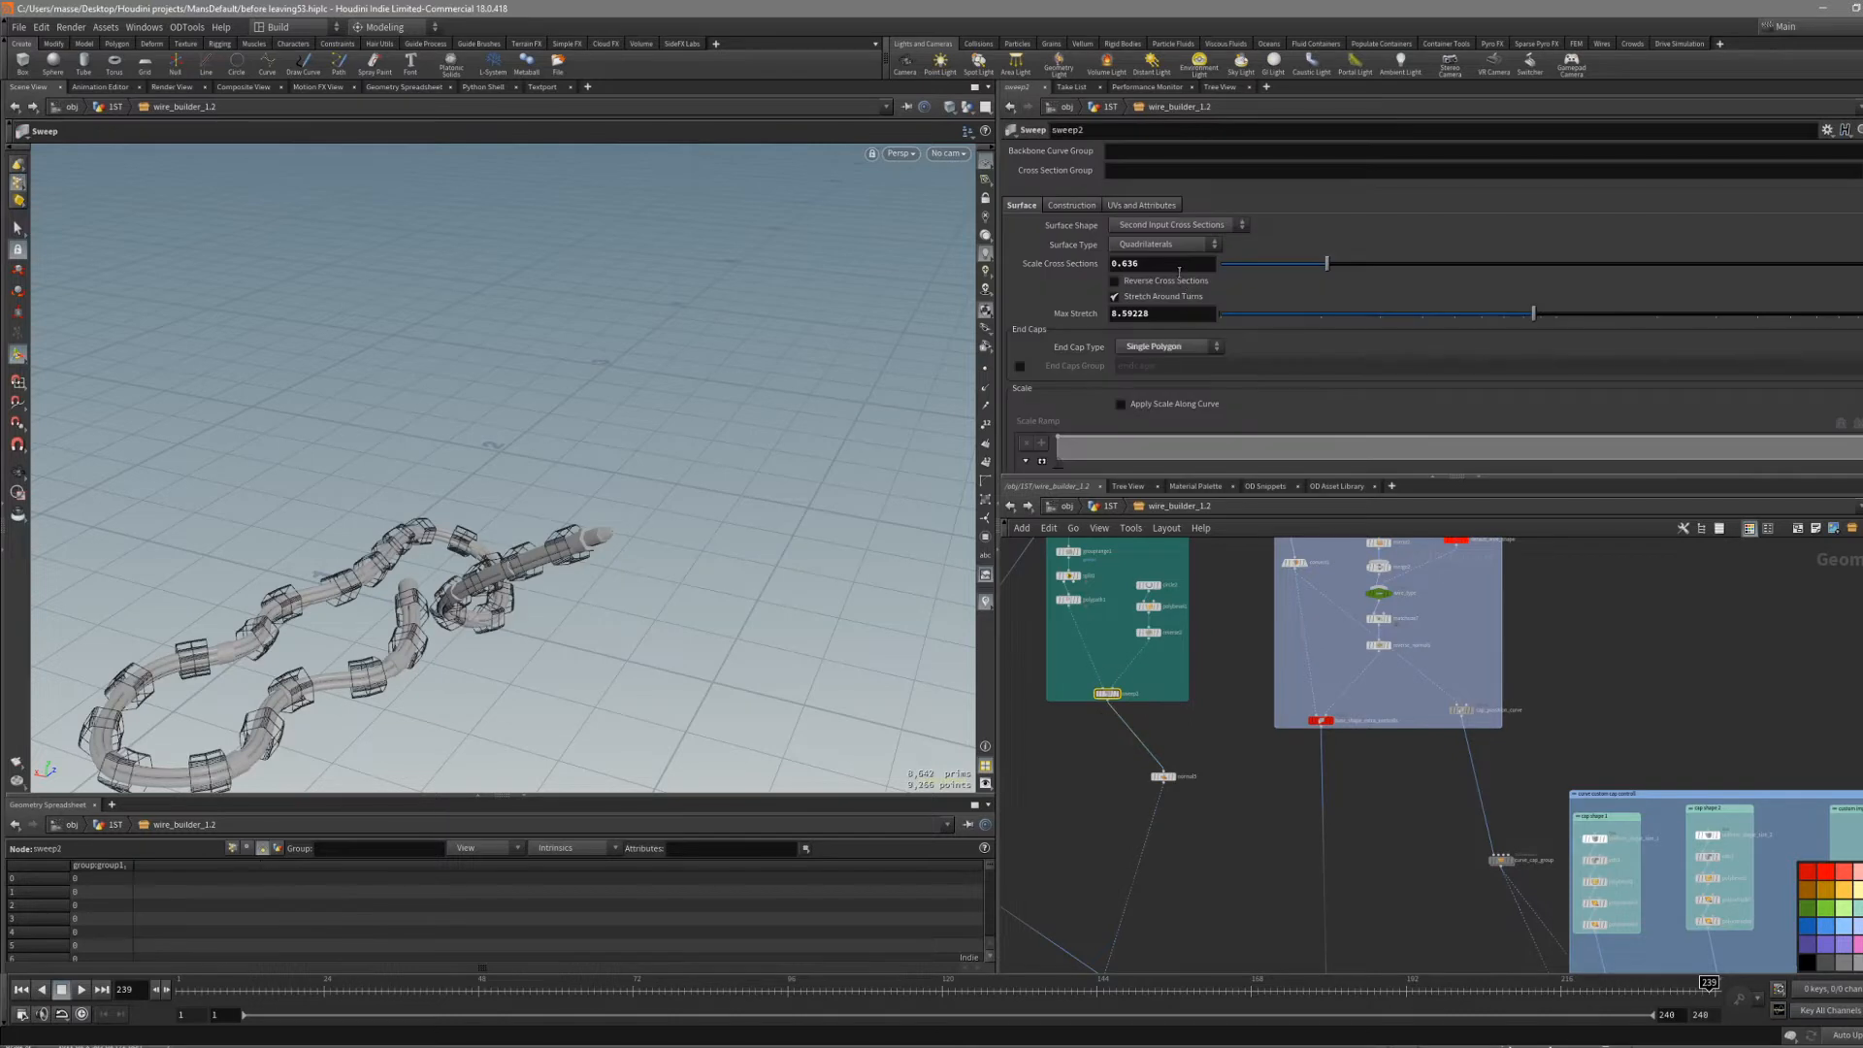
click(1162, 774)
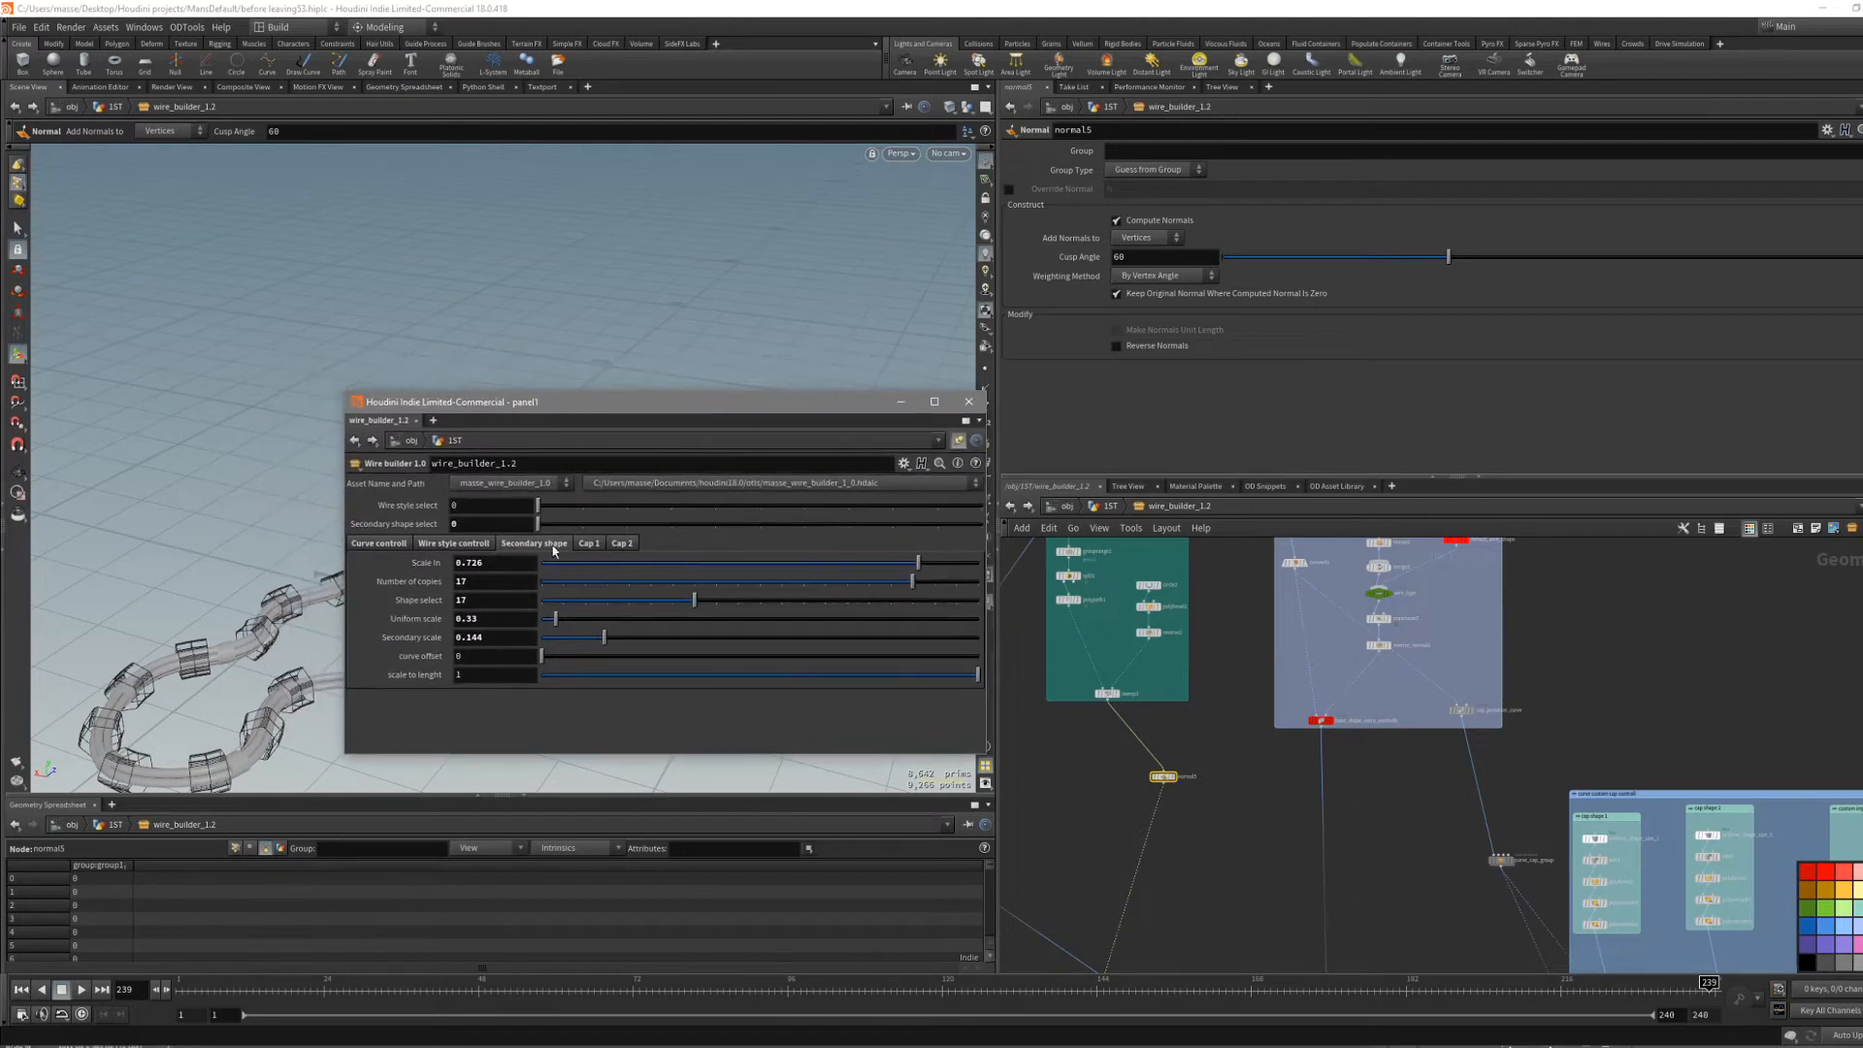
click(378, 543)
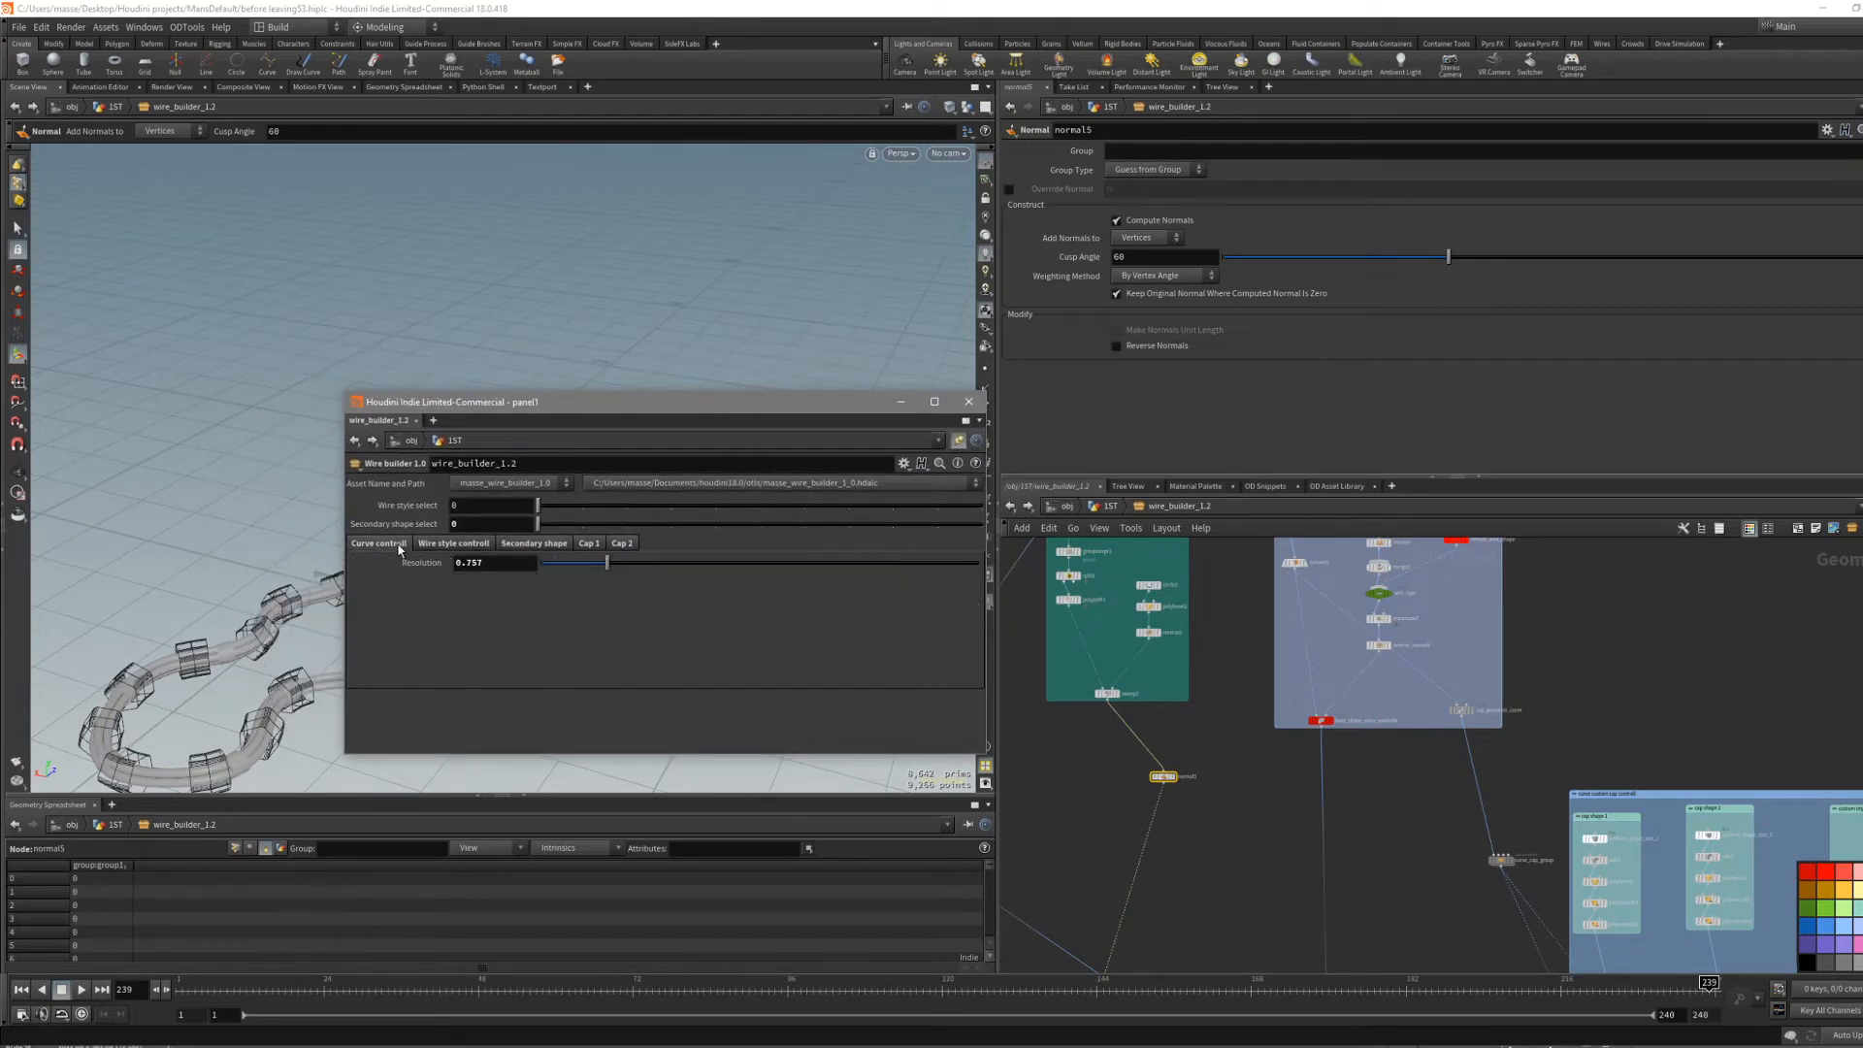
click(967, 402)
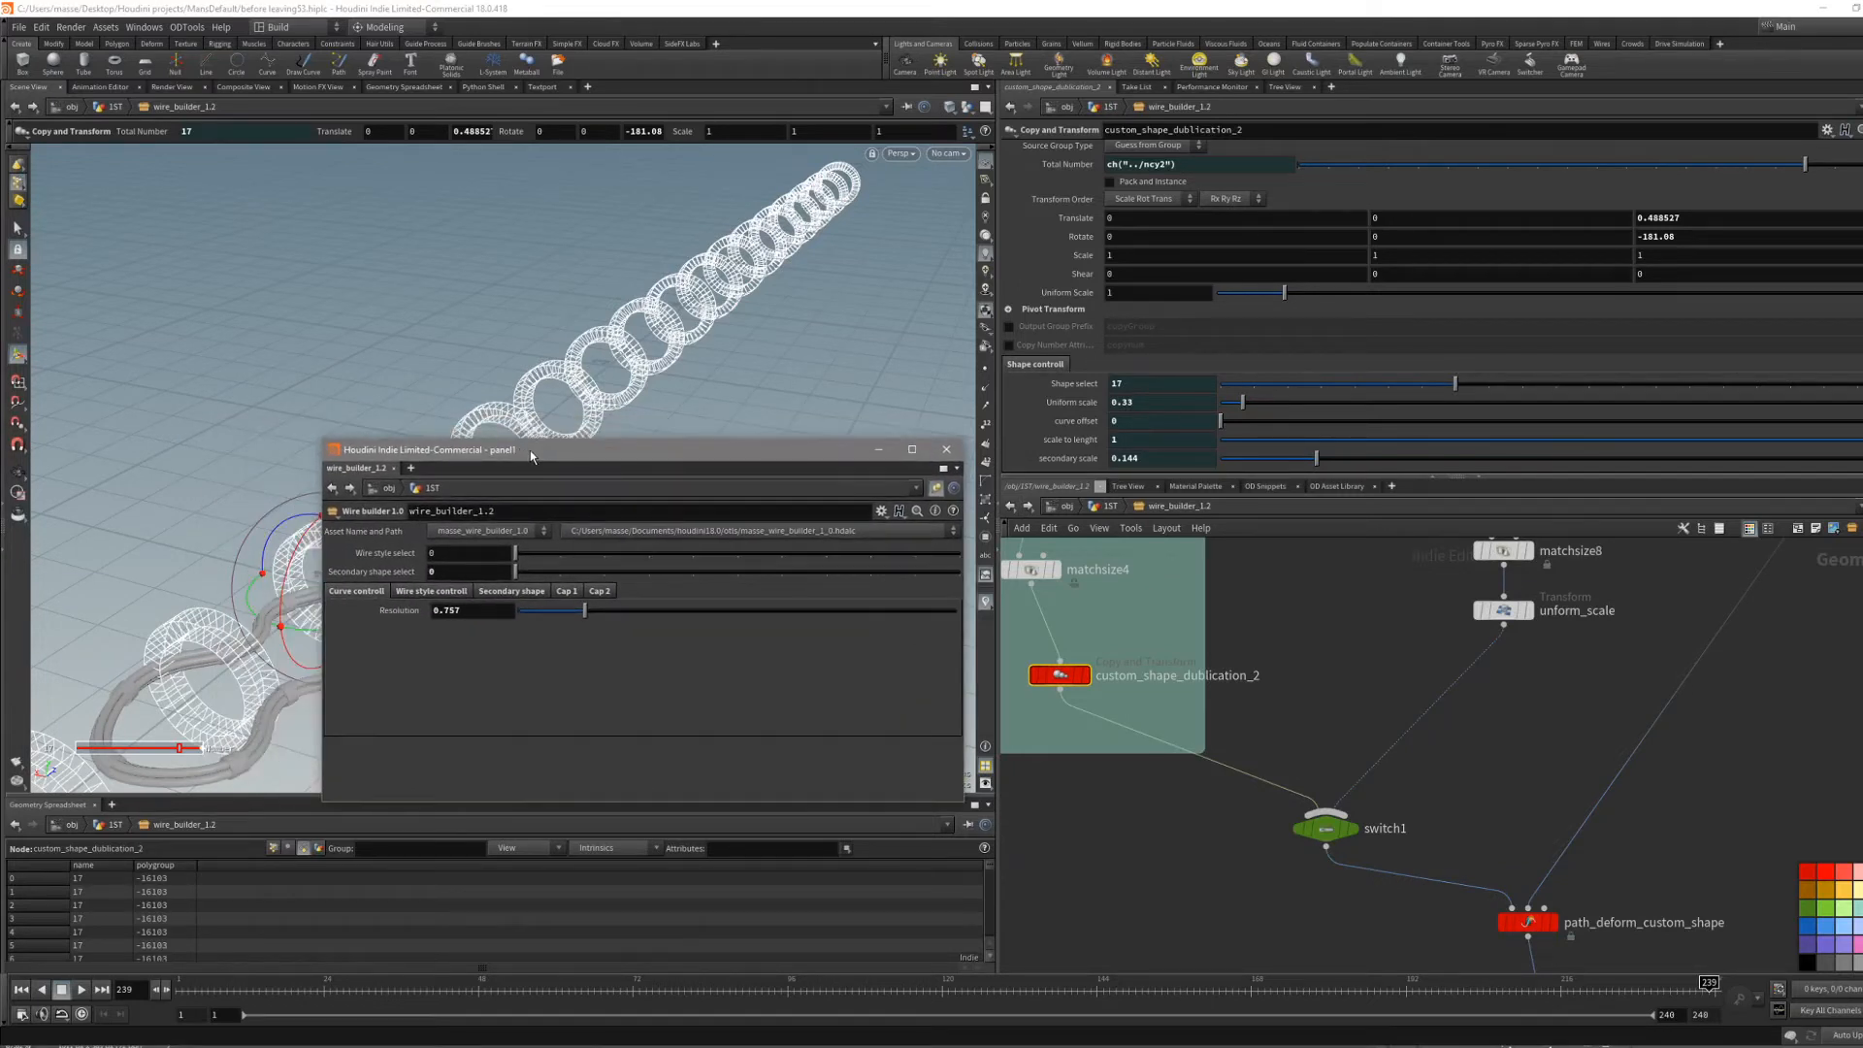
click(945, 449)
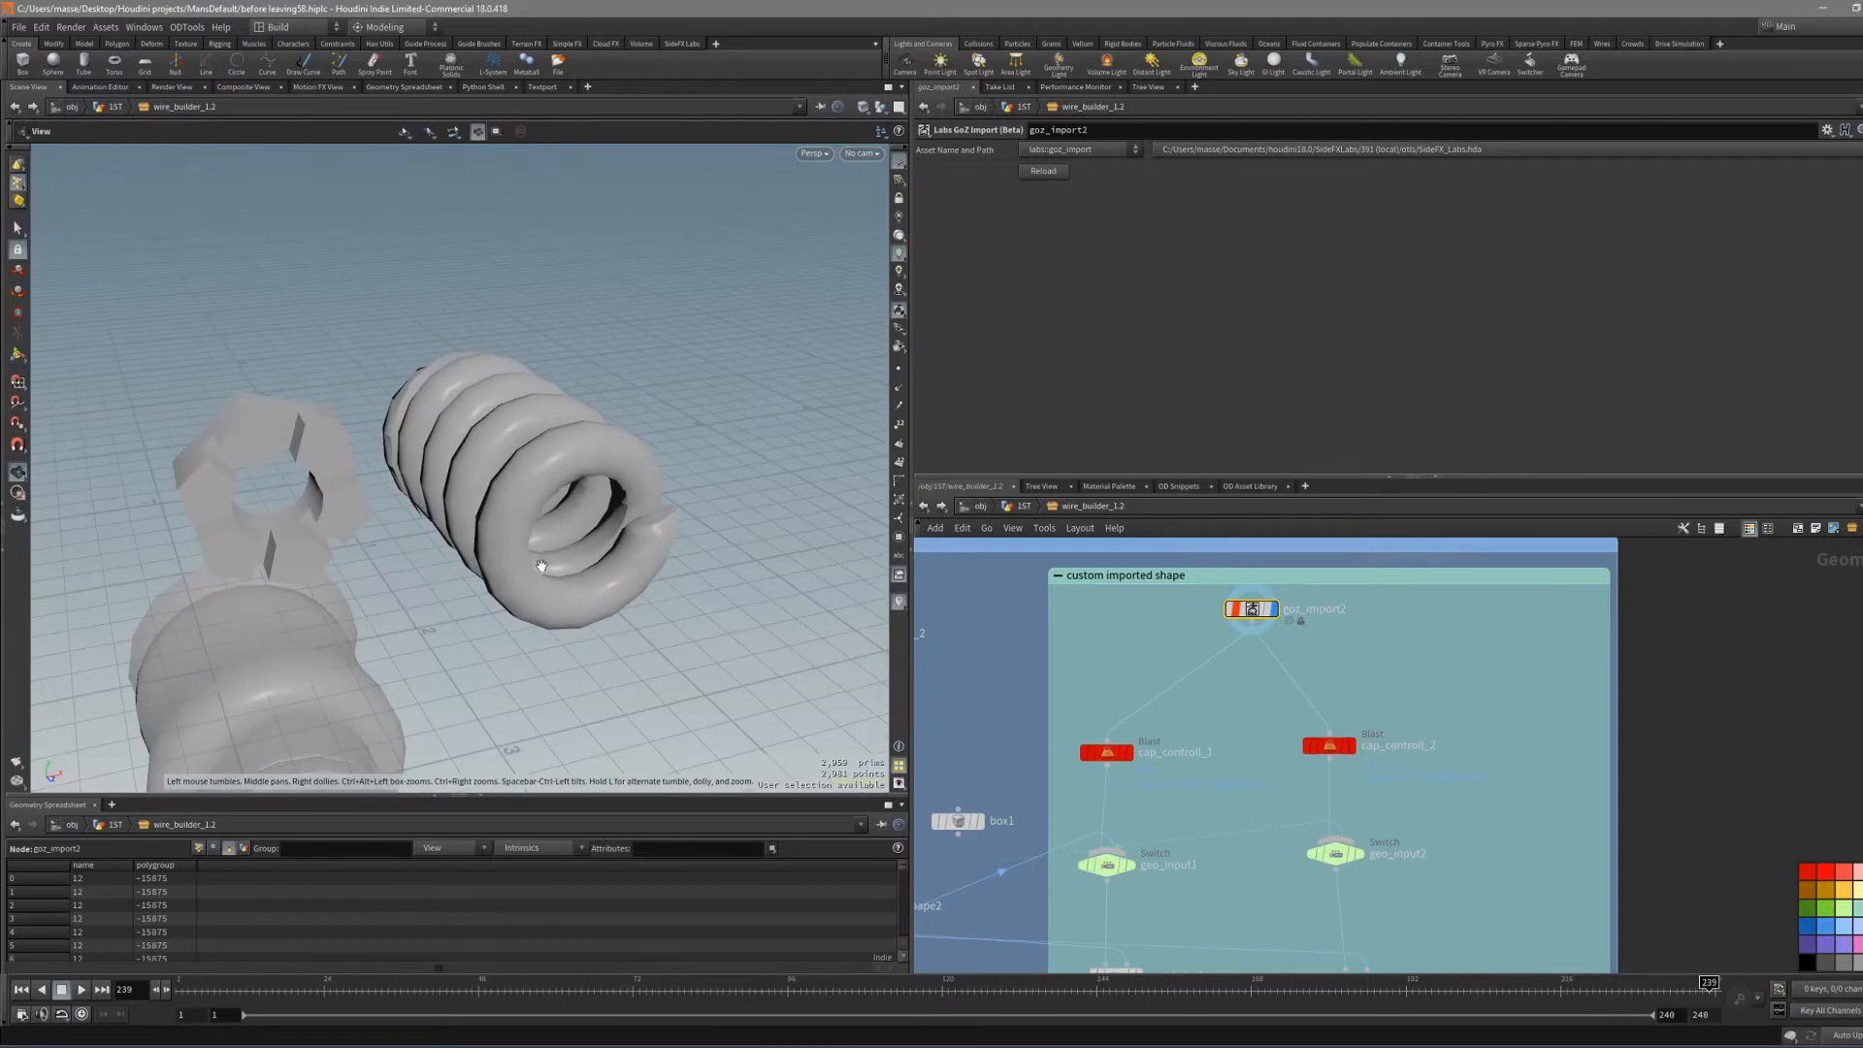
- Orbit the view around the imported spring and hex nut shapes
drag(542, 565, 606, 559)
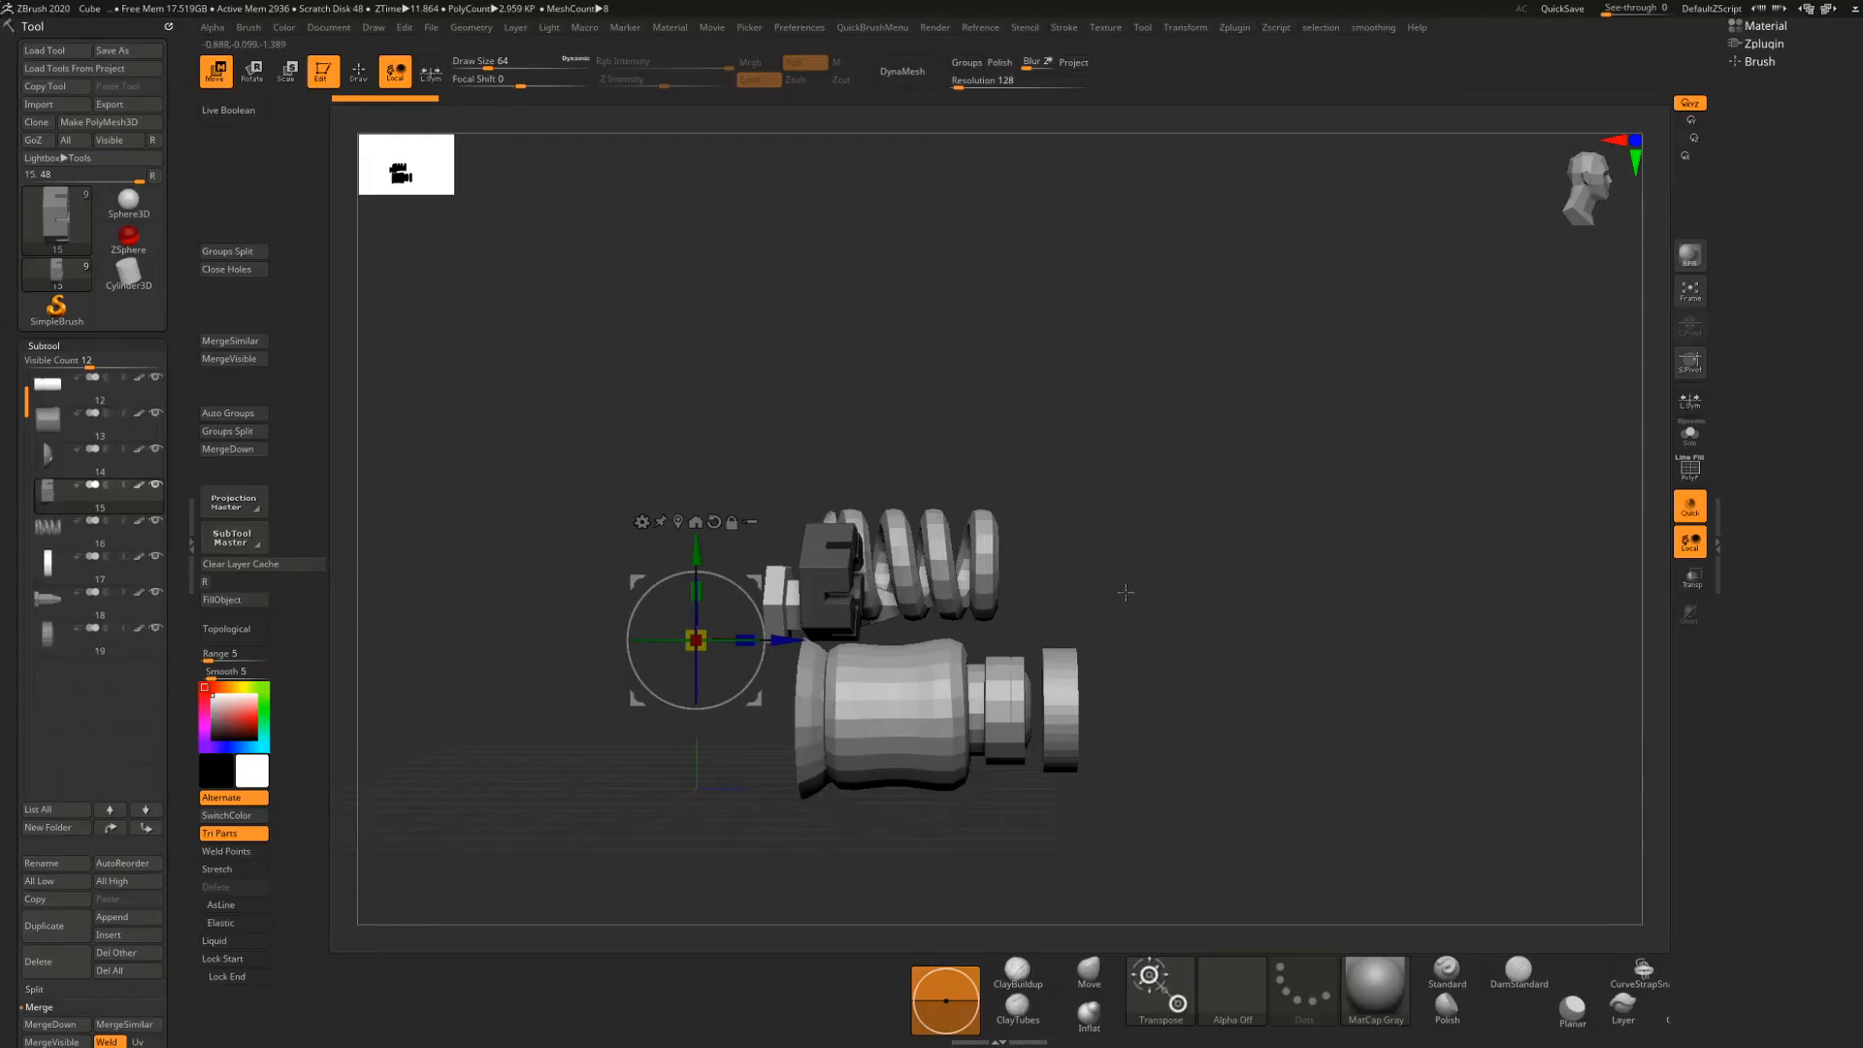
- Preview individual spring, nut and connector subtools in ZBrush's Subtool list
drag(1125, 594, 1181, 629)
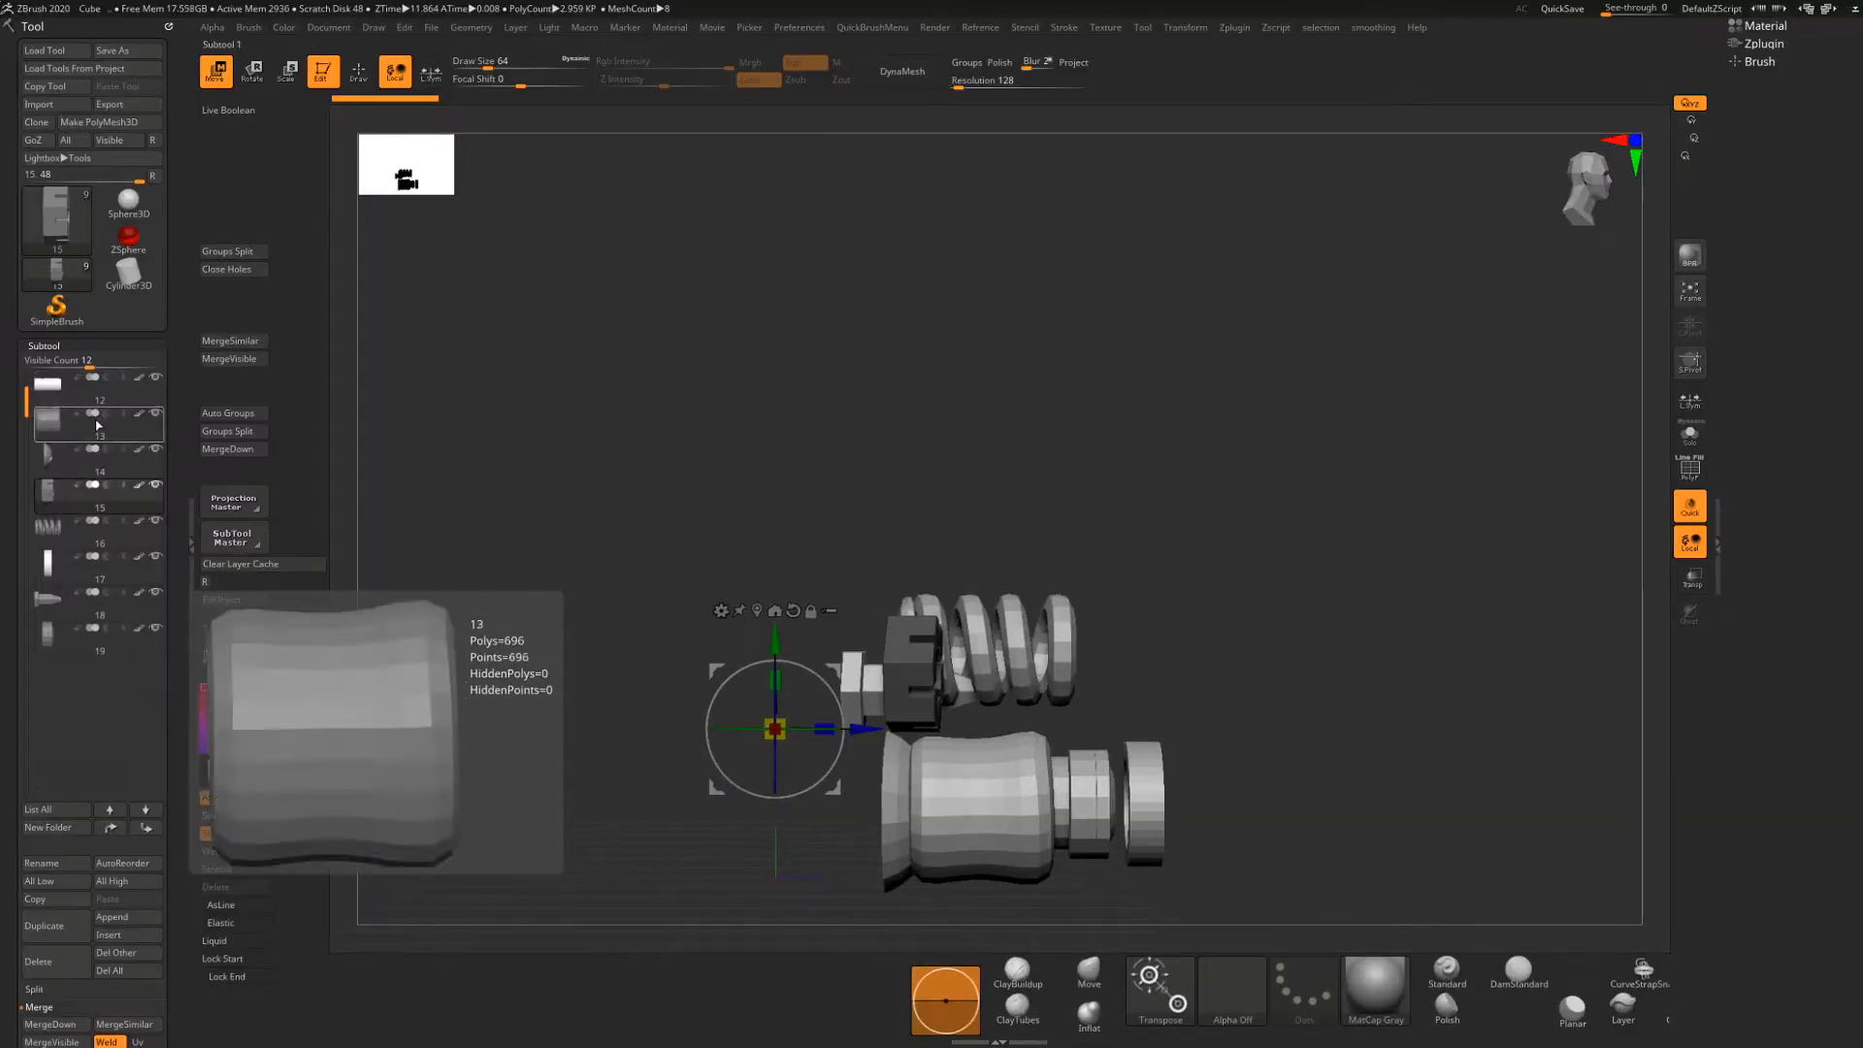
click(72, 462)
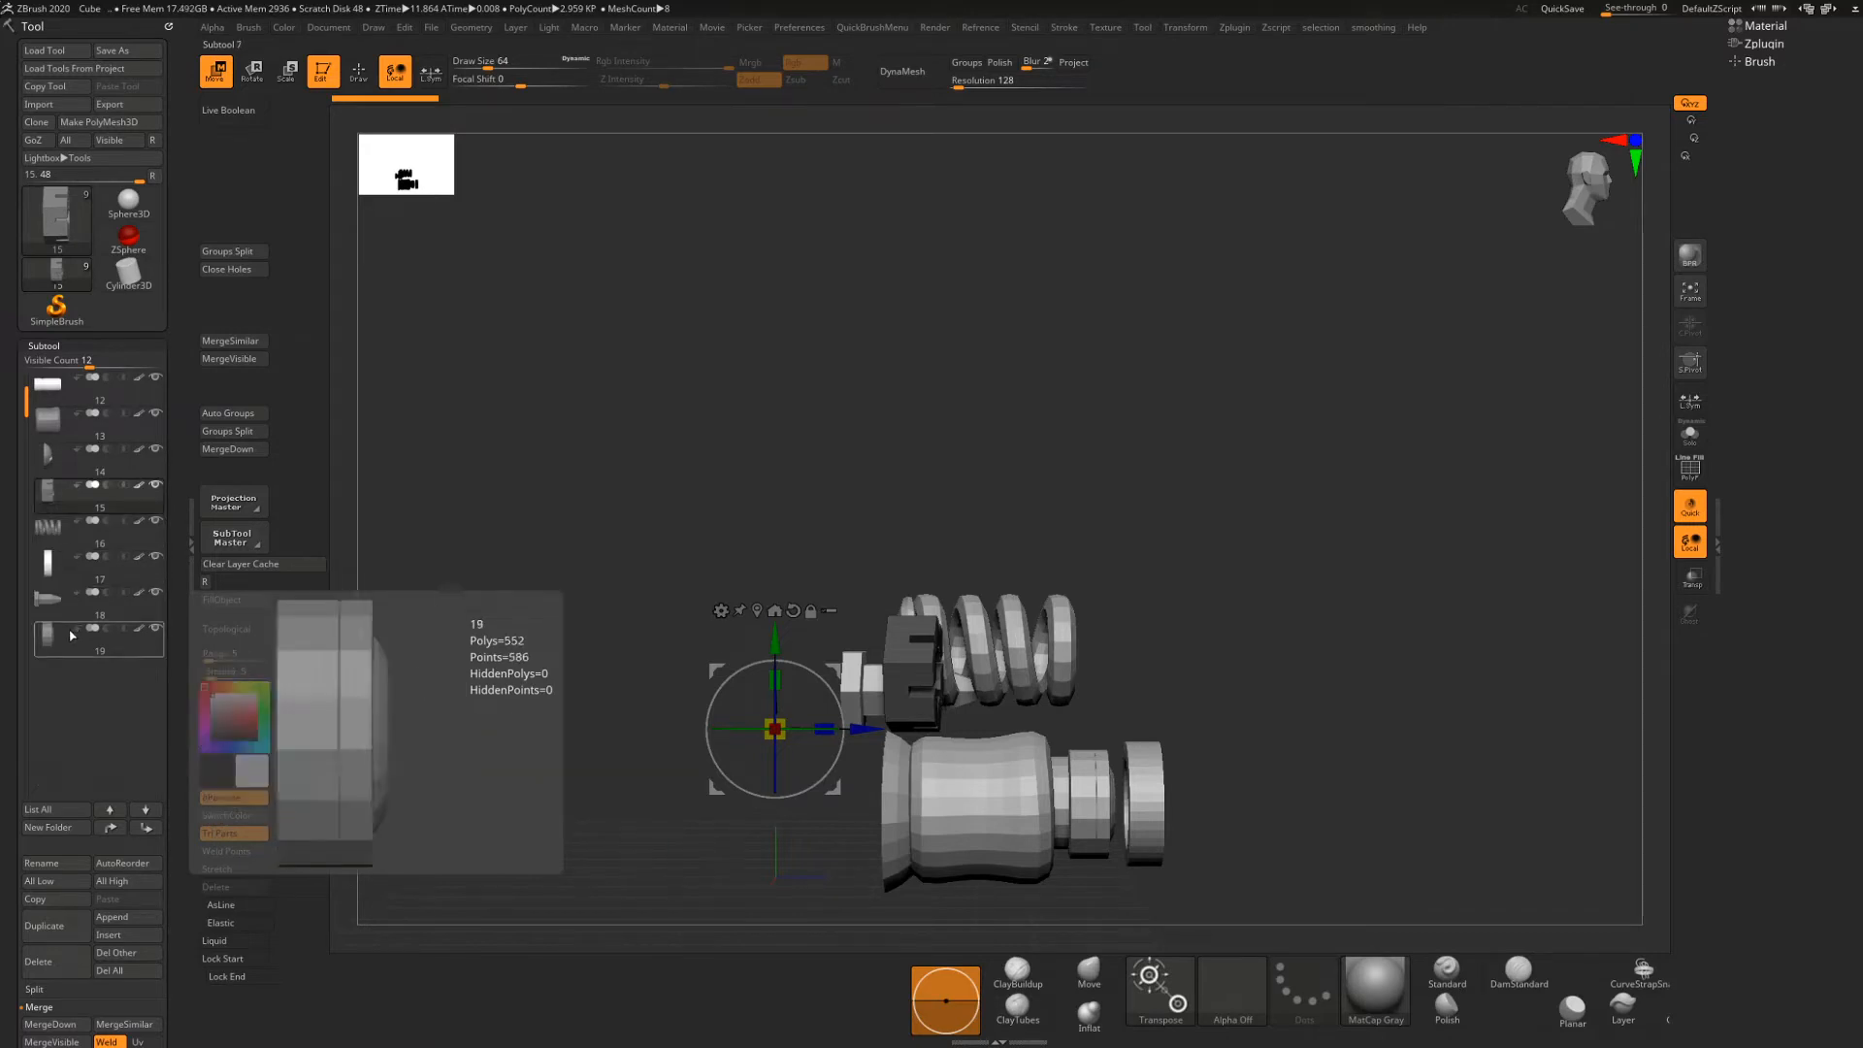
click(47, 382)
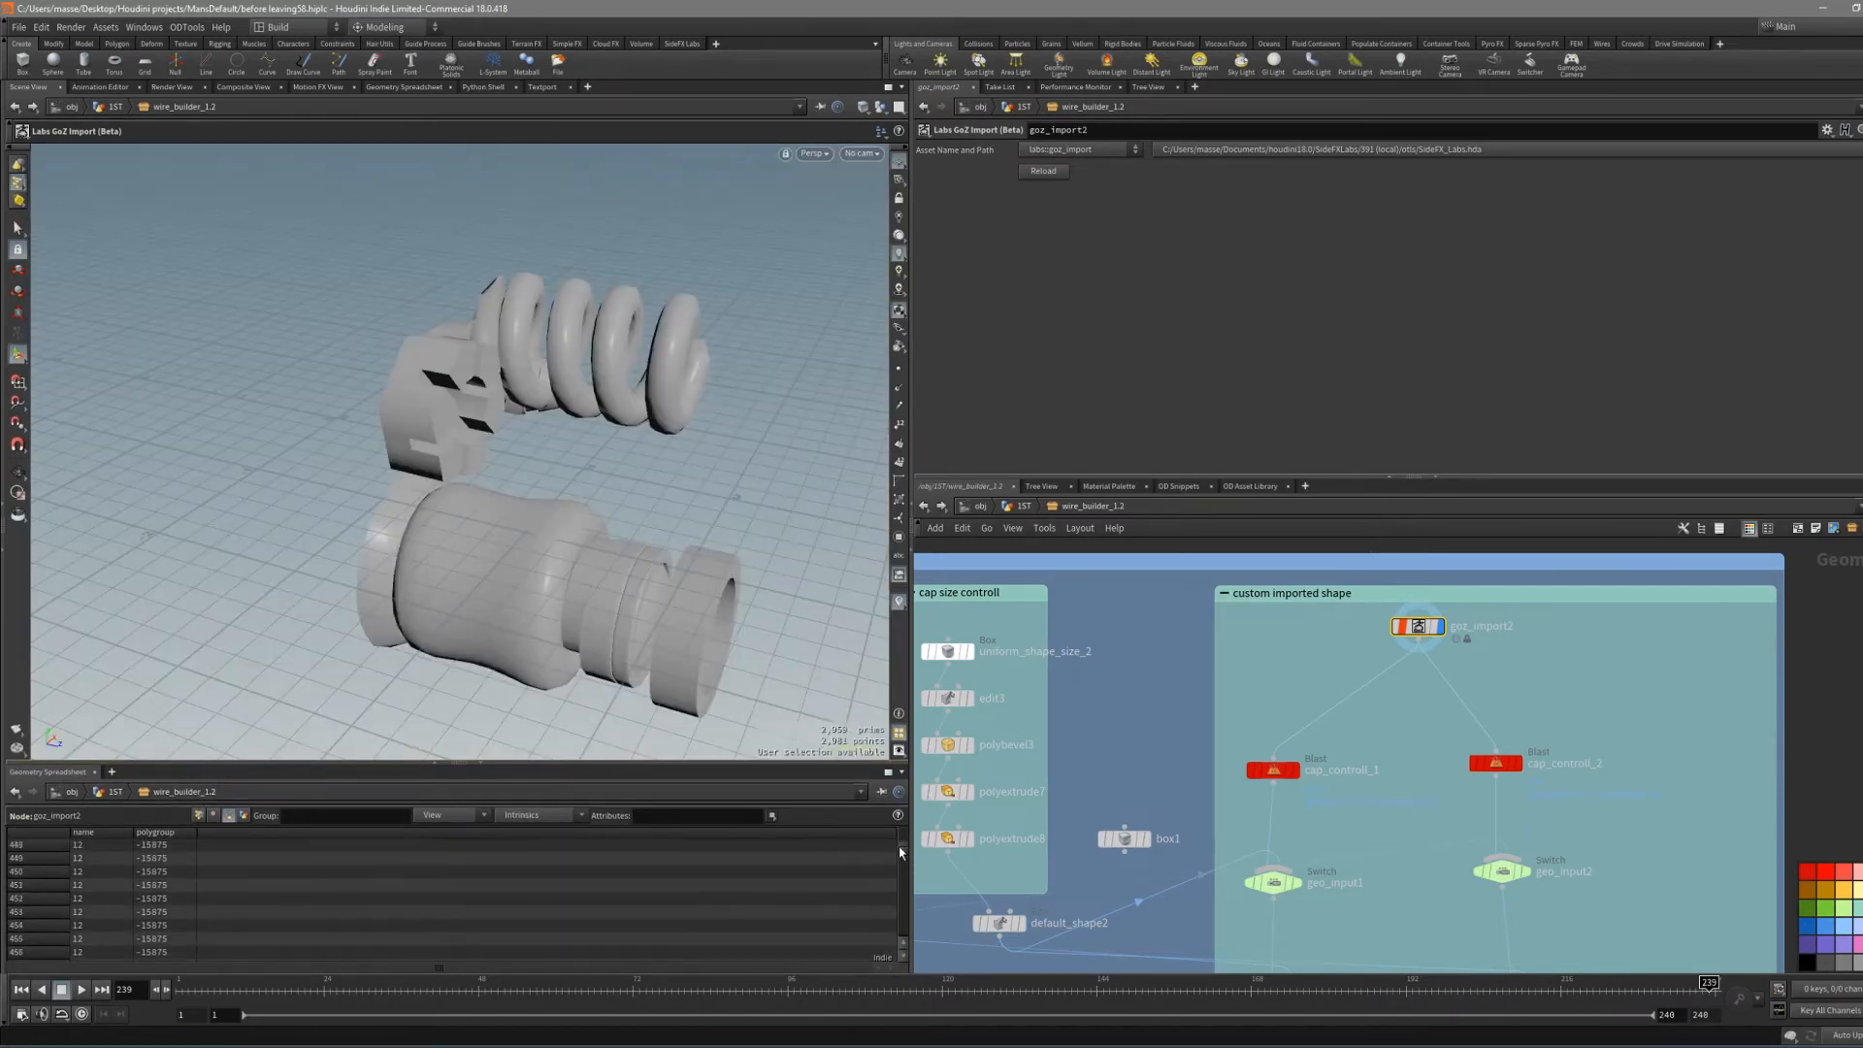
- Select the cap_controll_1 Blast node and step its Label through imported pieces 13–15
scroll(down, 3)
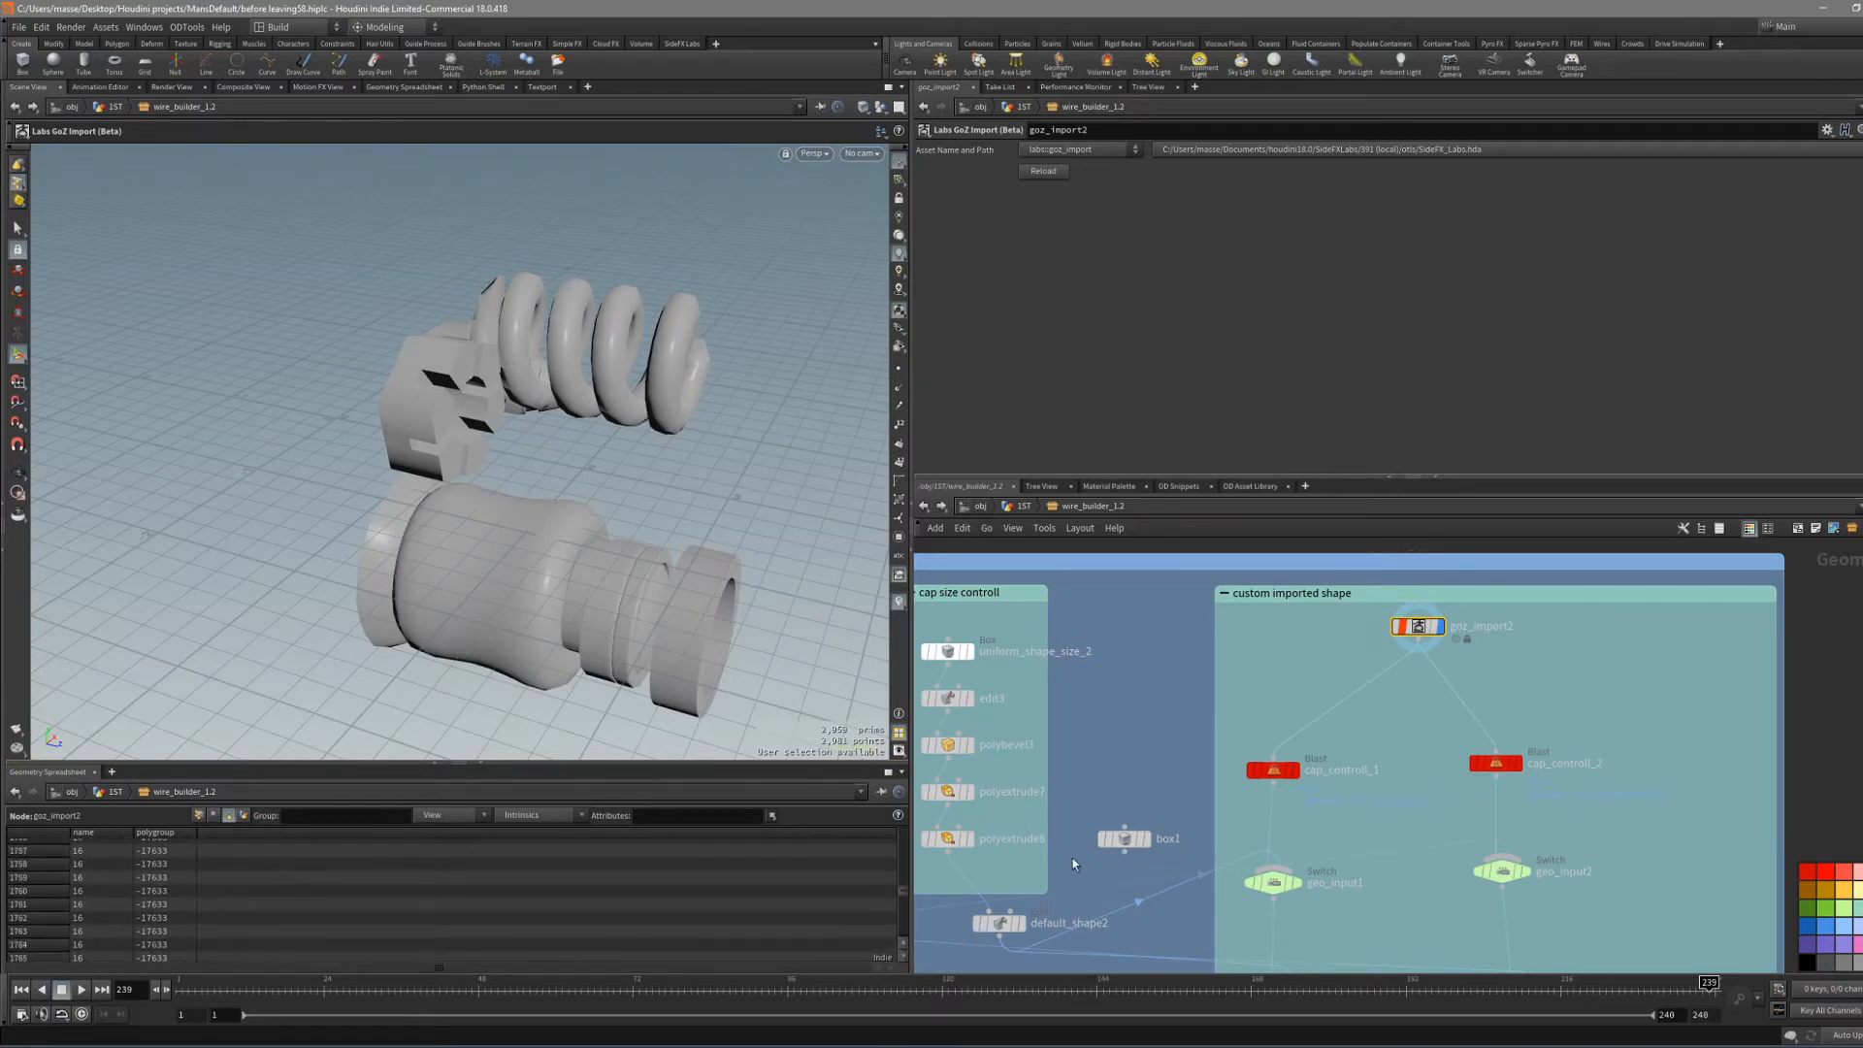
click(1271, 770)
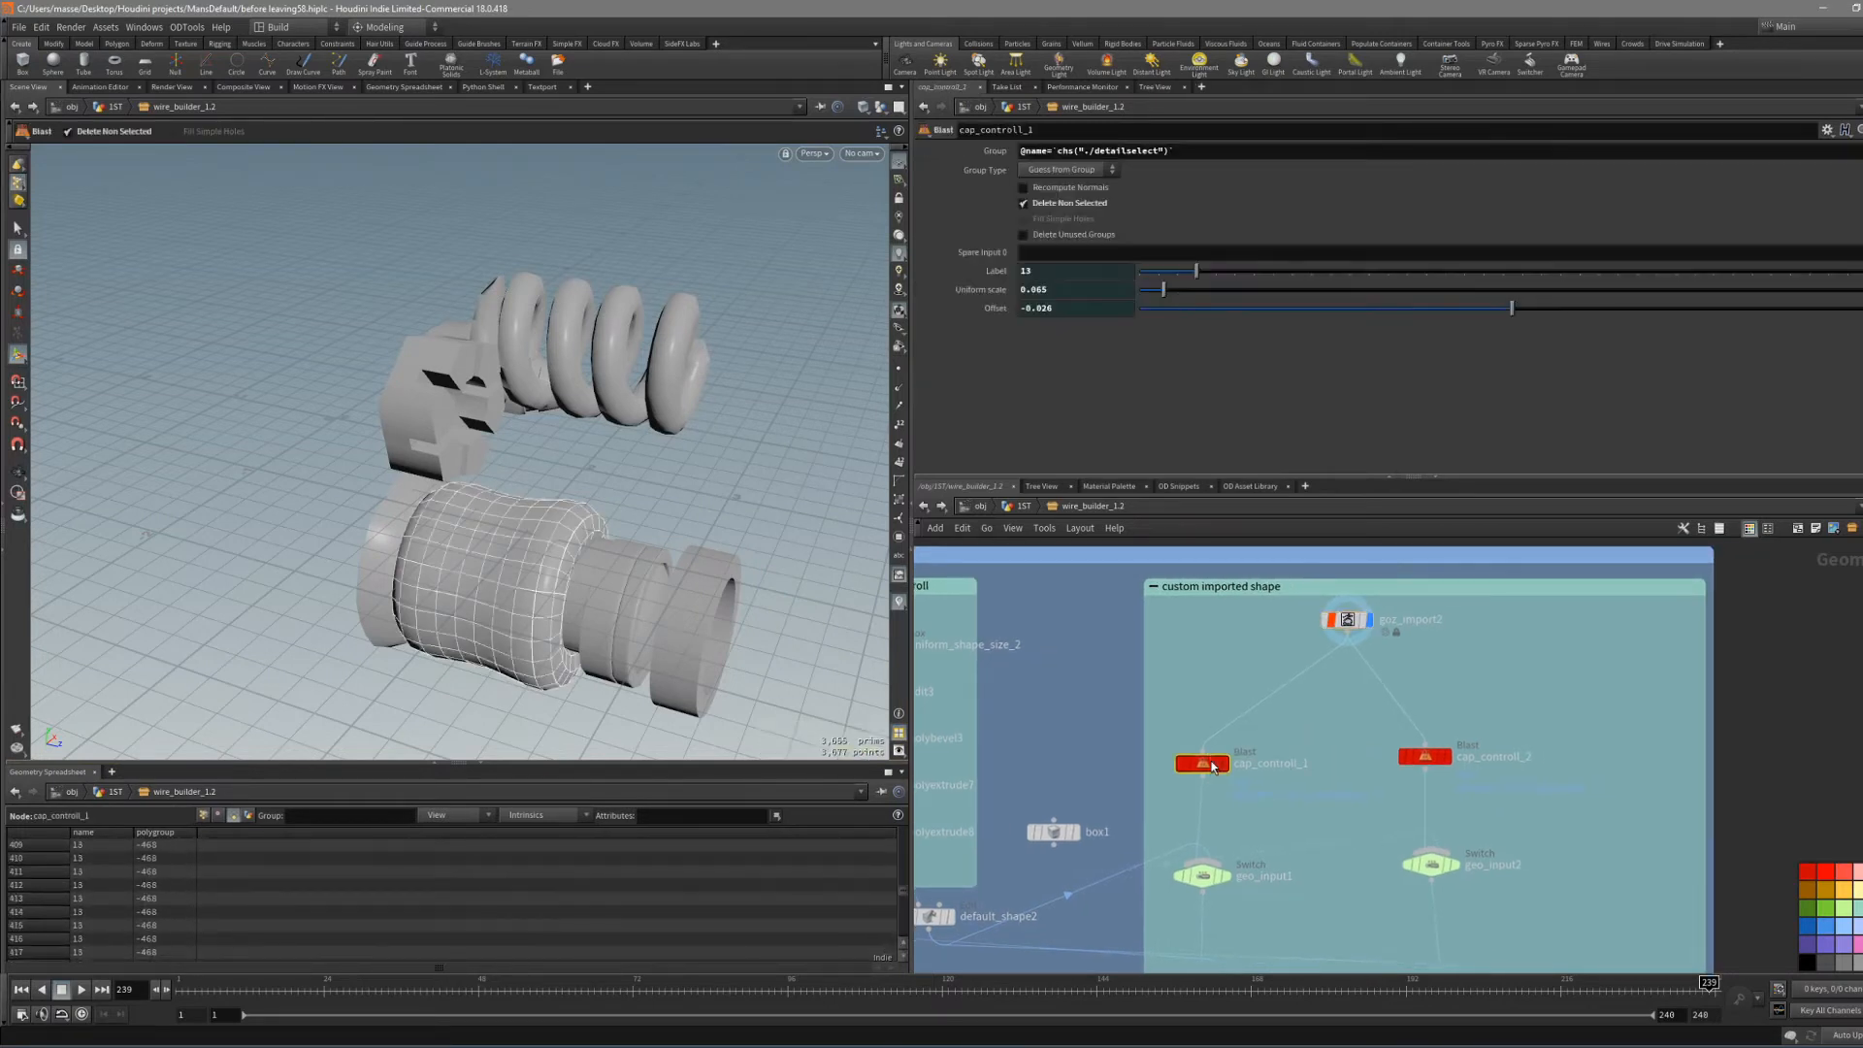
click(1218, 764)
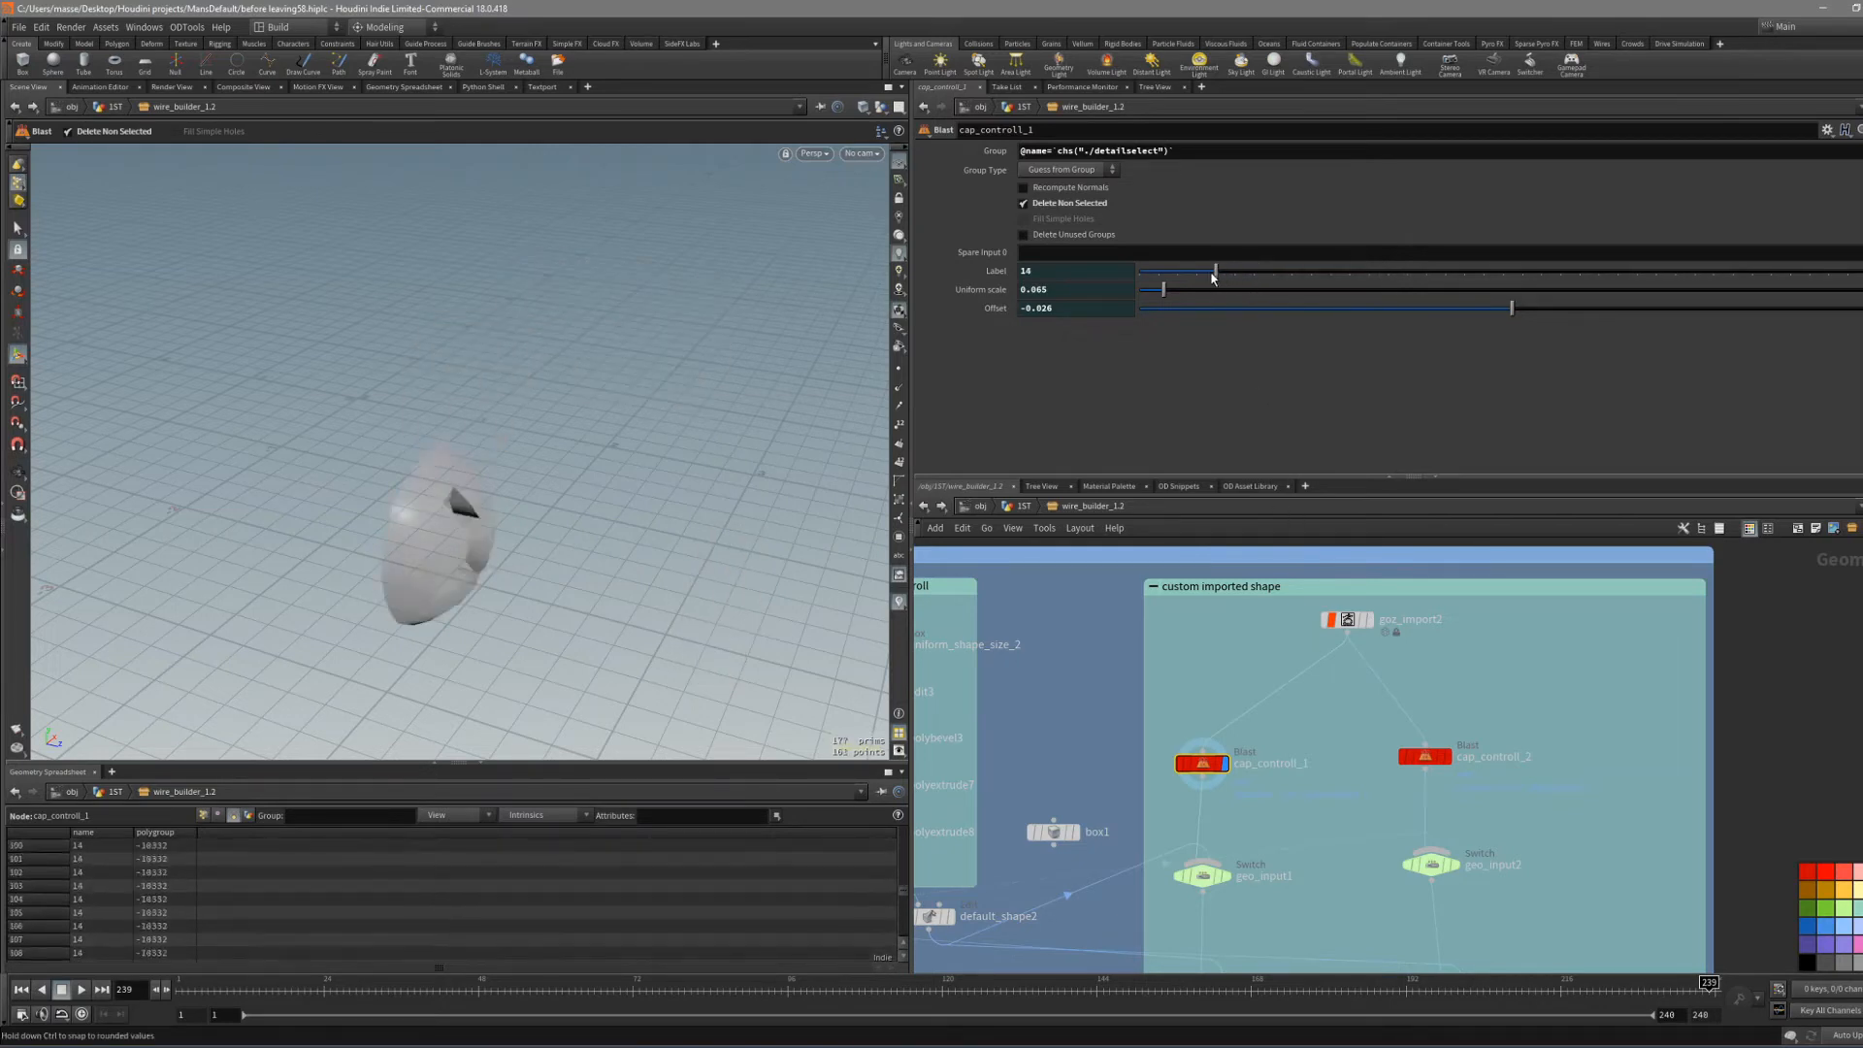
drag(1211, 272, 1230, 272)
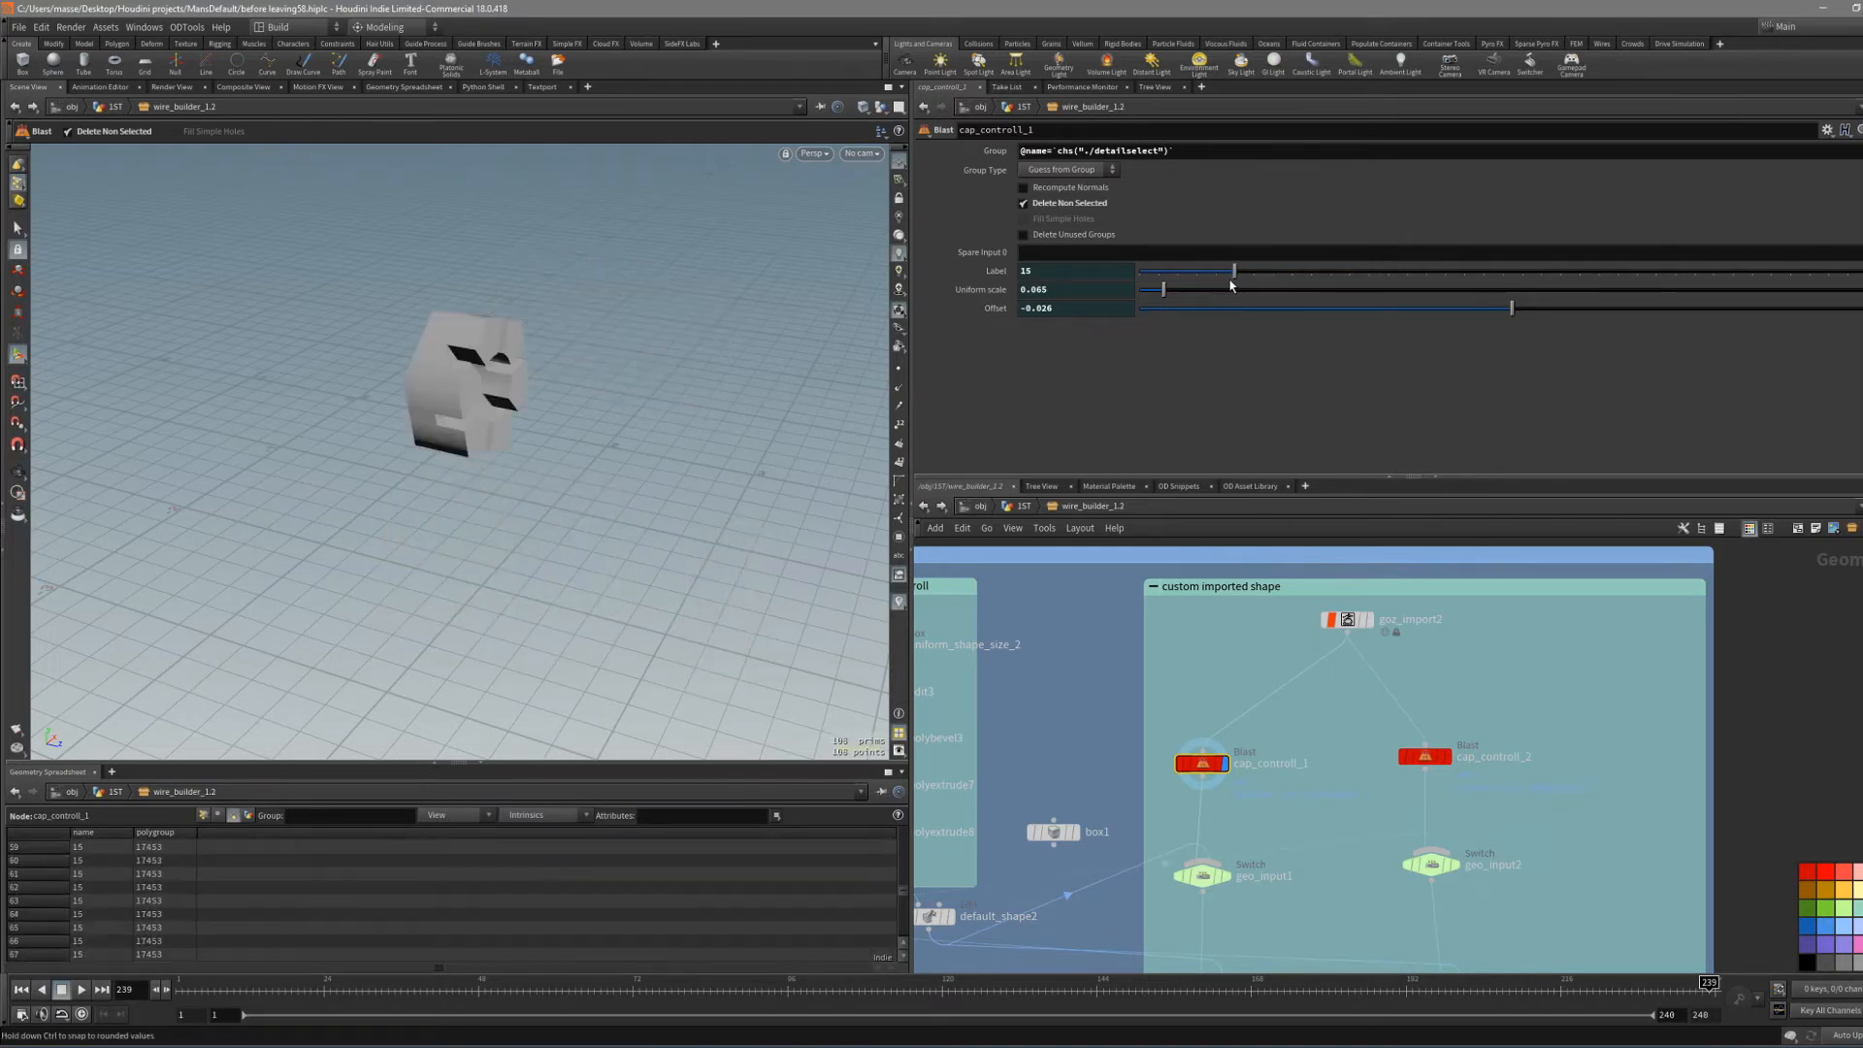
drag(1231, 272, 1211, 272)
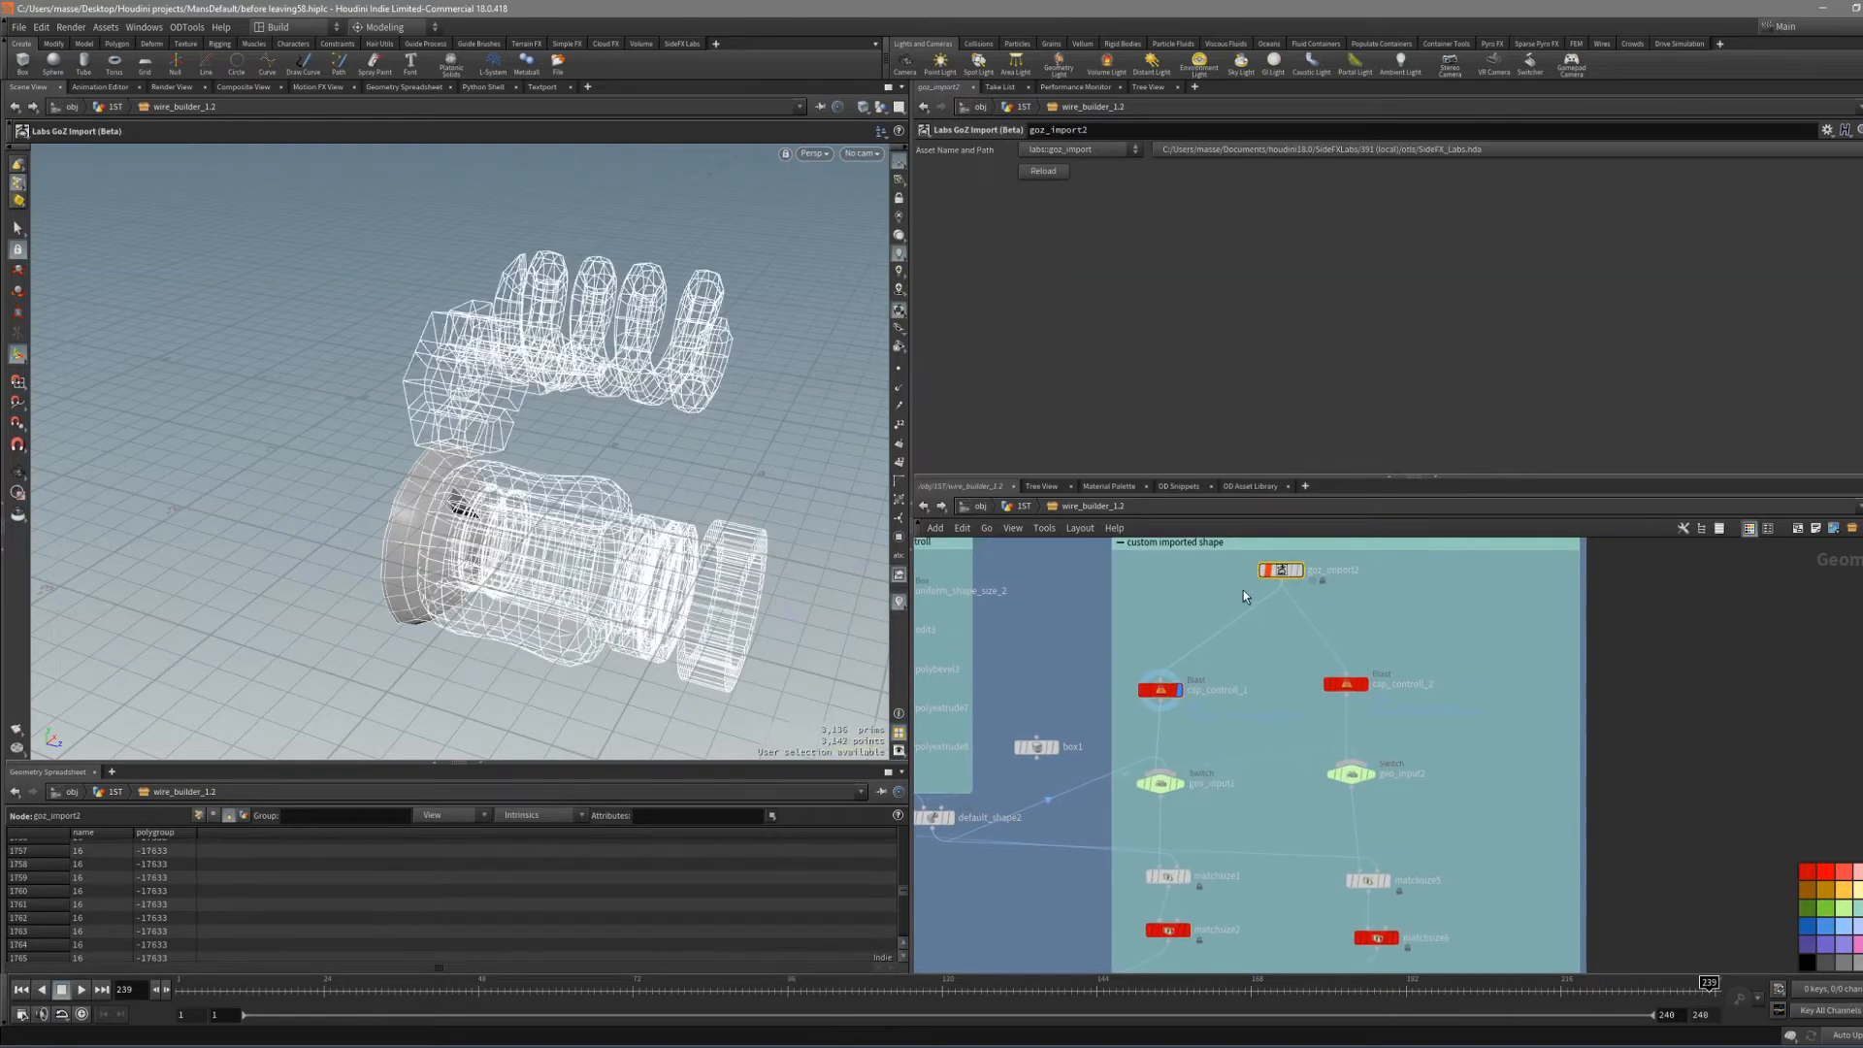
- Return to the first cap control and set its Label to 12, the plain tube piece
click(1159, 689)
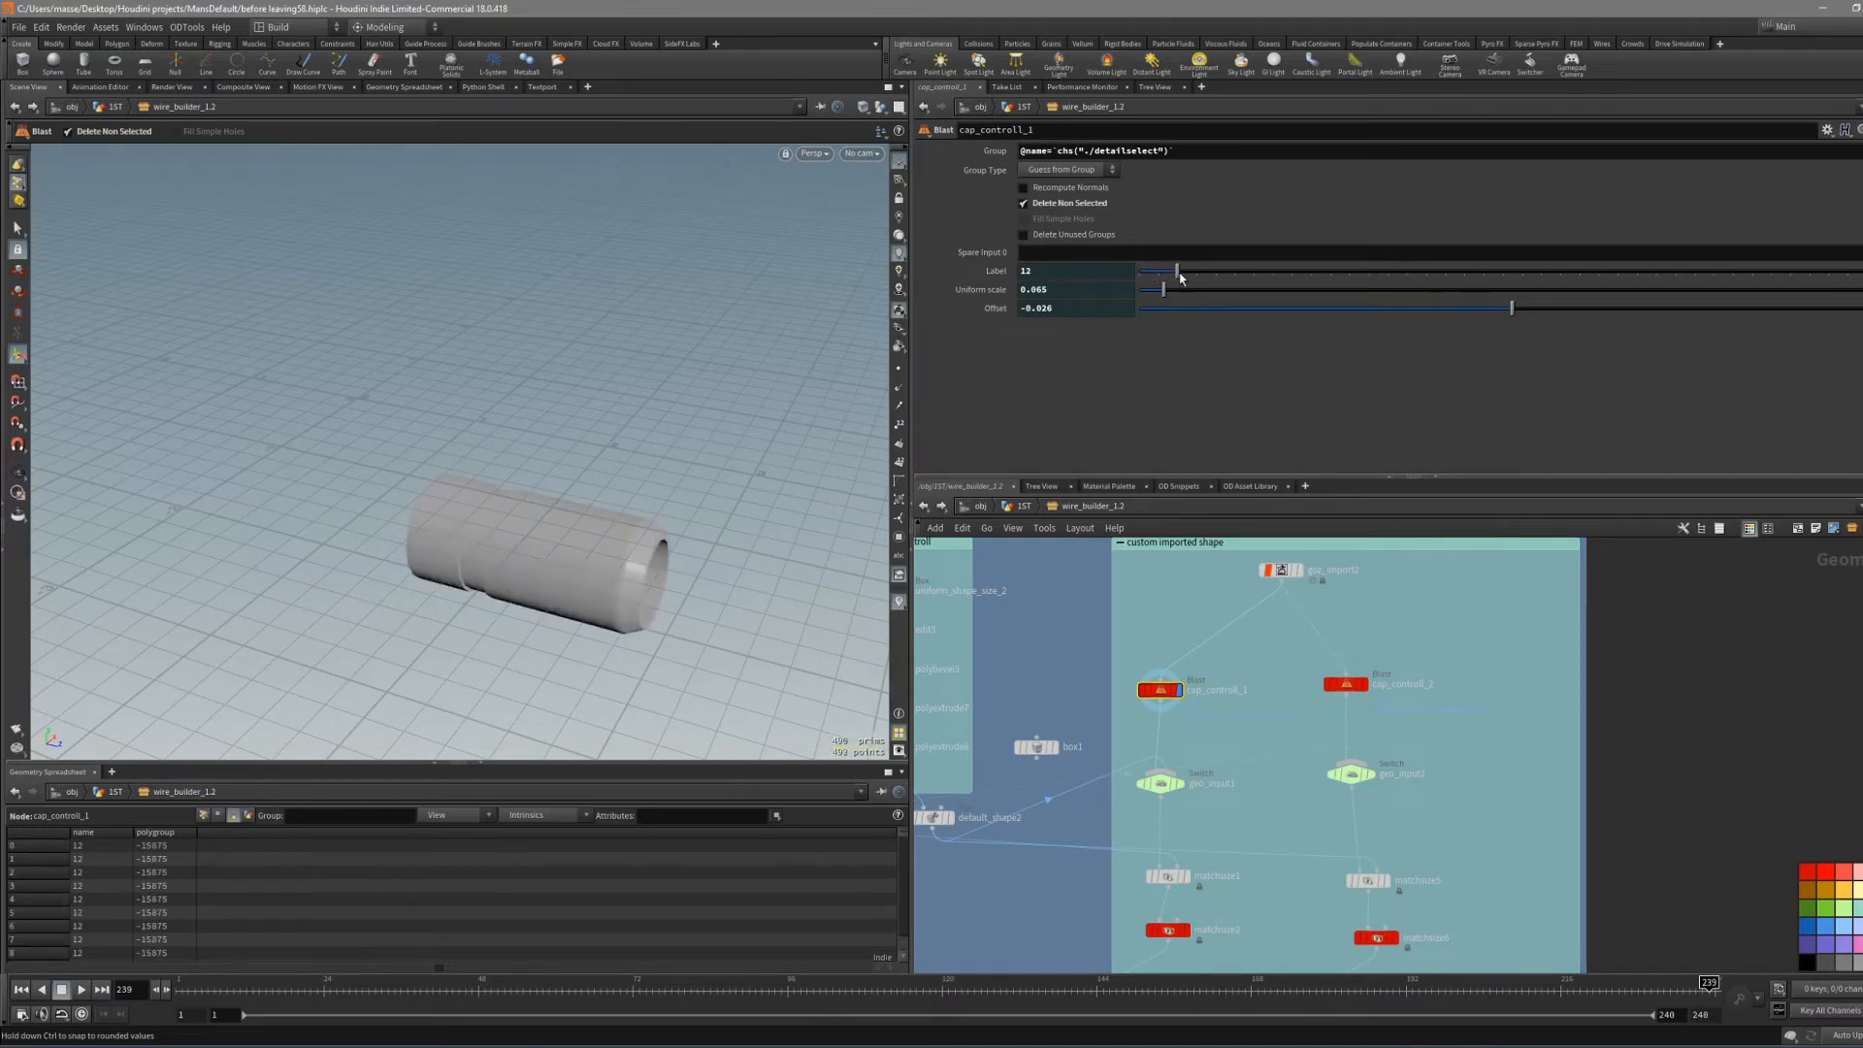
drag(1176, 271, 1236, 271)
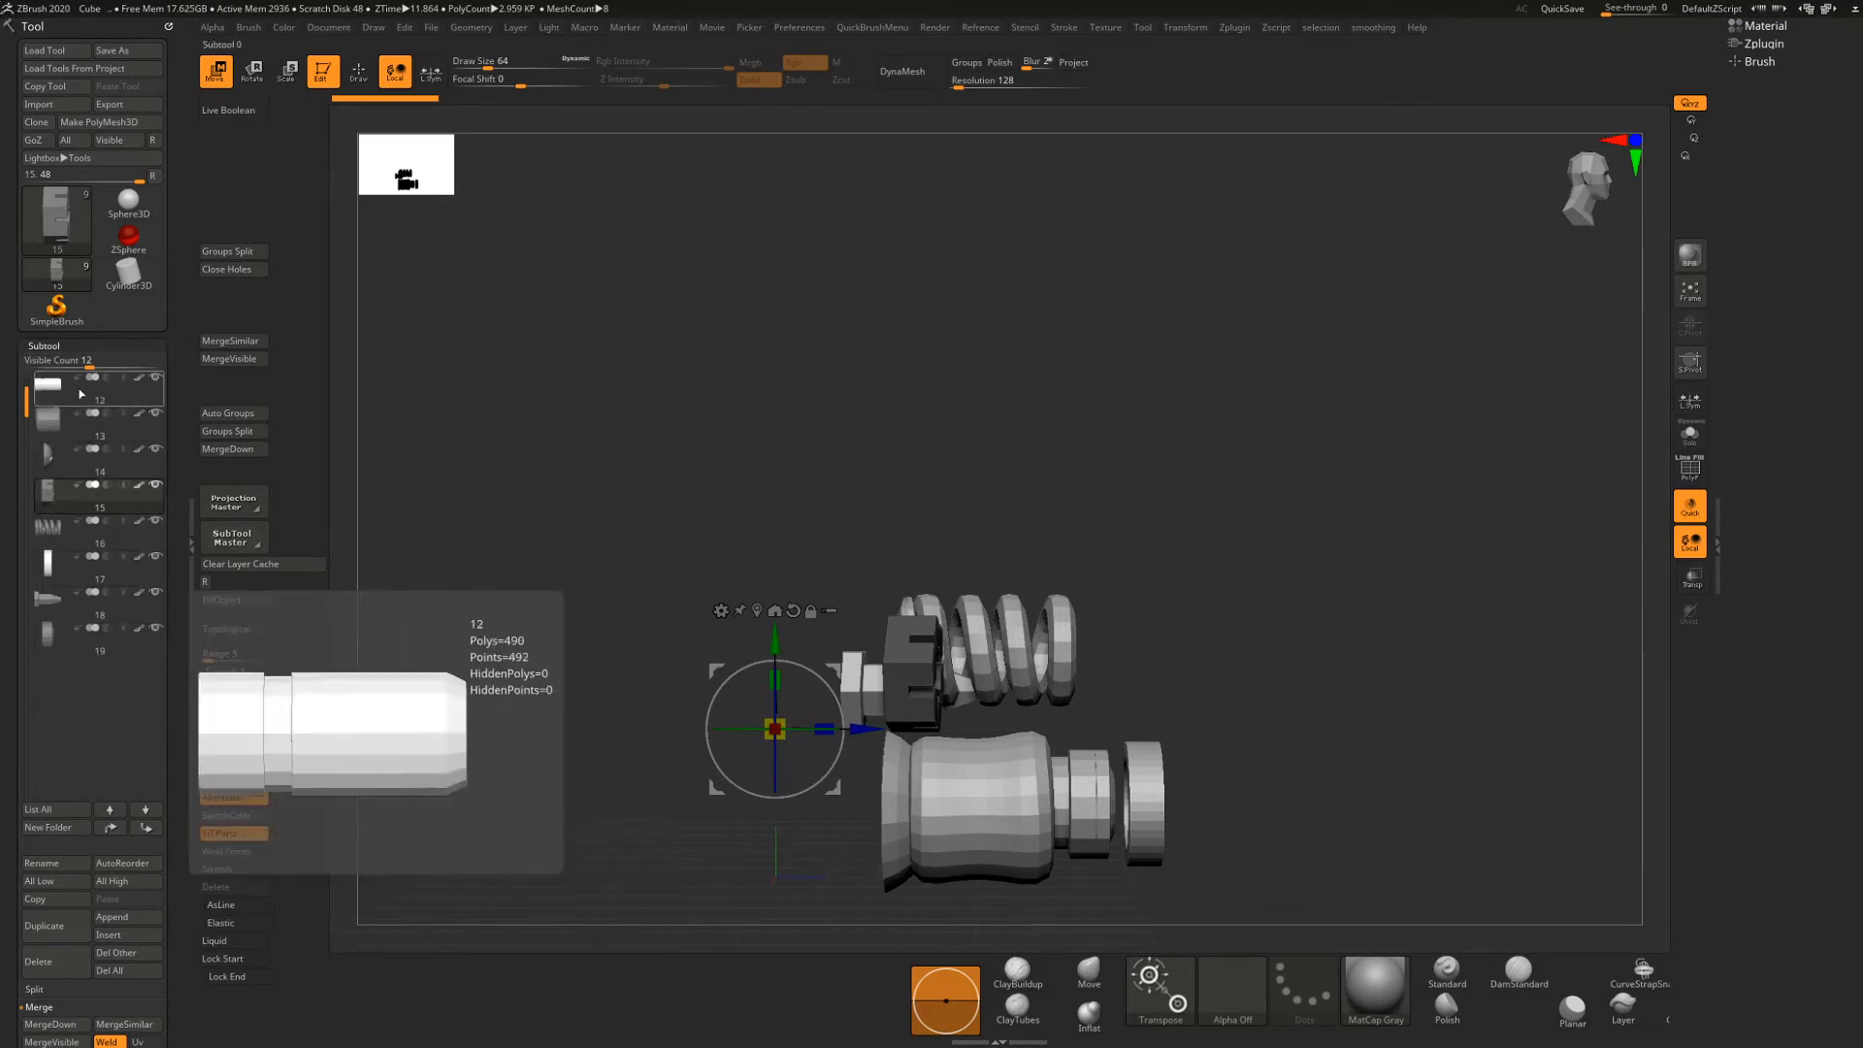
click(47, 454)
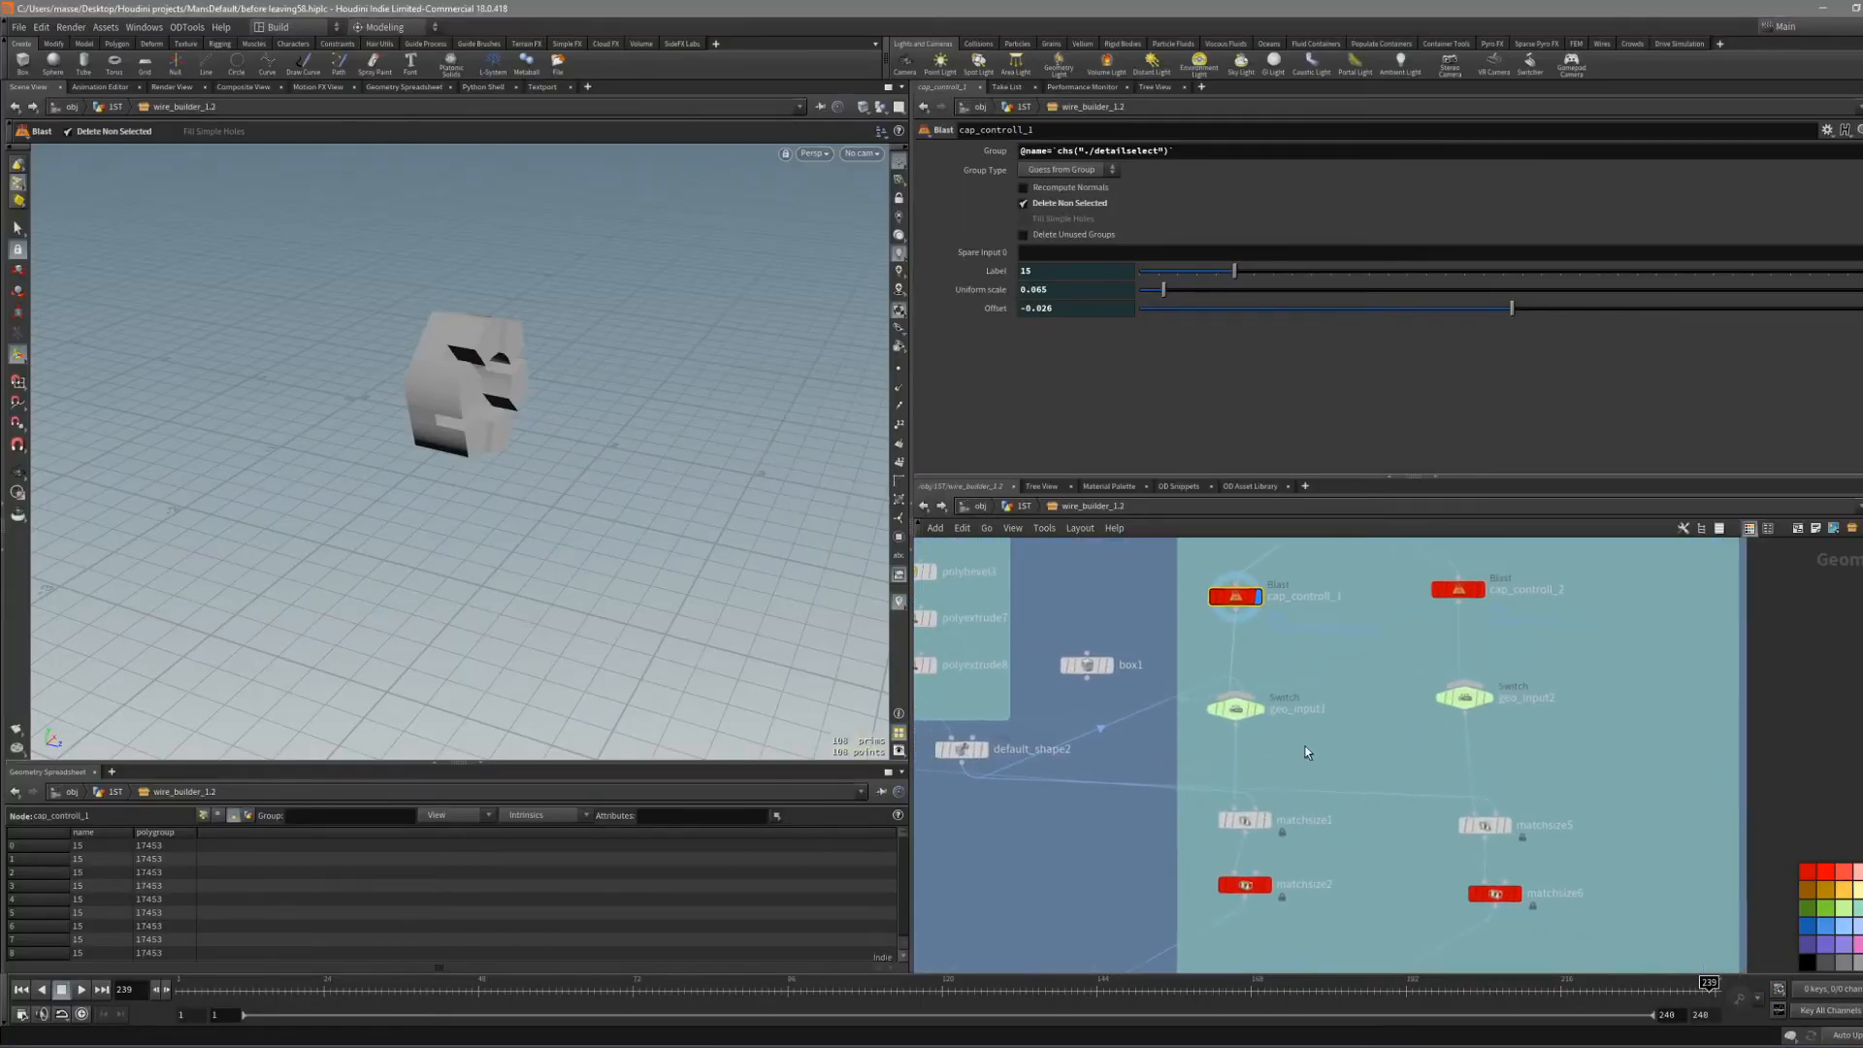
- Inspect the geo_input1 Switch and custom_shape_dublication_2 copy node, adjusting Shape select to imported piece 13
click(1239, 711)
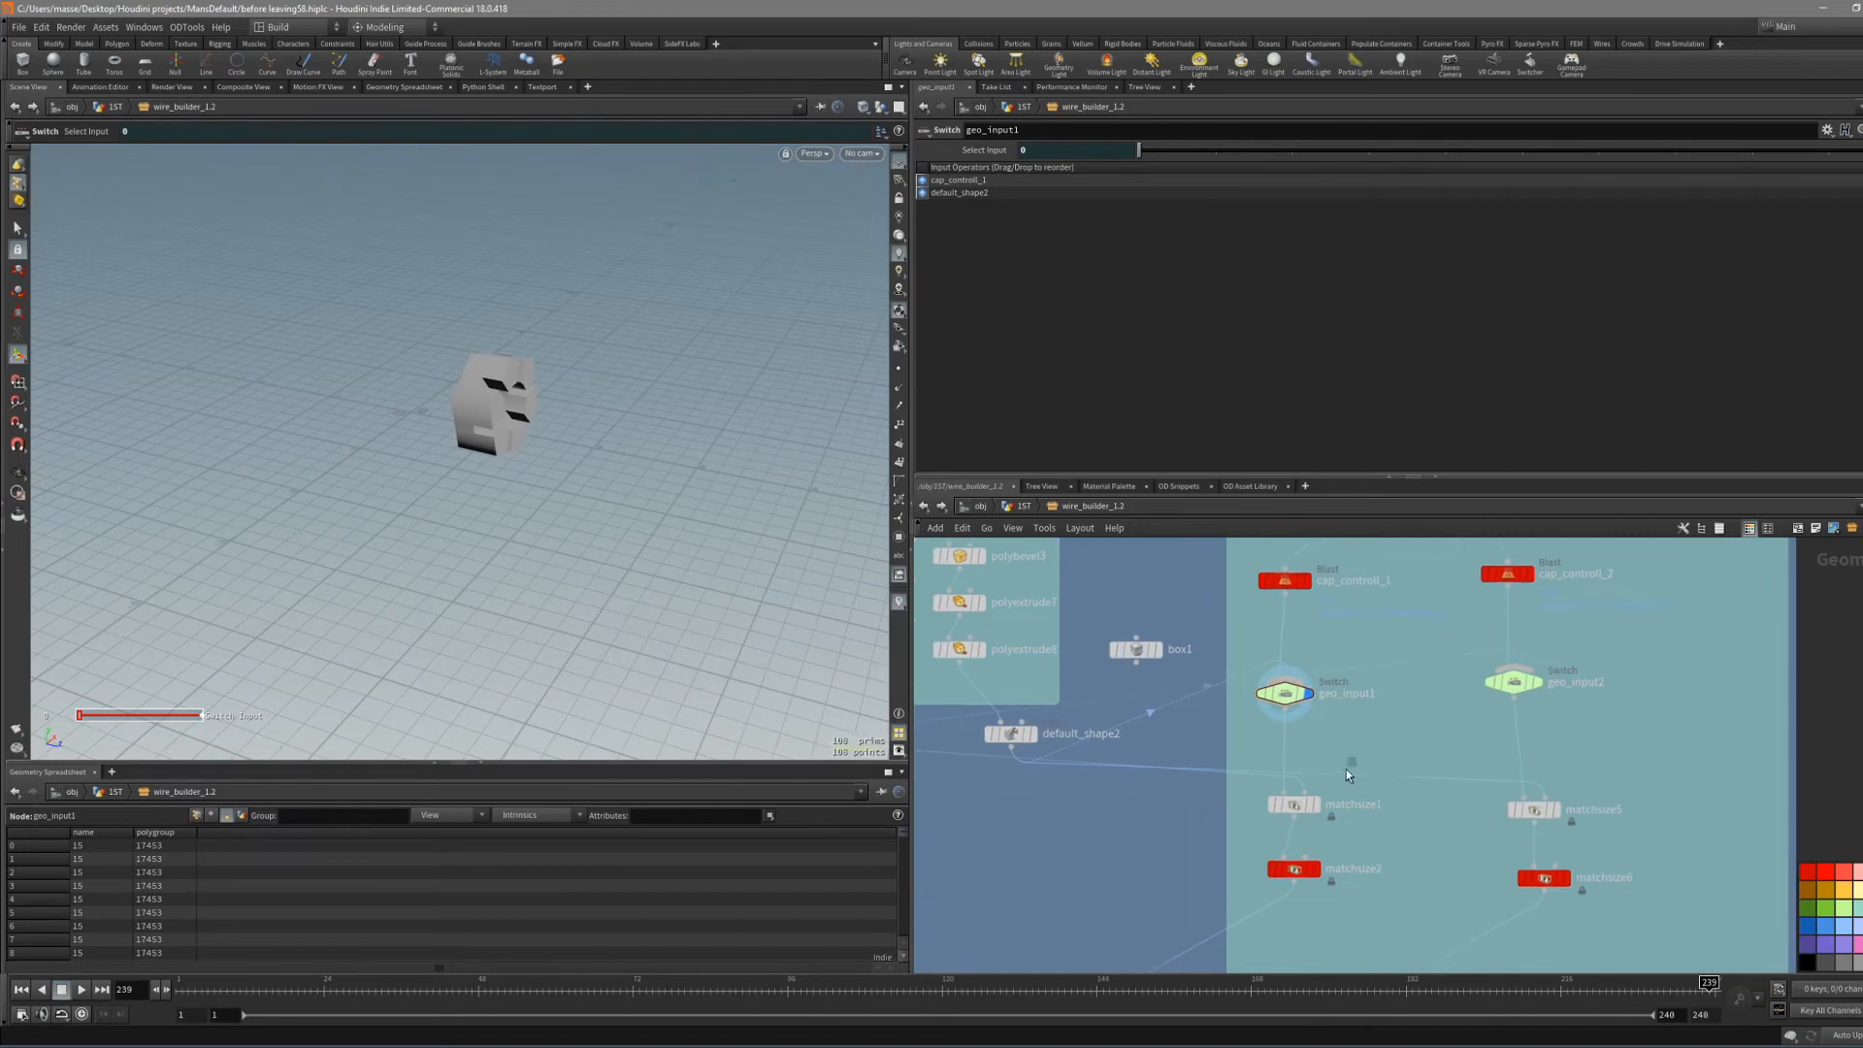
click(1292, 803)
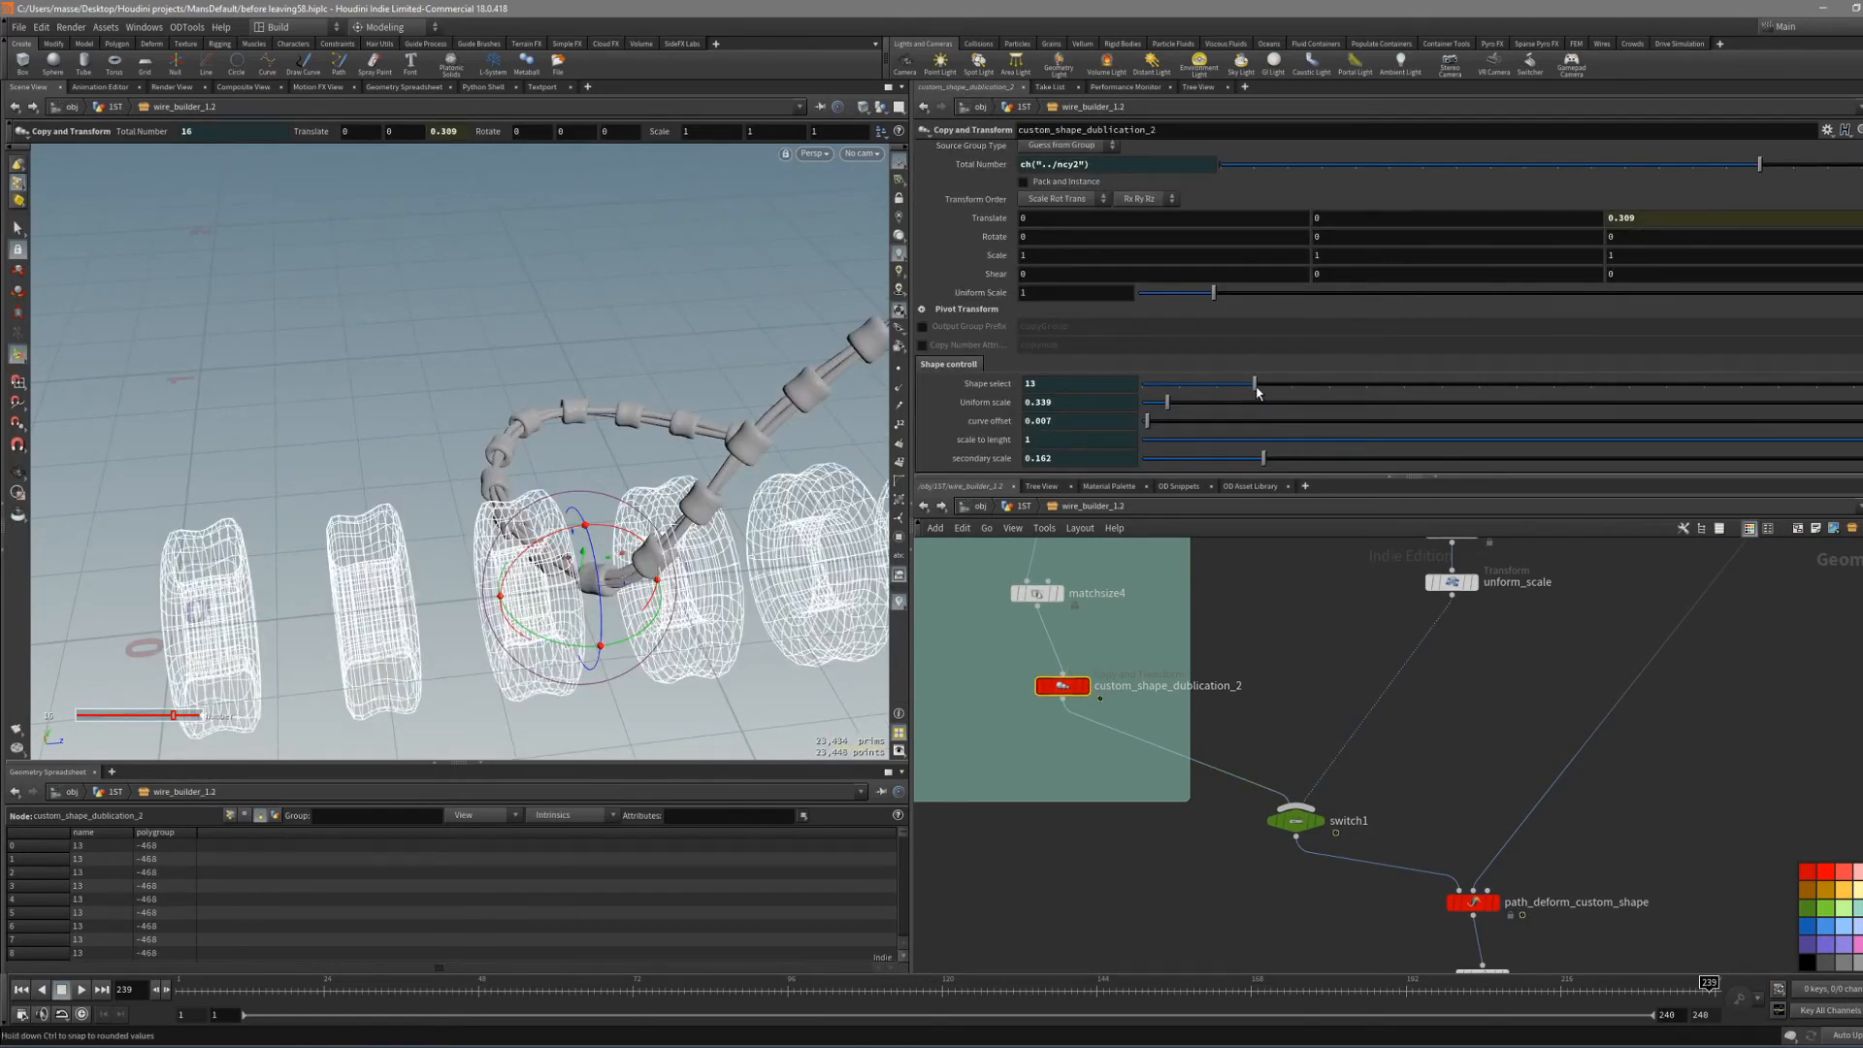
drag(1253, 383, 1199, 383)
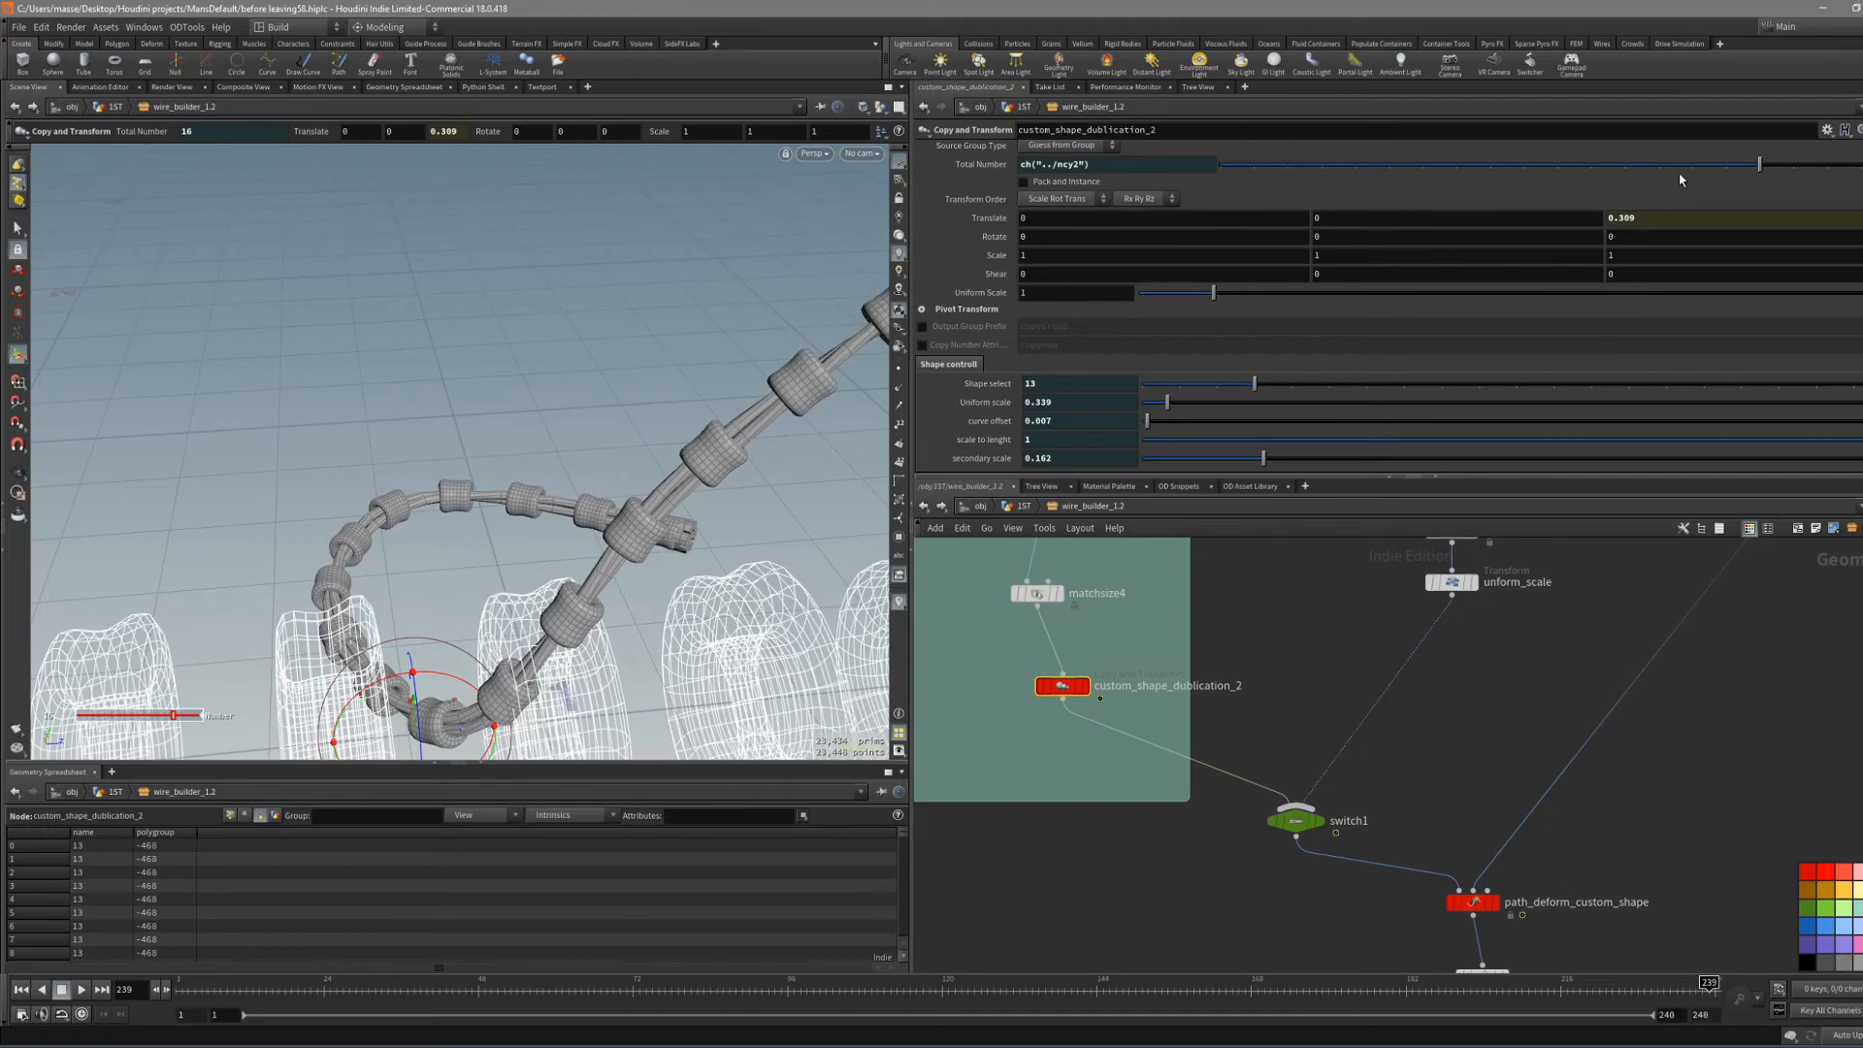
drag(1759, 163, 1692, 163)
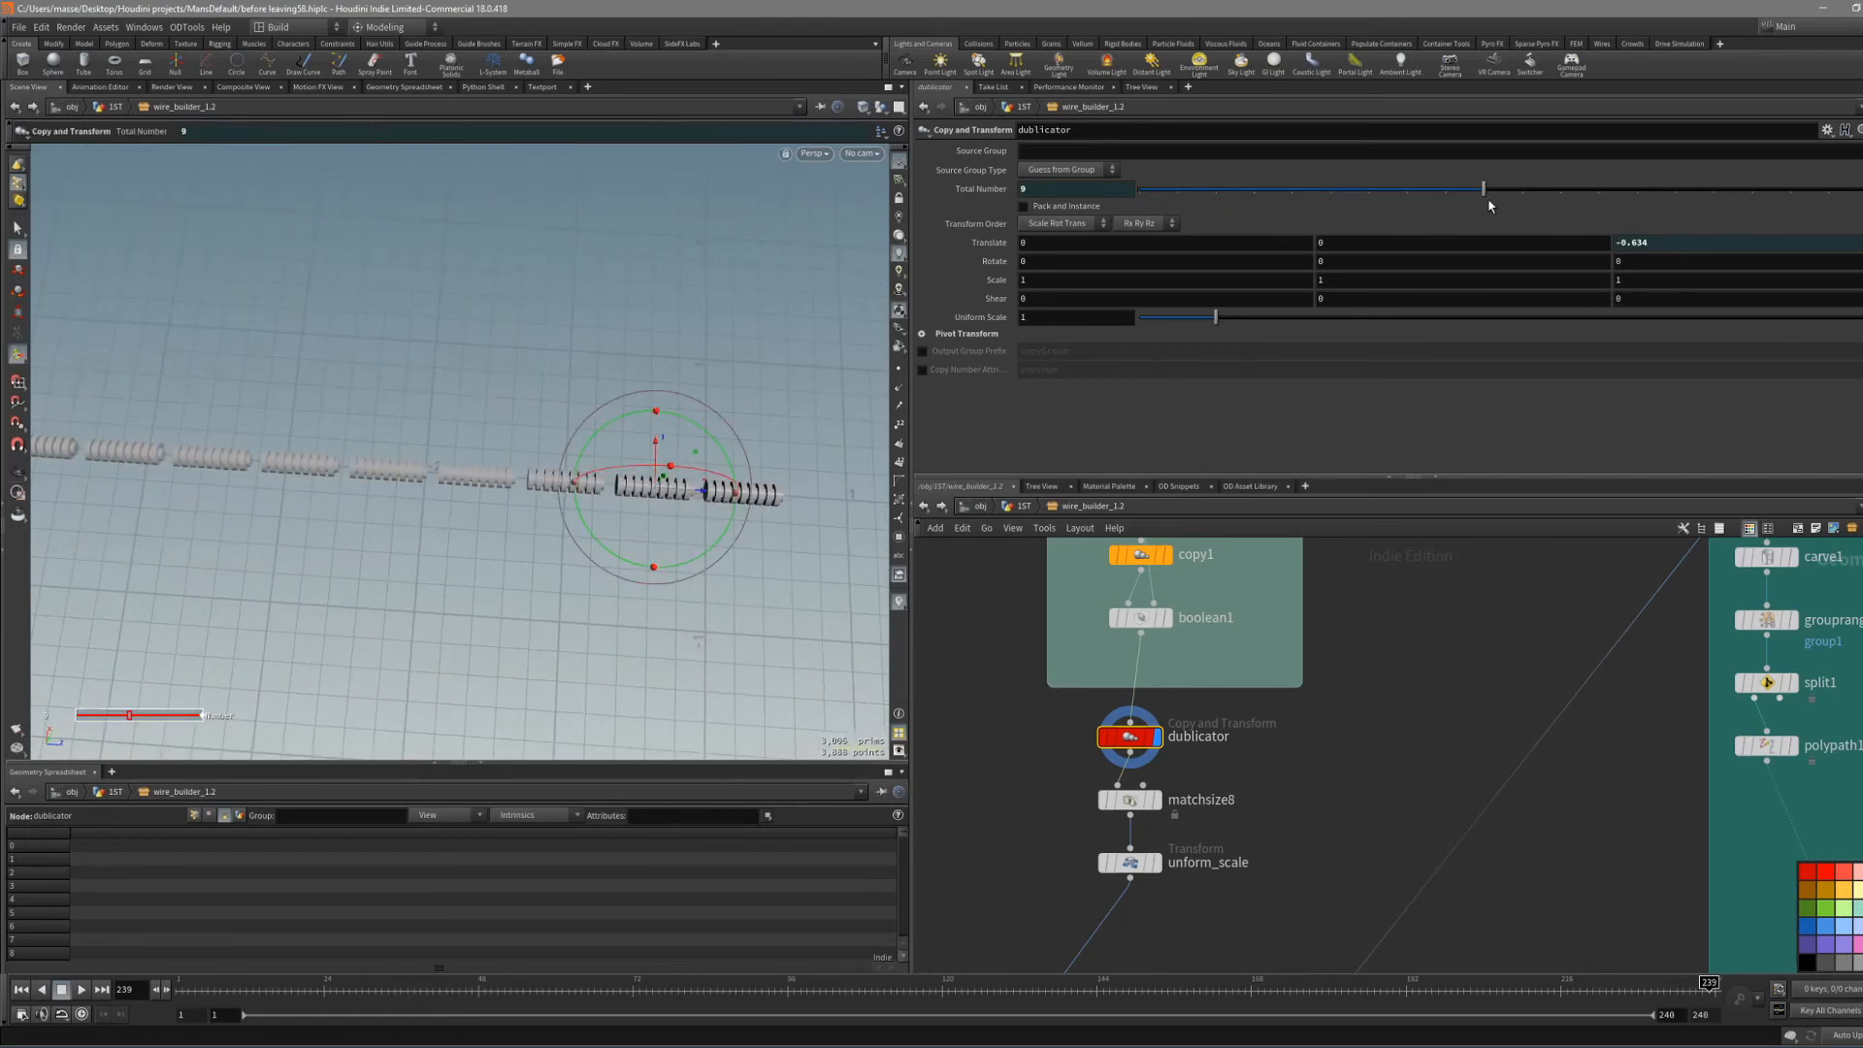
- Change the dublicator's Total Number of rings and view the boolean2 grooved cylinder result
drag(1481, 188, 1444, 189)
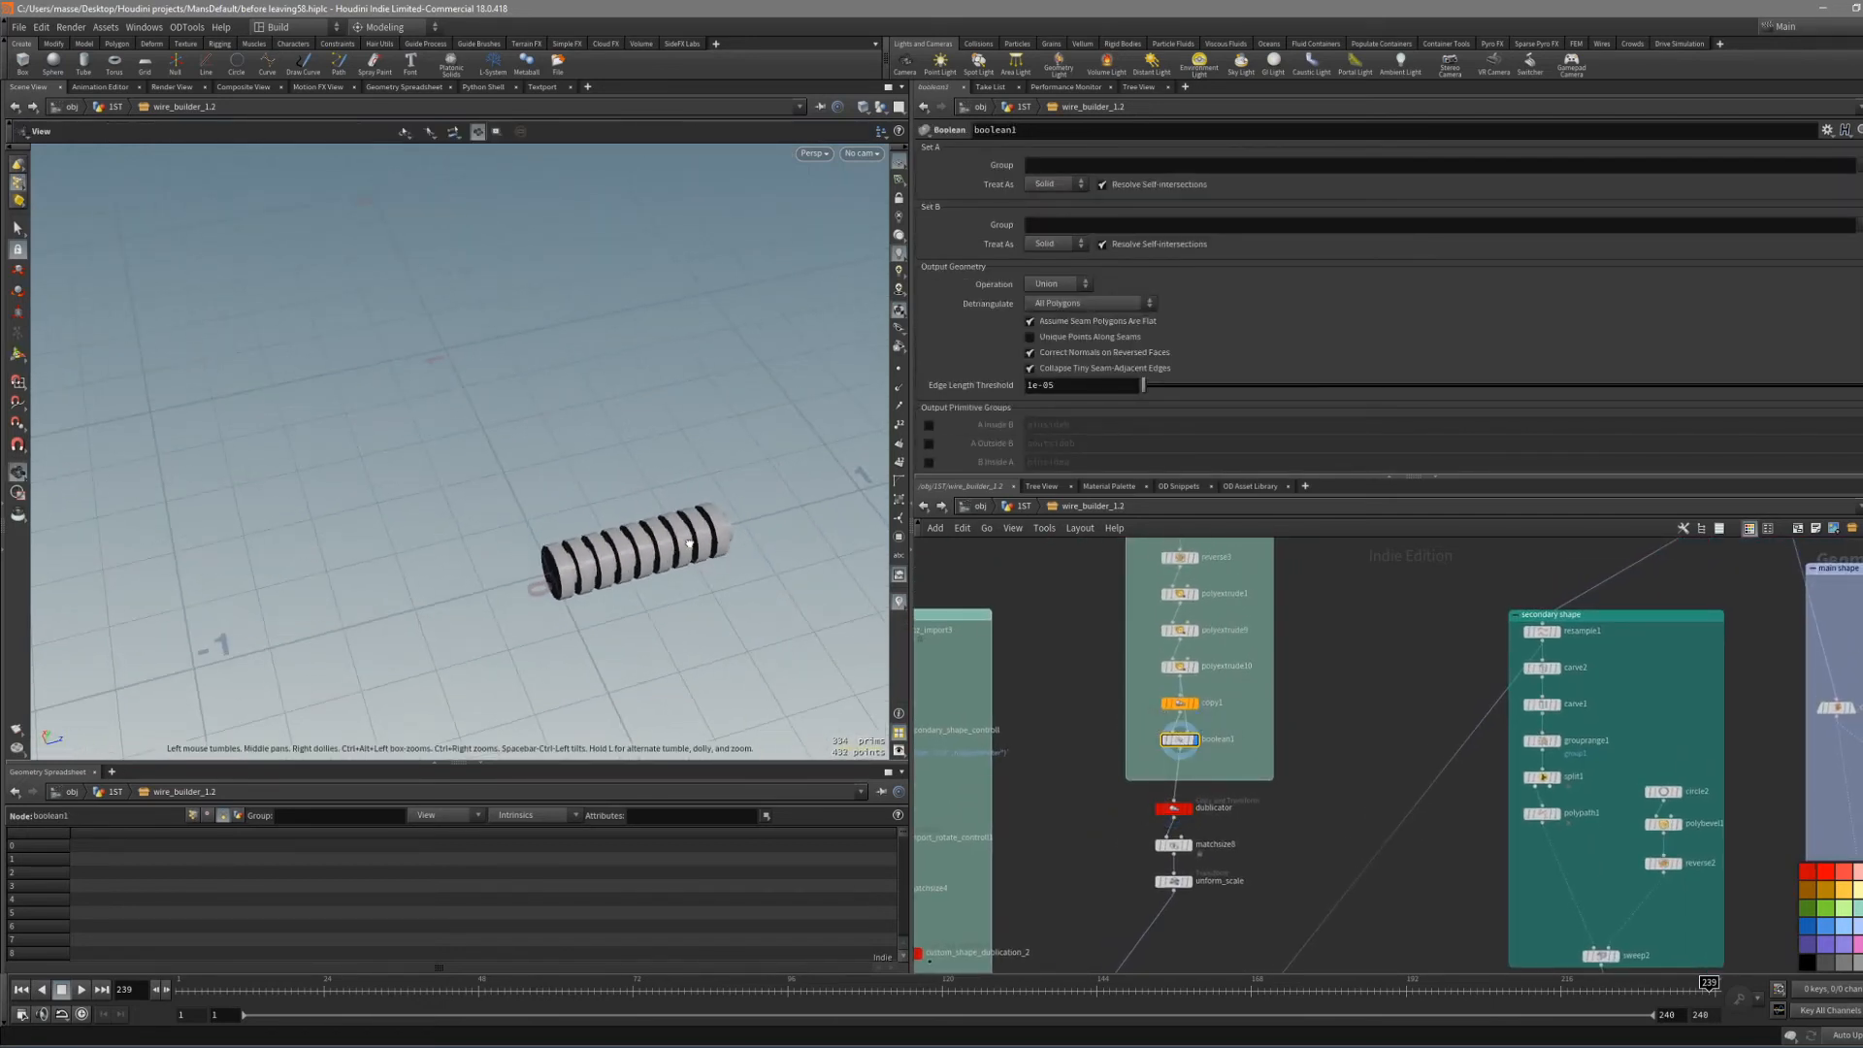
click(1198, 770)
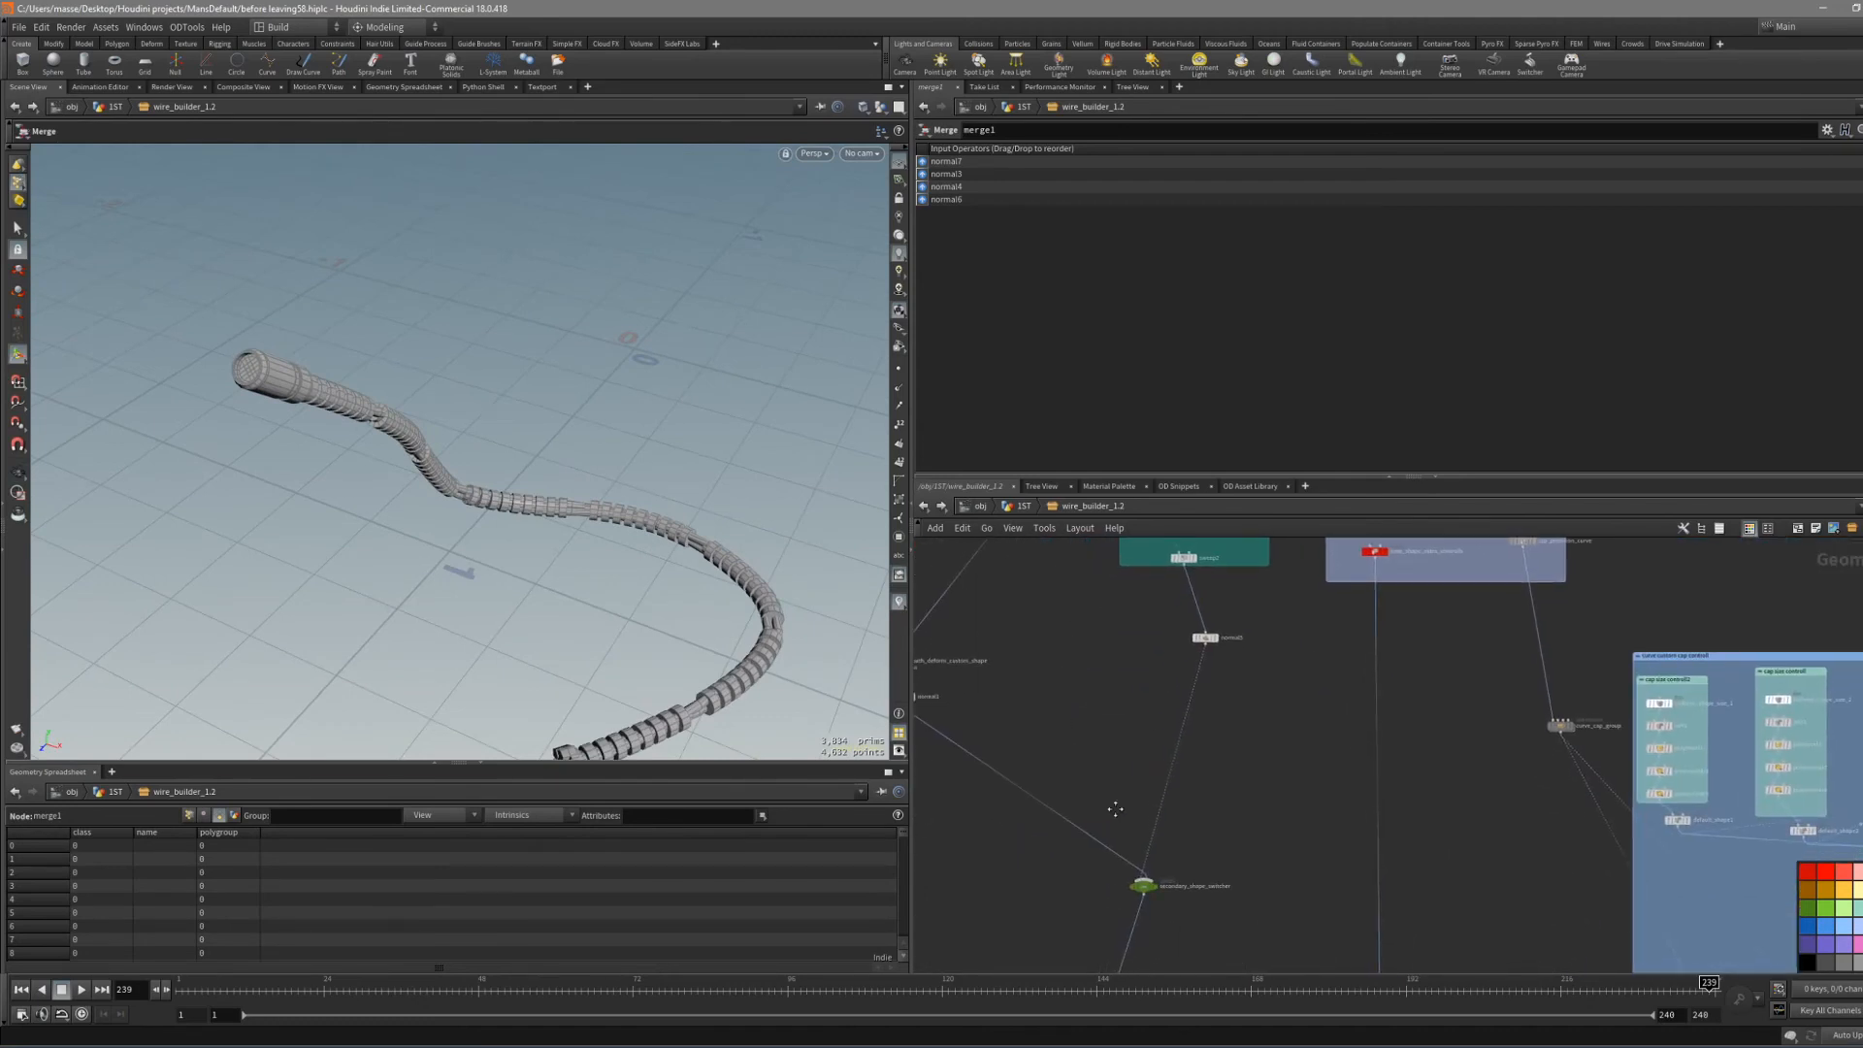
- Display the bare base curve that the wire is built along
click(1143, 885)
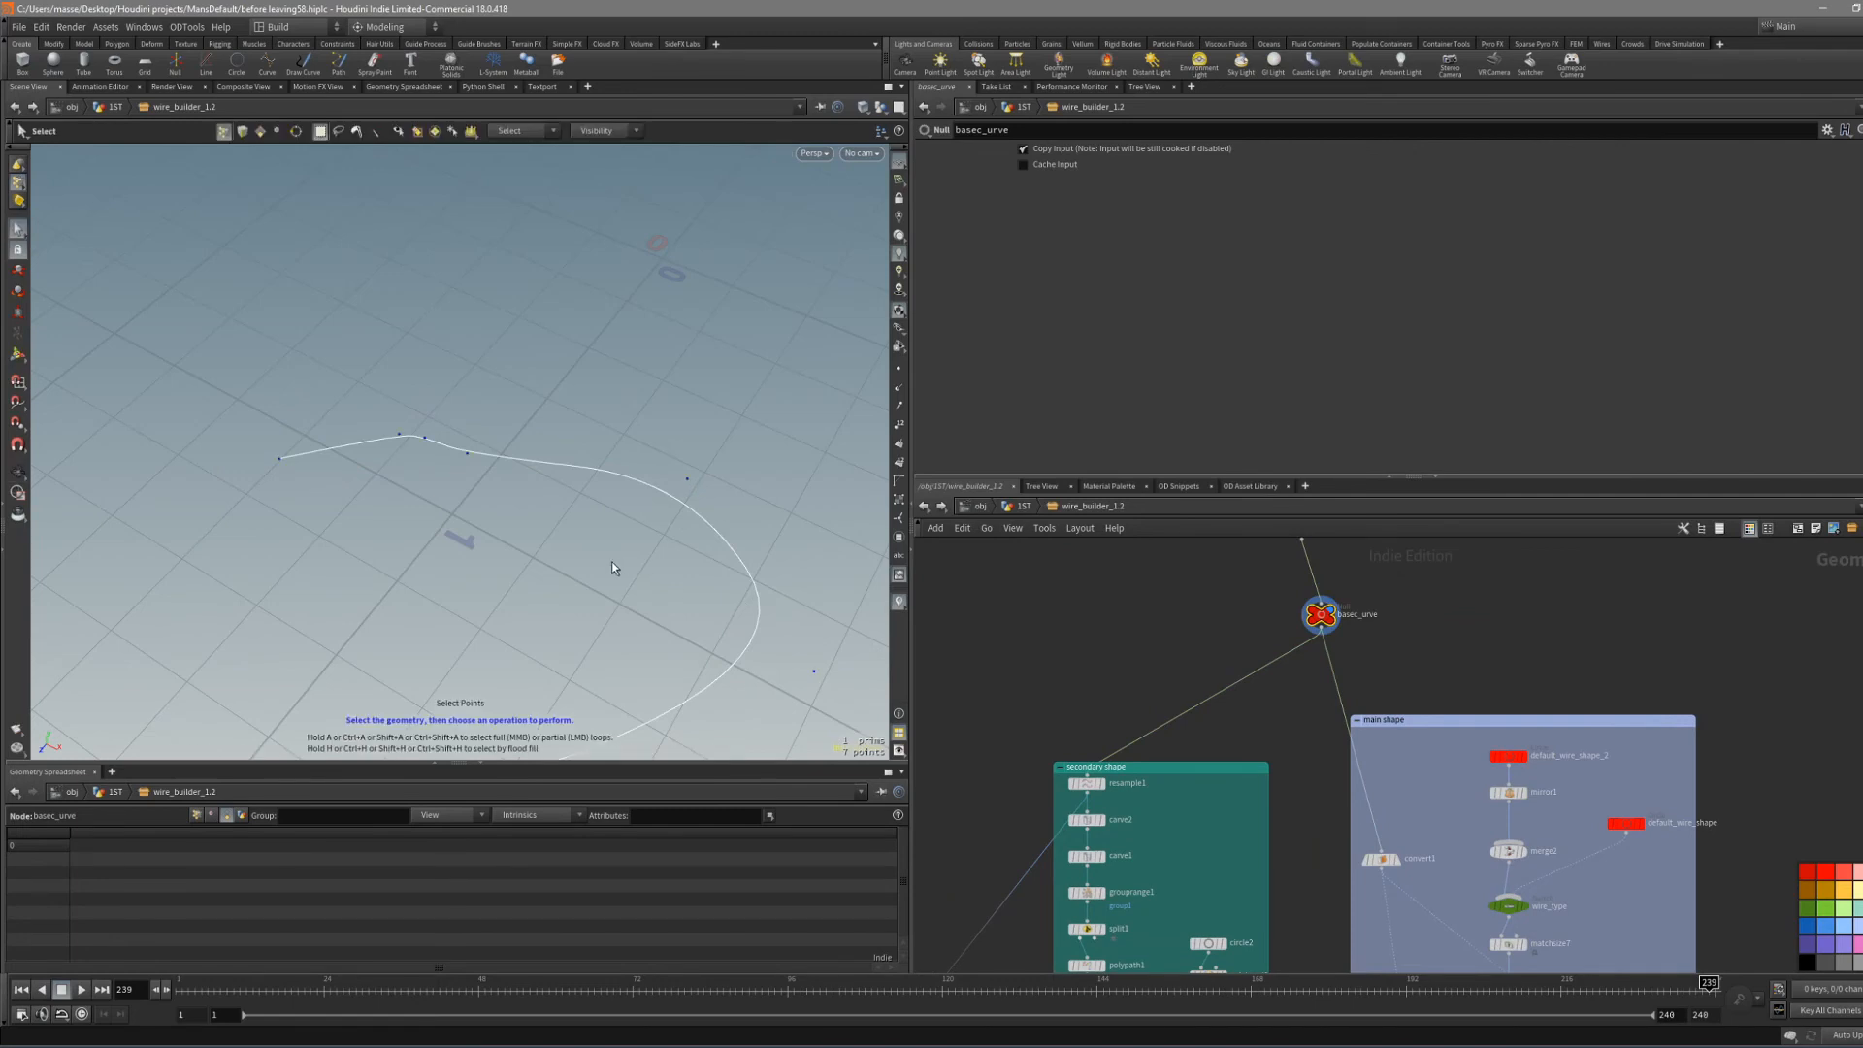
- Step through resample1, polypath1 and sweep2, then set grouprange1's Range Filter to 4 of 7
click(1083, 782)
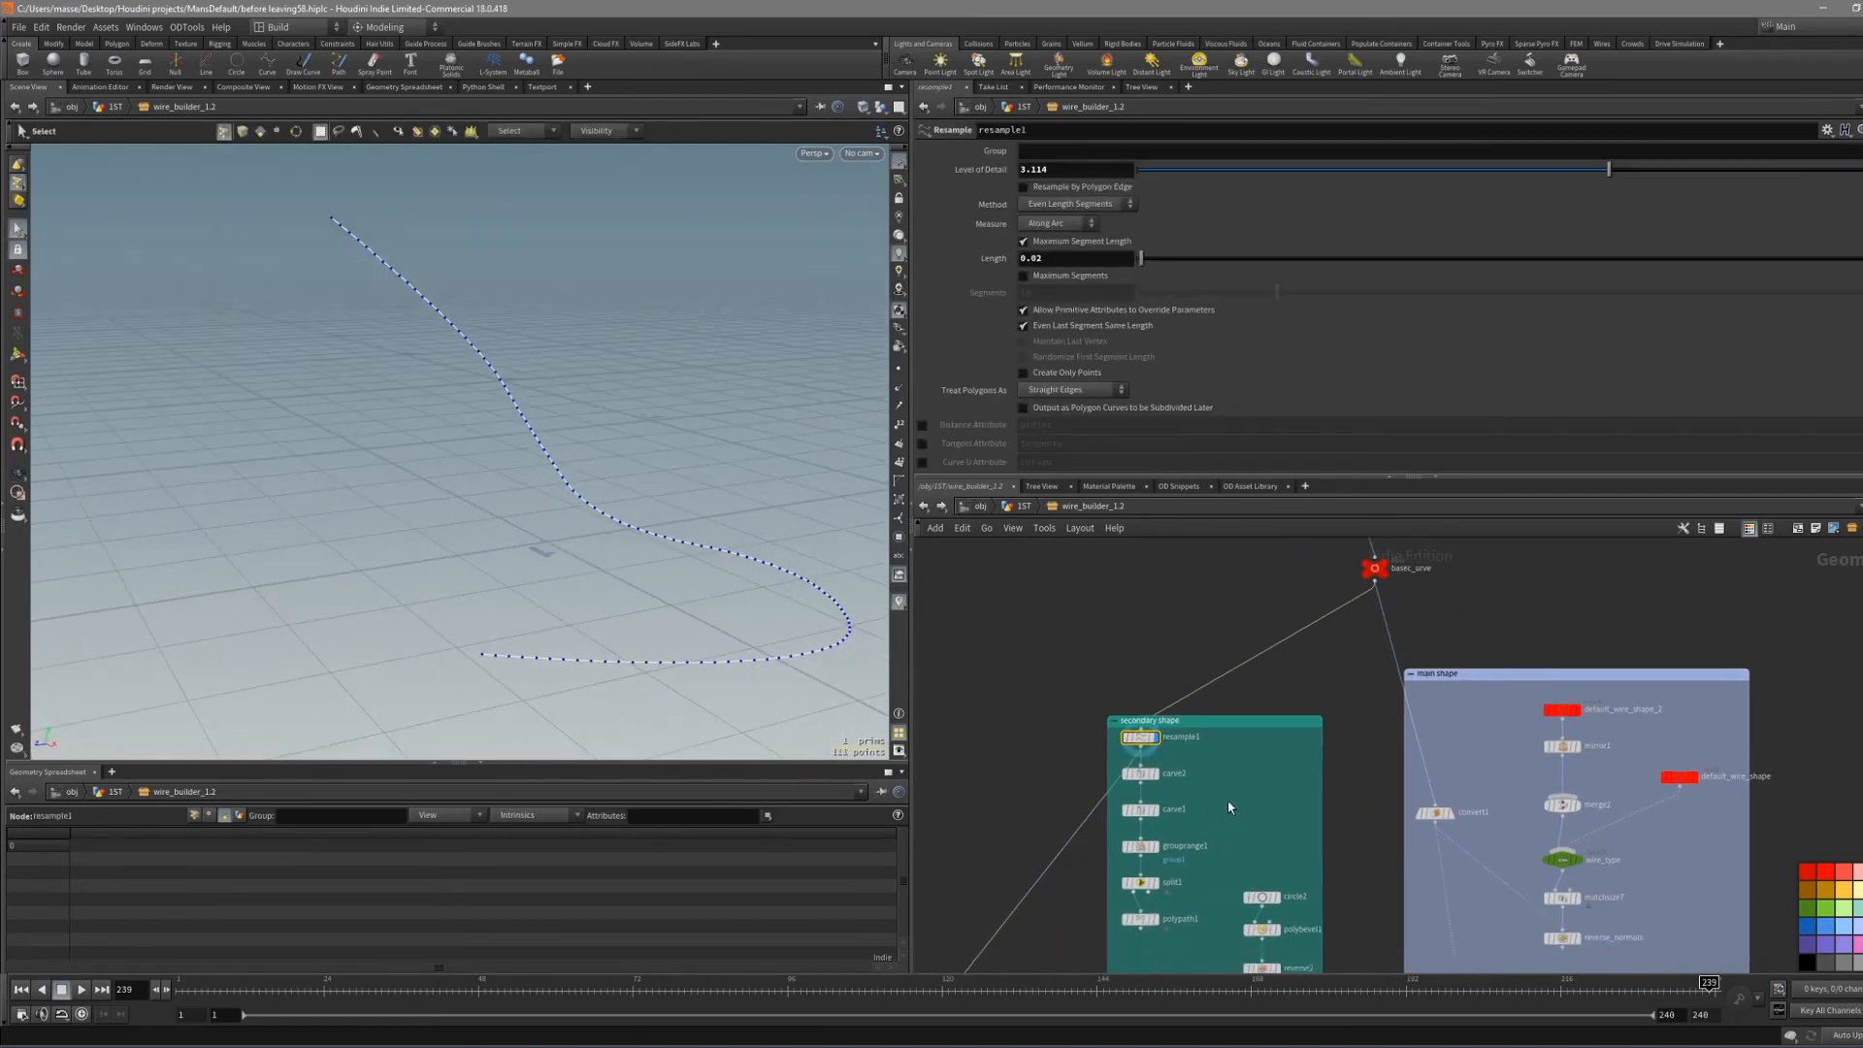
click(1176, 706)
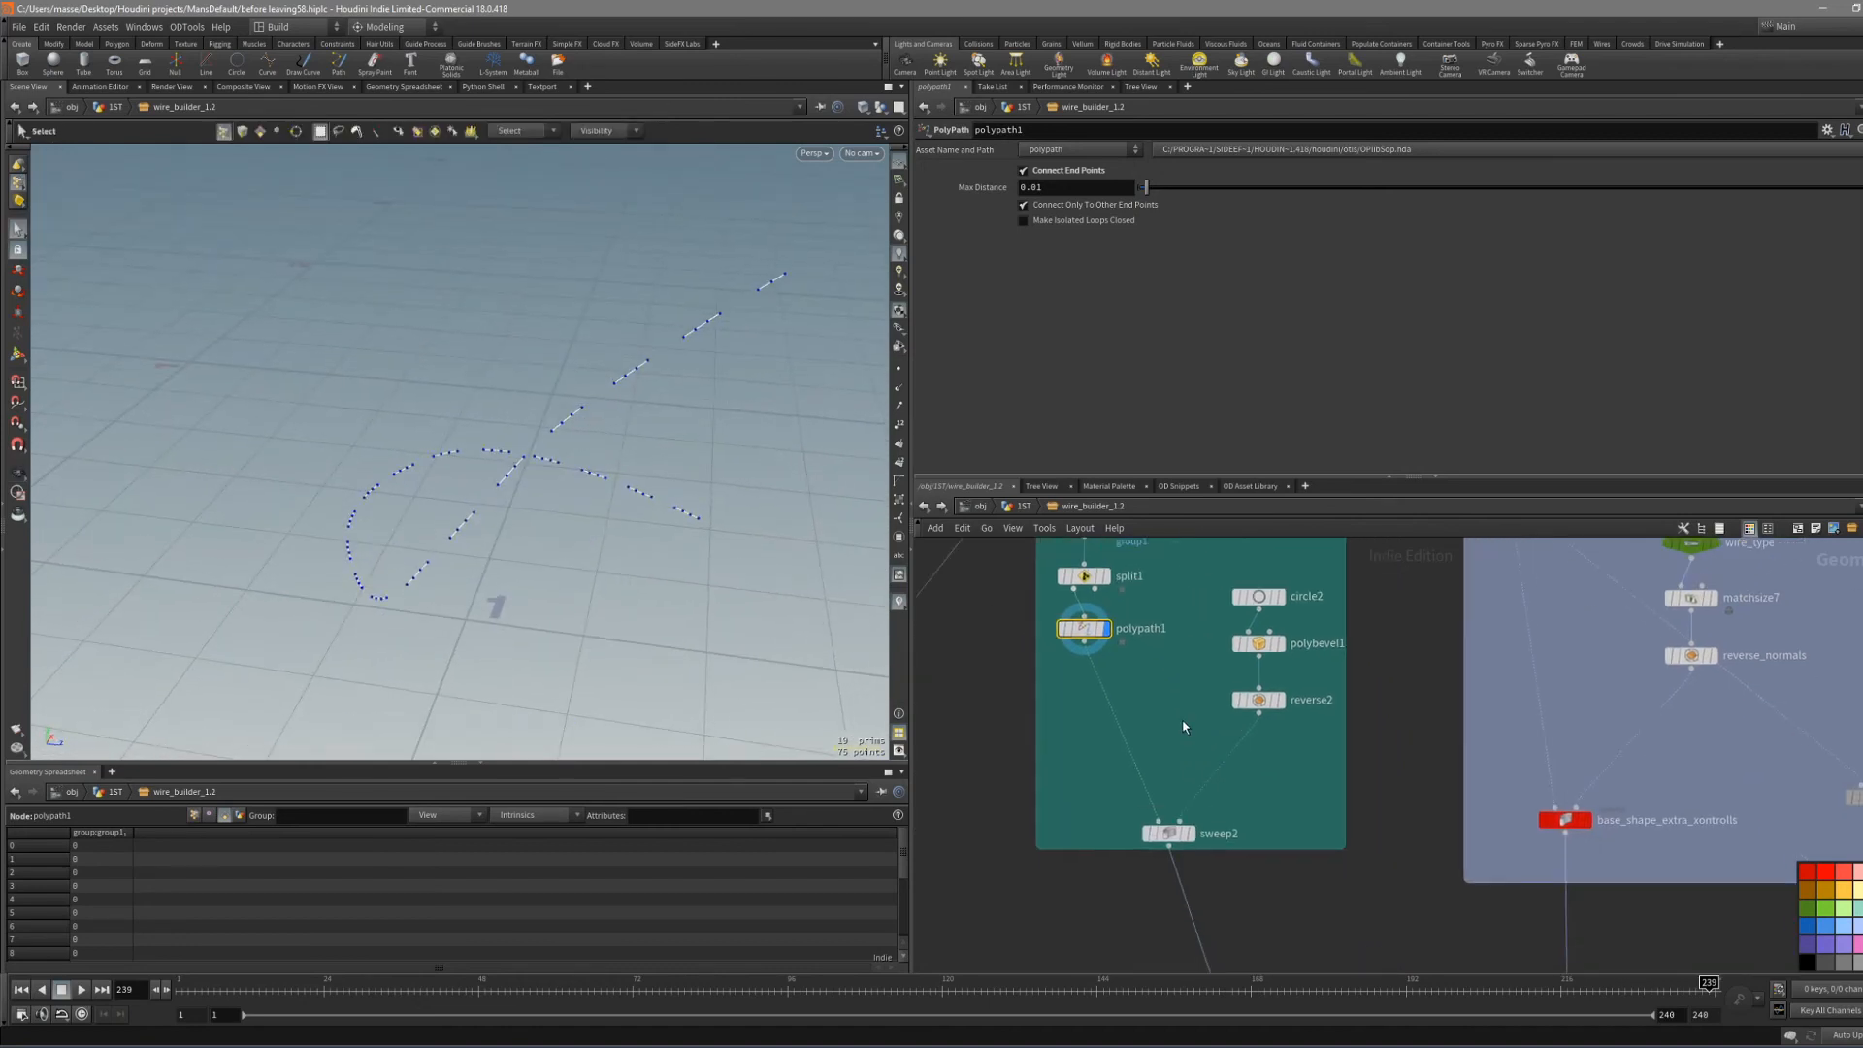
click(1176, 865)
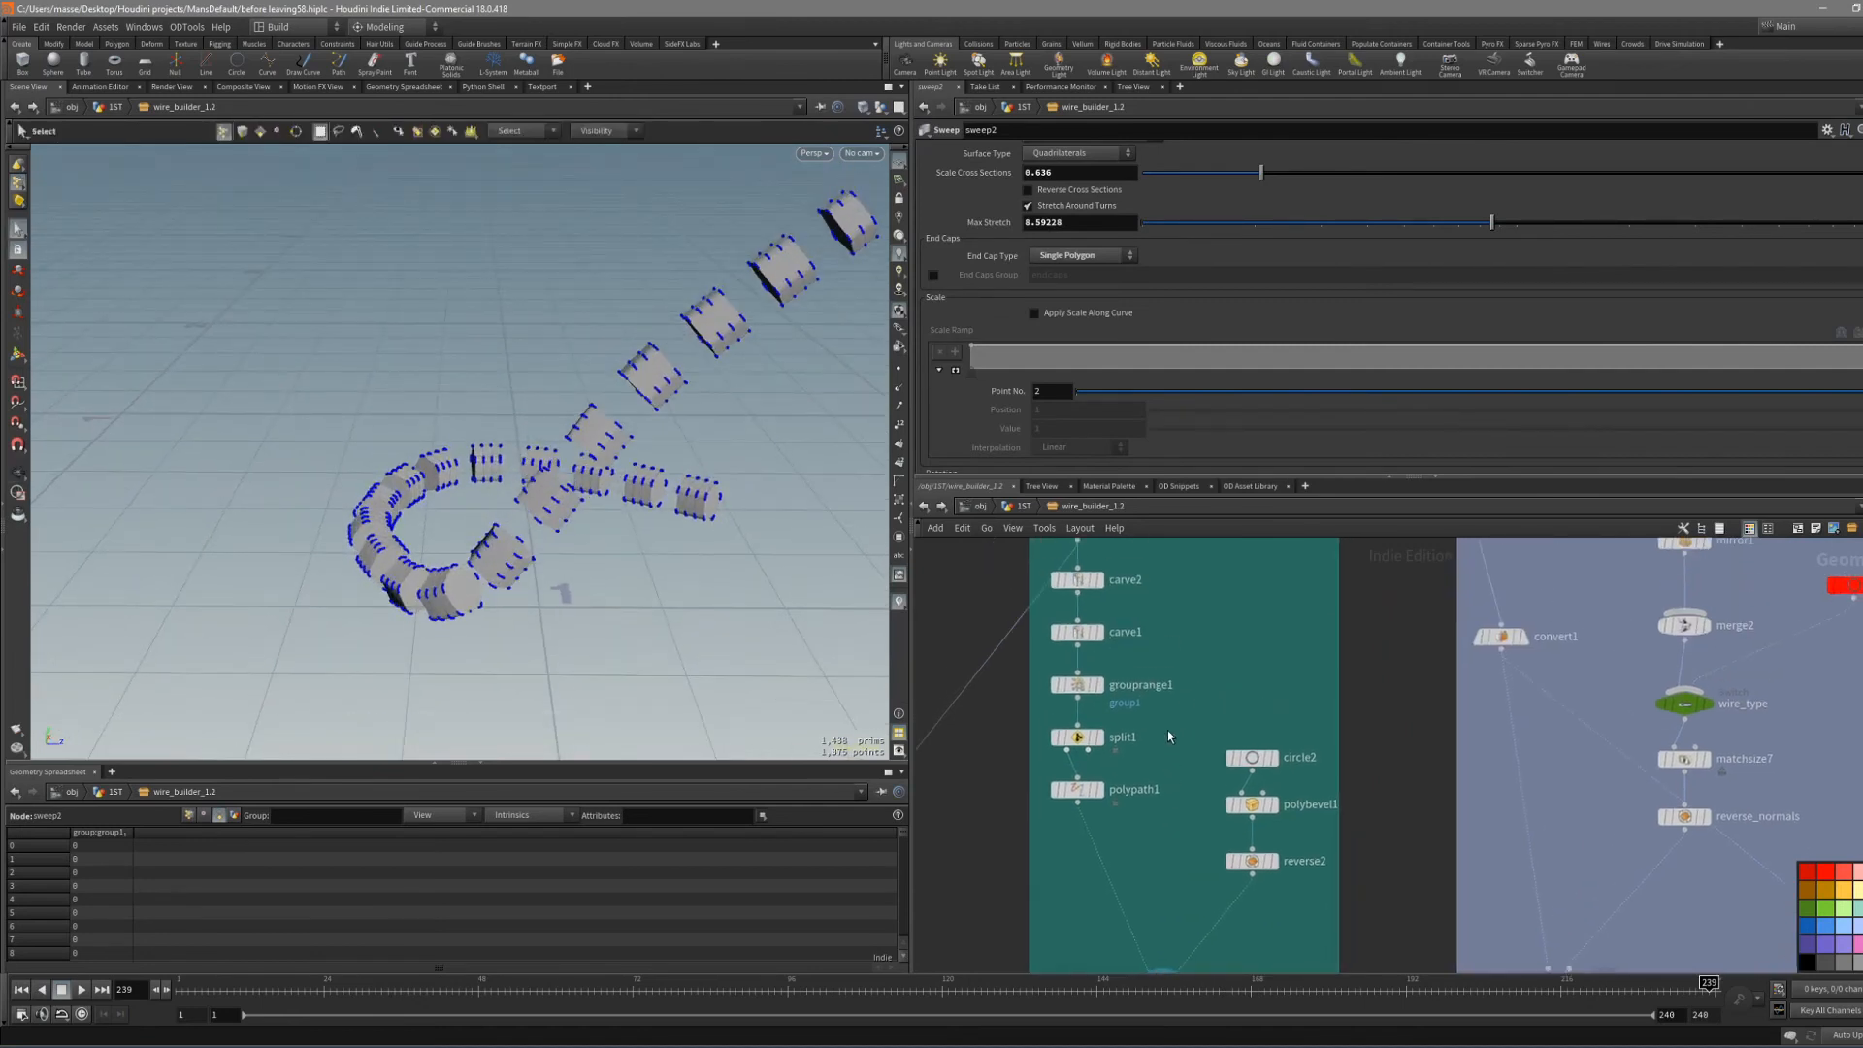
click(1077, 685)
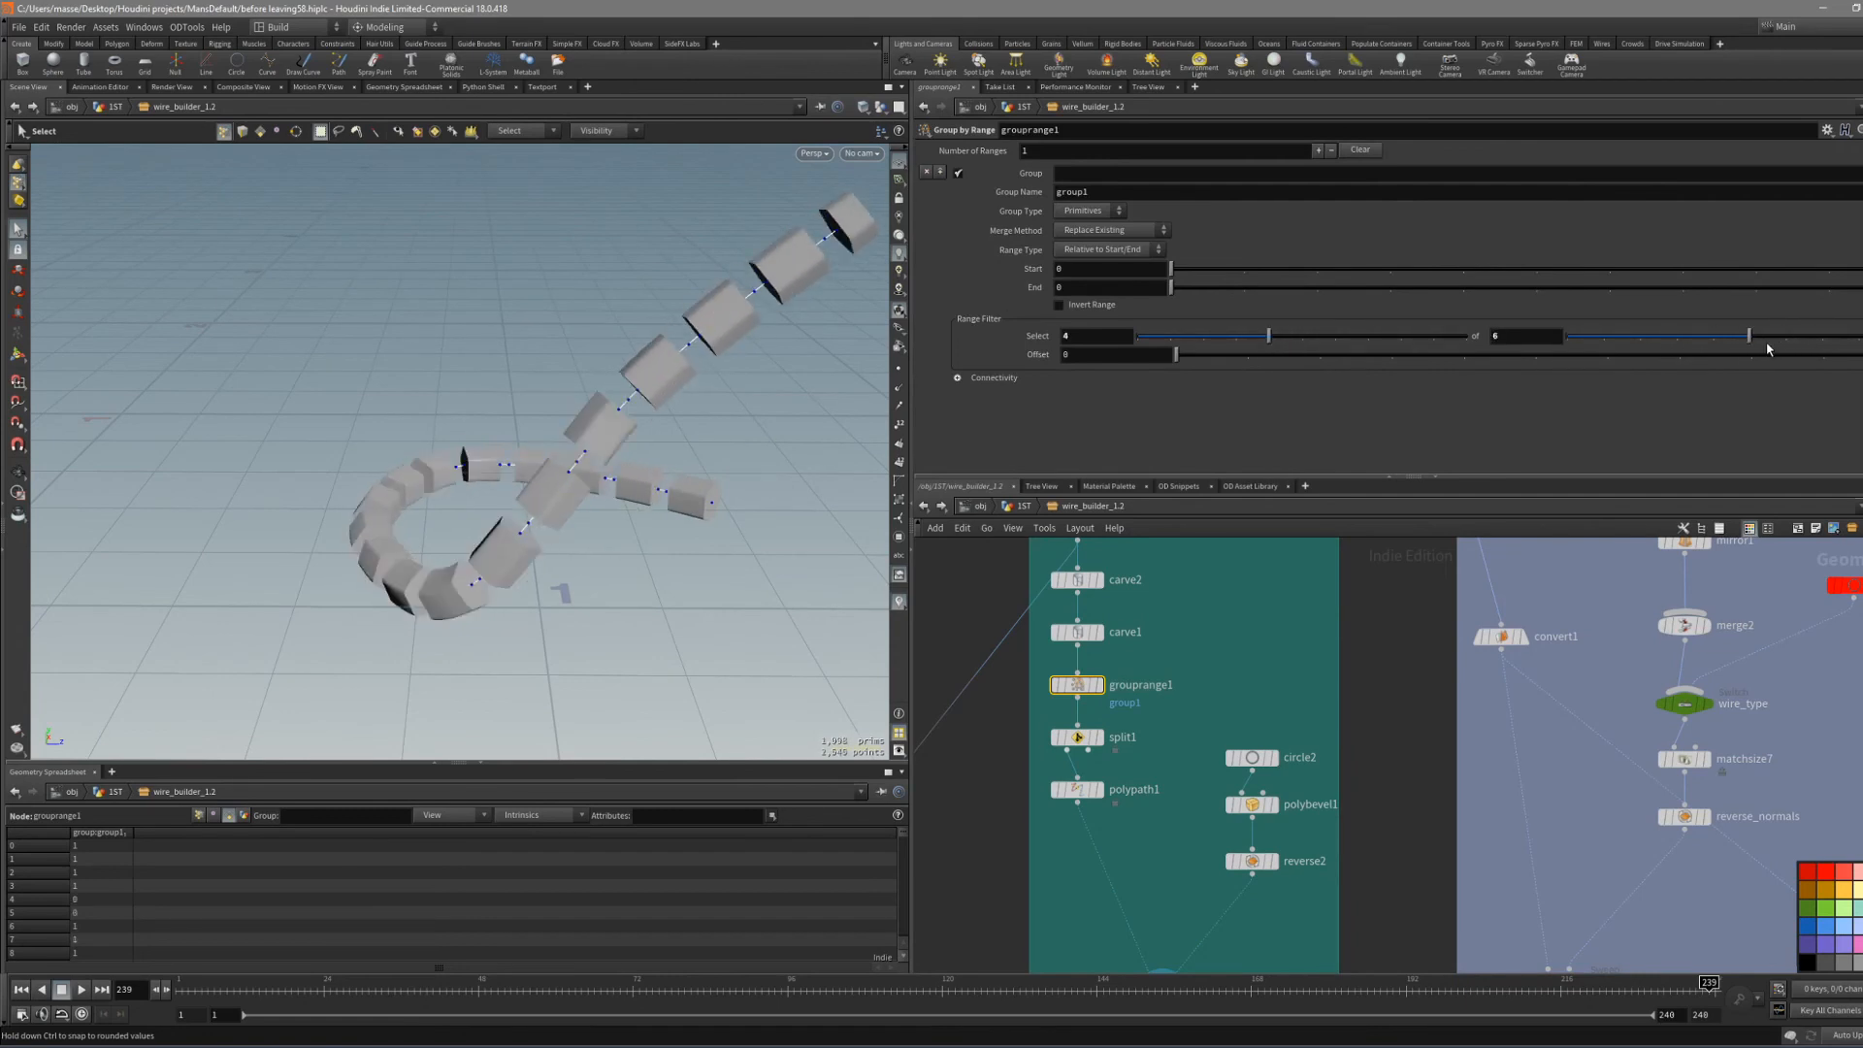
drag(1746, 336, 1782, 336)
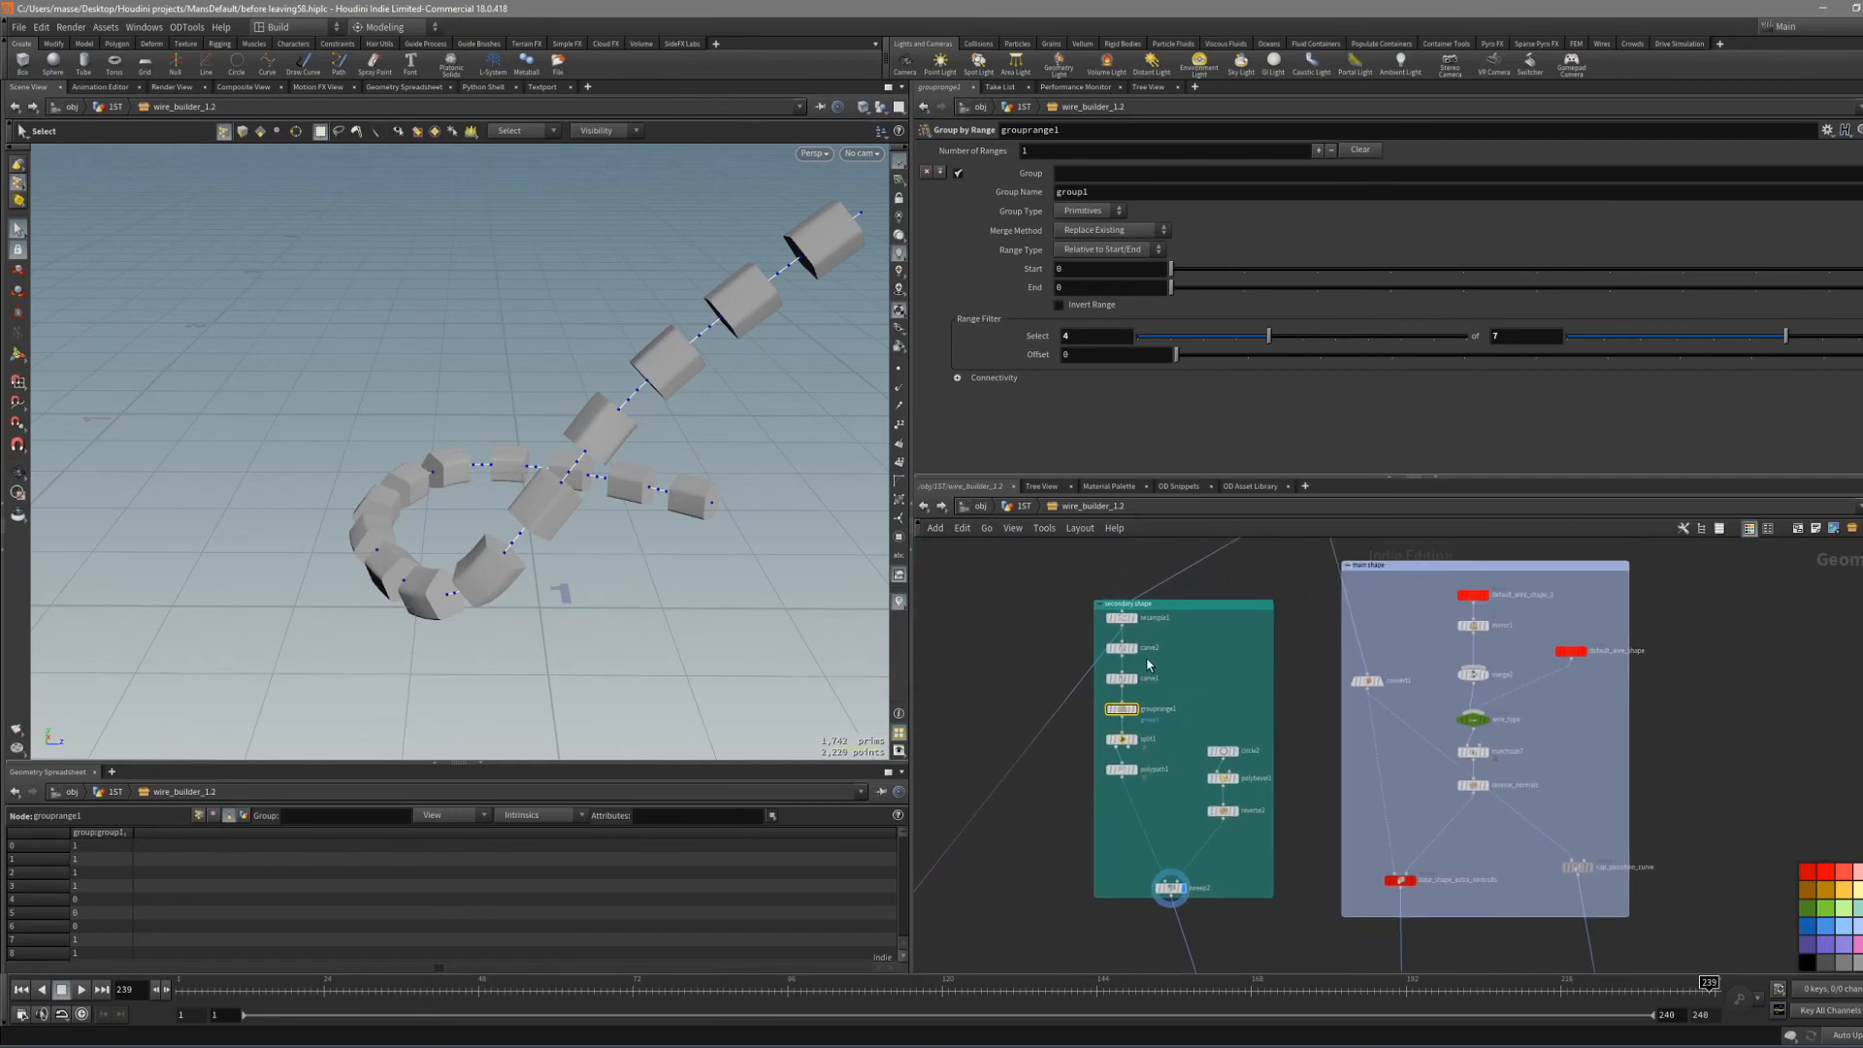
mouse_move(1131, 746)
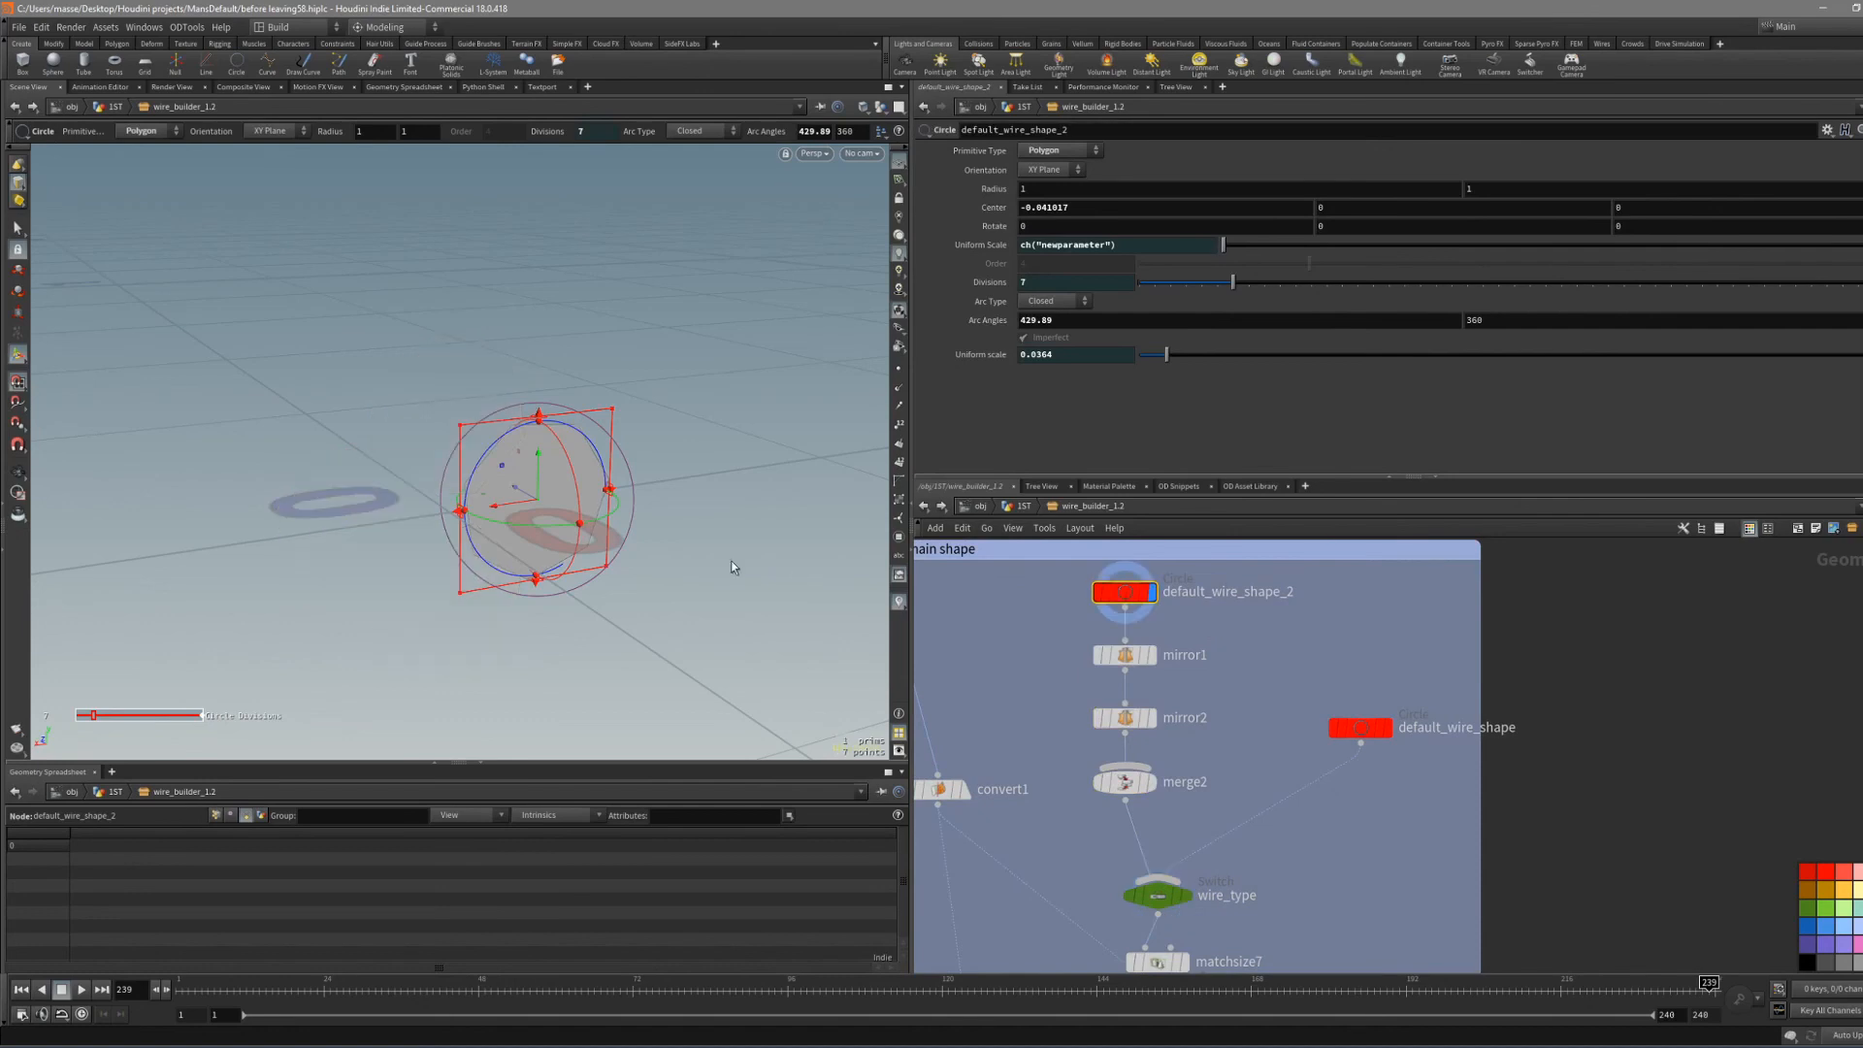
- View mirror2's mirrored copies of the seven-sided circle wire profile
click(1122, 718)
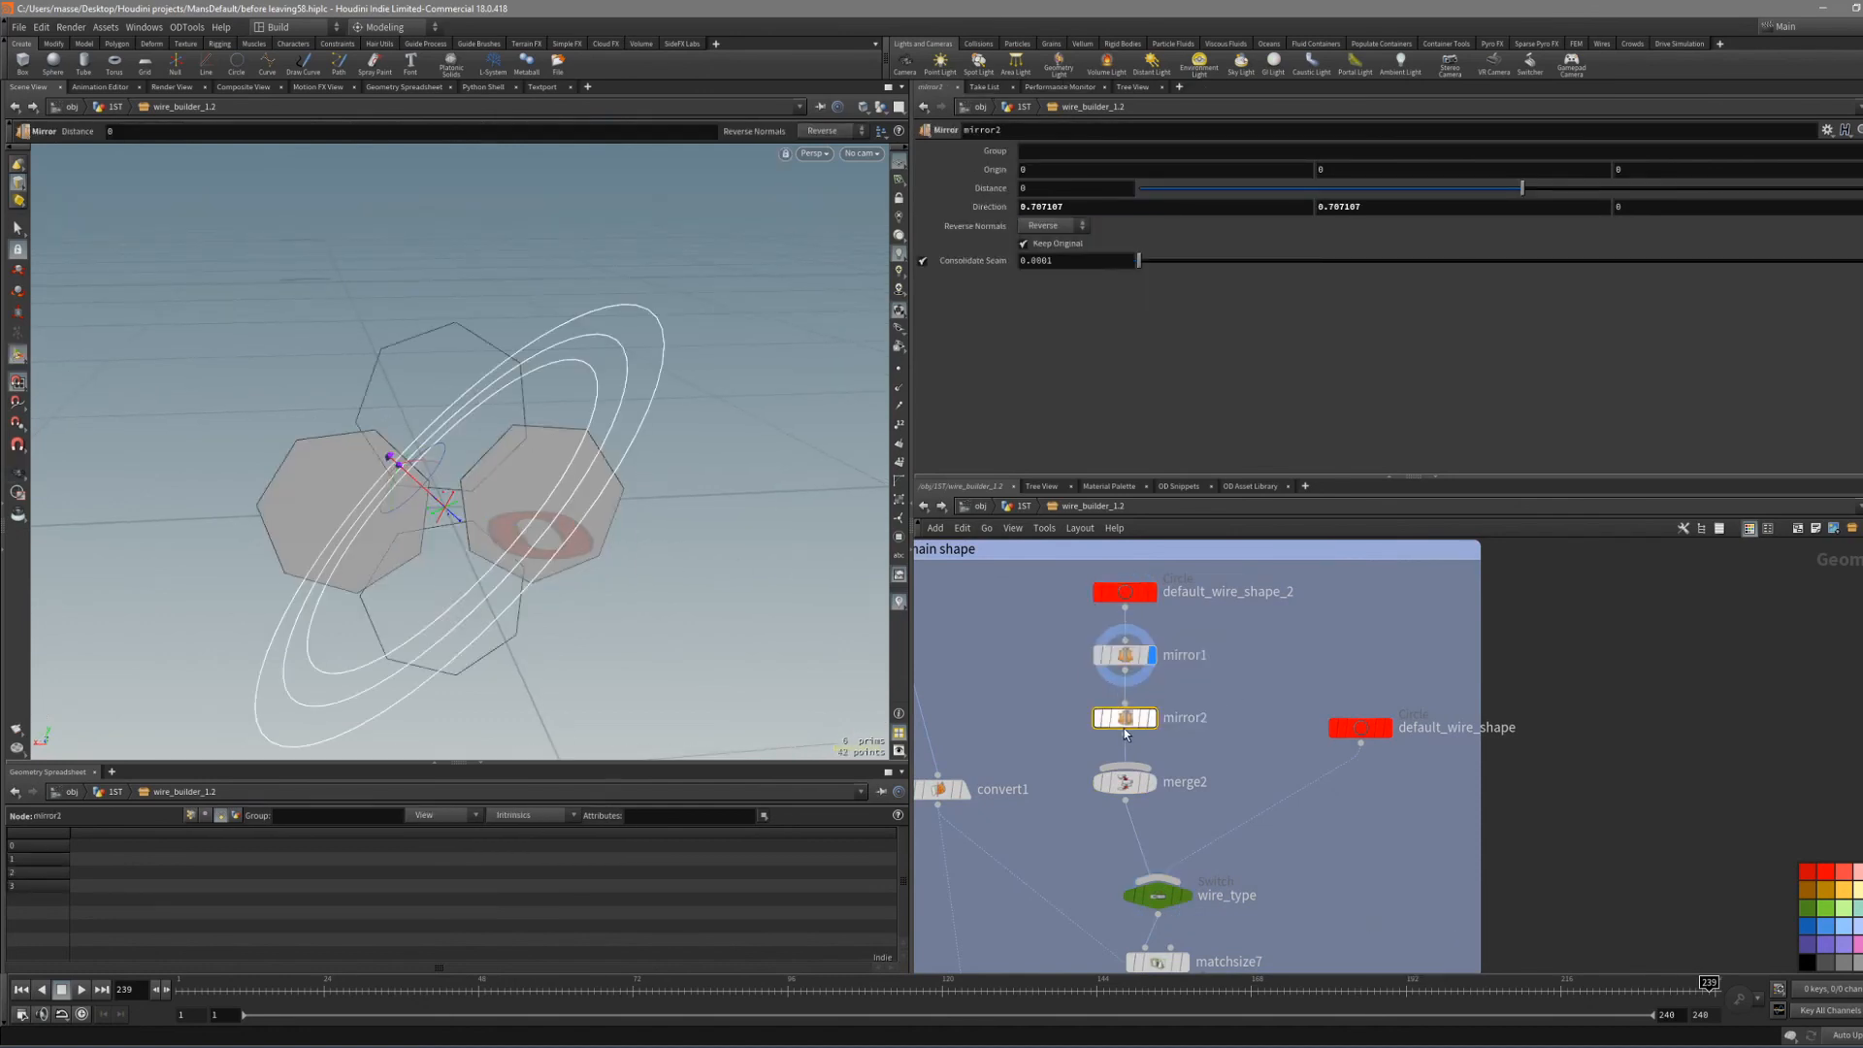